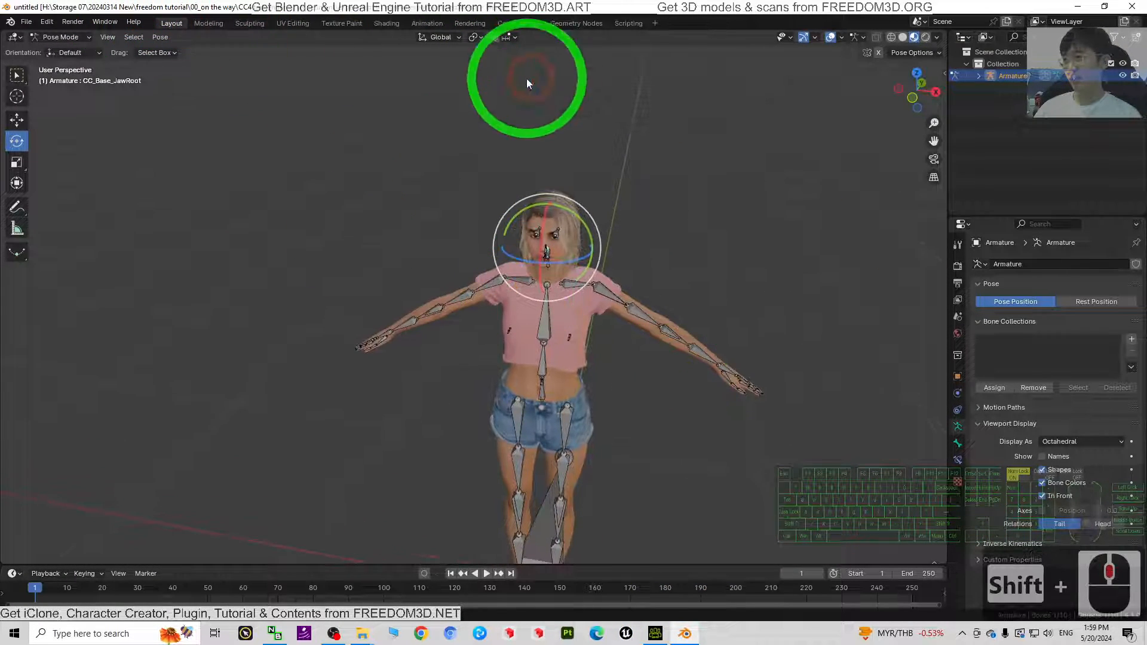
- Rotate the eye bones and CC_Base_JawRoot in Pose Mode to check the rig deforms
{"action": "scroll", "scroll_direction": "up", "scroll_amount": 3}
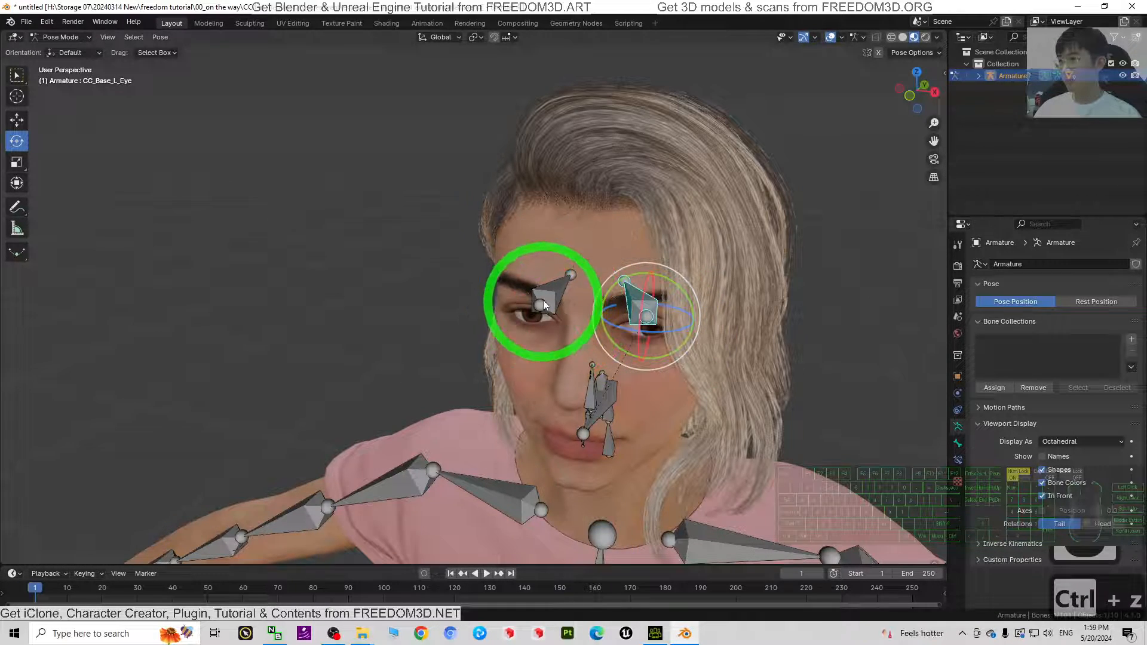
{"action": "left_click_drag", "start_coordinate": [541, 303], "coordinate": [552, 322]}
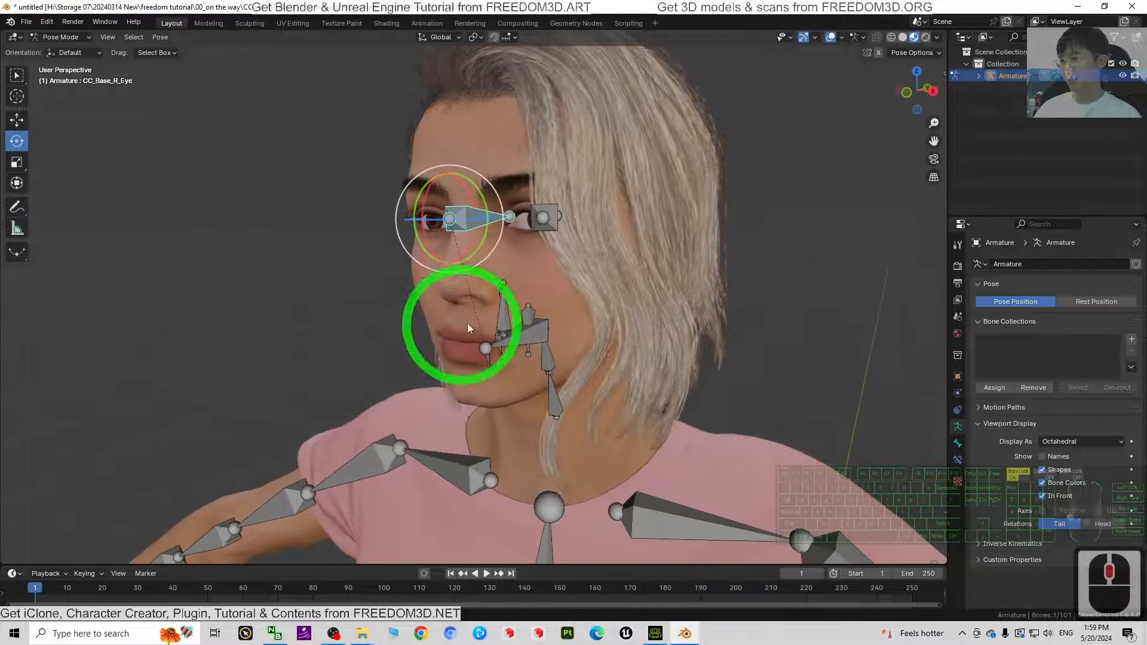
{"action": "left_click", "coordinate": [512, 284]}
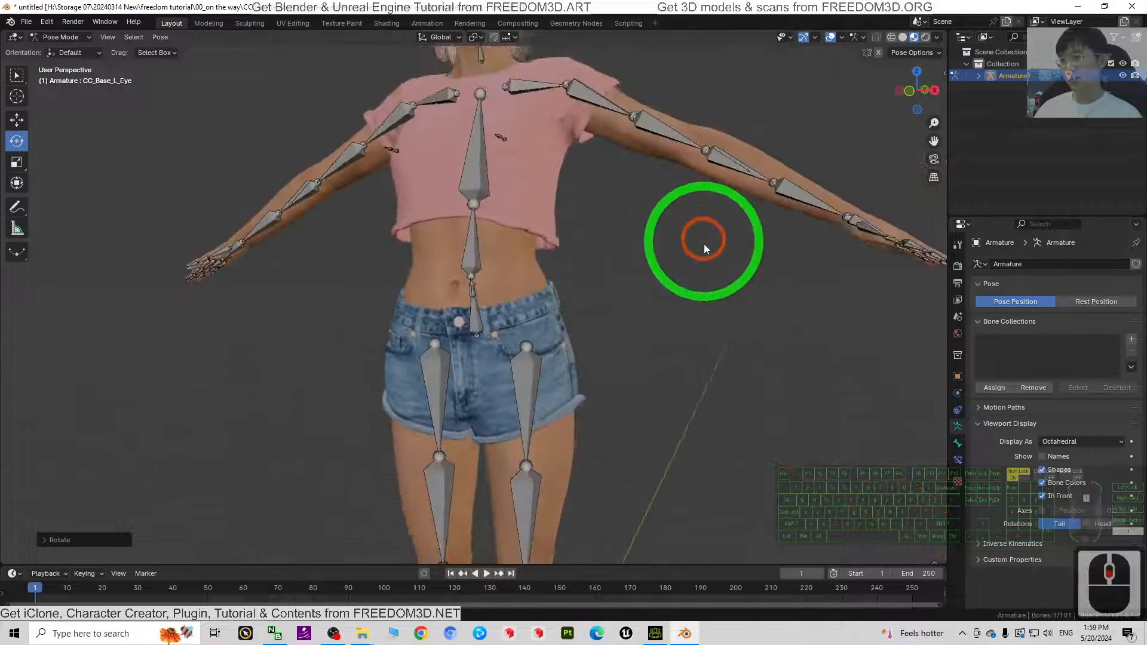
{"action": "left_click_drag", "start_coordinate": [702, 249], "coordinate": [511, 69]}
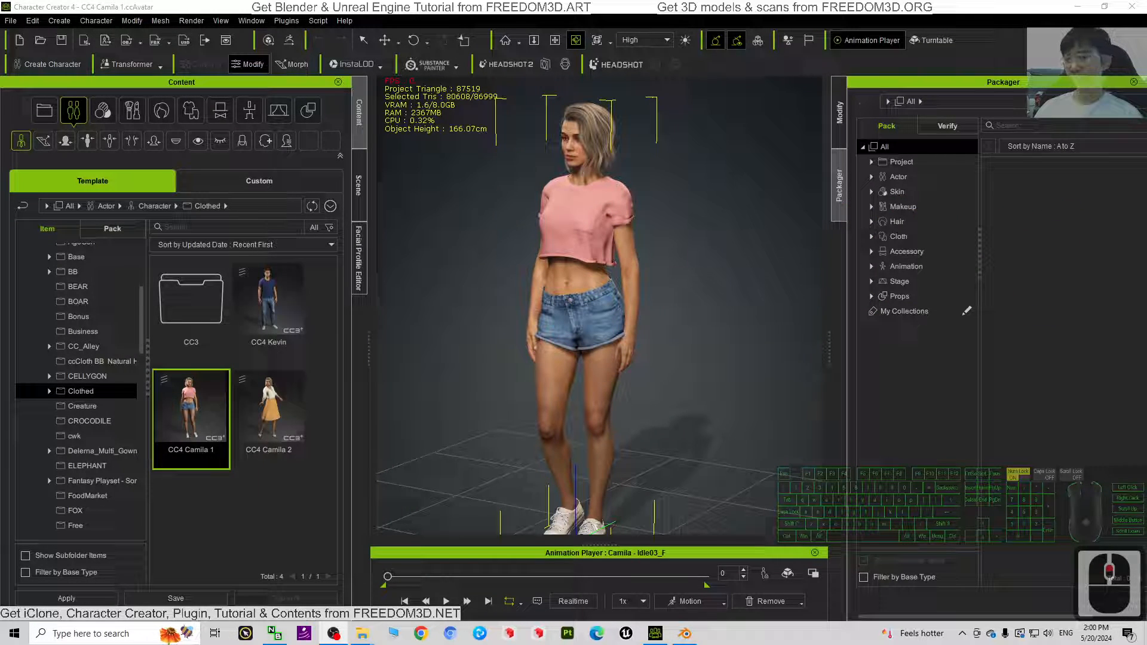
- Switch from Blender to the Character Creator 4 window with Camila loaded
{"action": "left_click", "coordinate": [425, 600]}
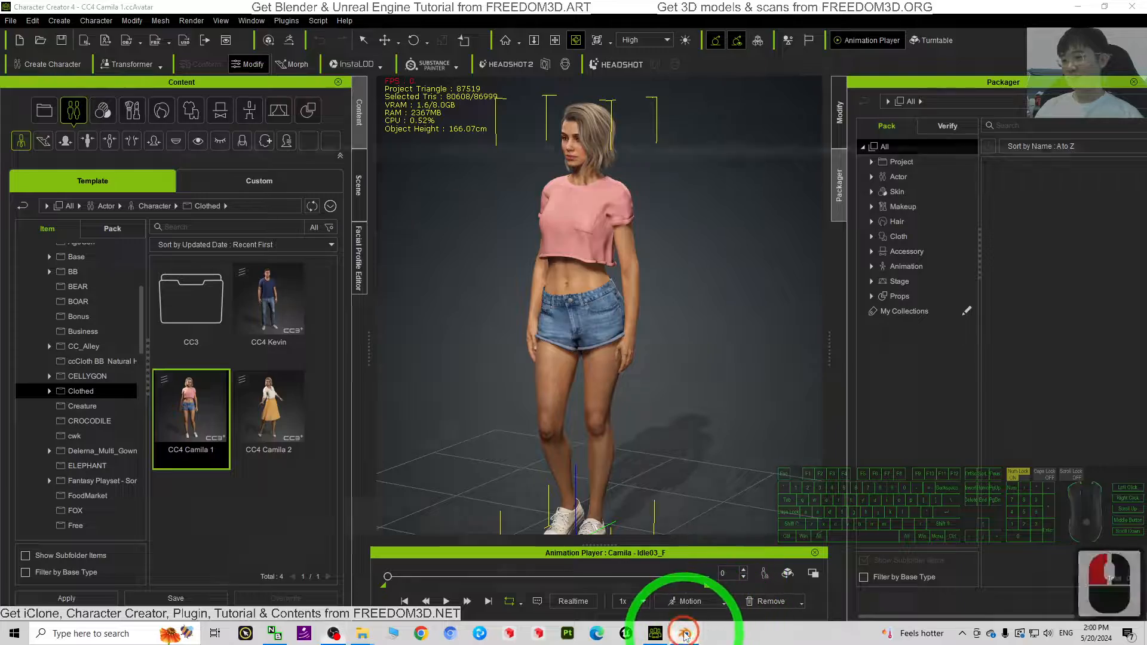
{"action": "left_click", "coordinate": [683, 633]}
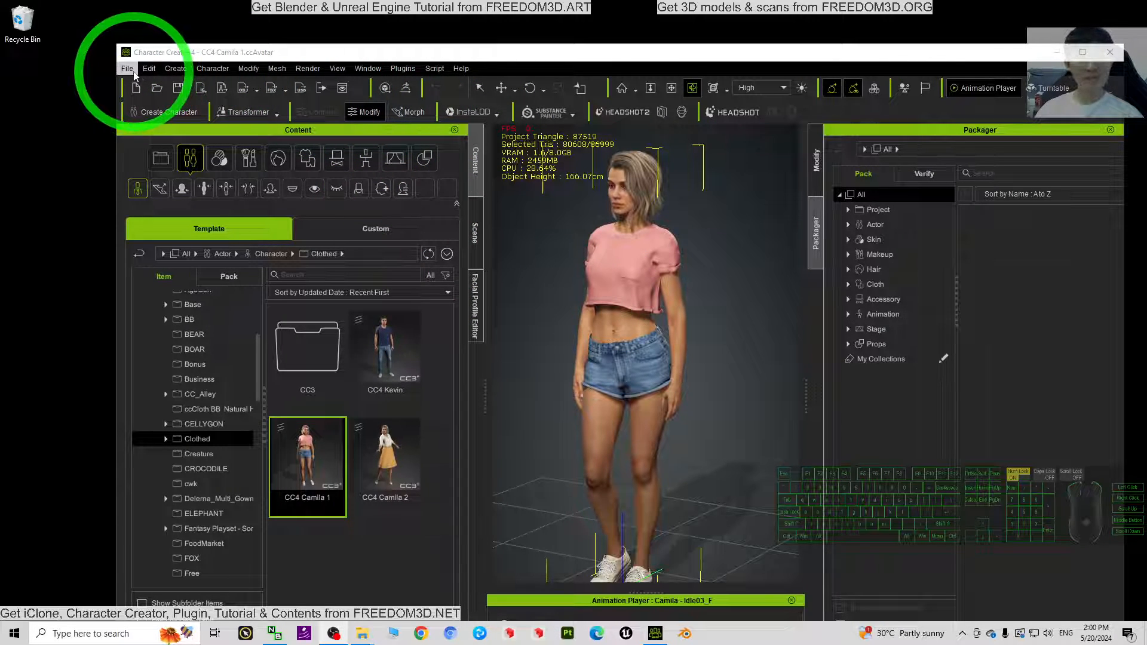
- Start an FBX export of the Clothed Character
{"action": "left_click", "coordinate": [127, 68]}
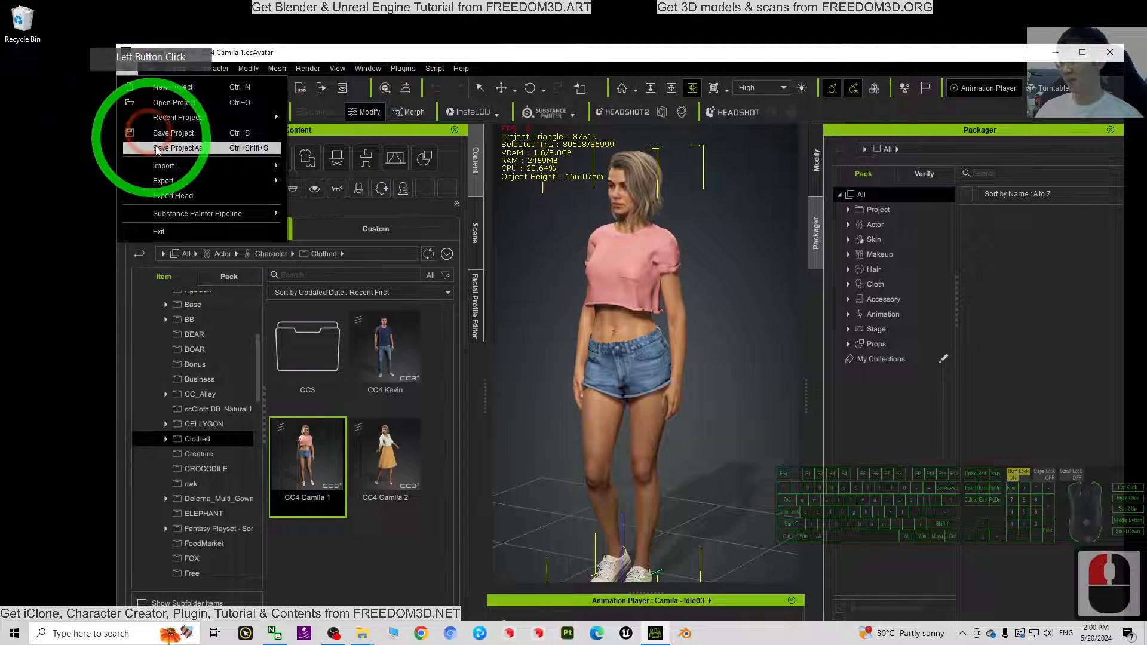
{"action": "left_click", "coordinate": [164, 181]}
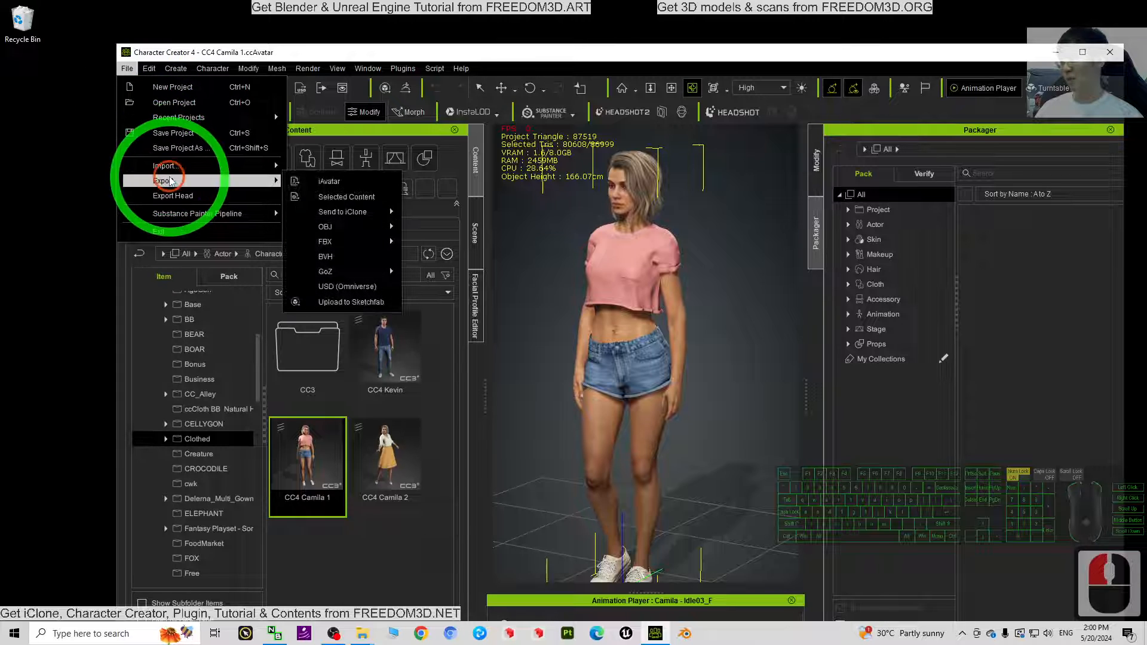
{"action": "left_click", "coordinate": [326, 242]}
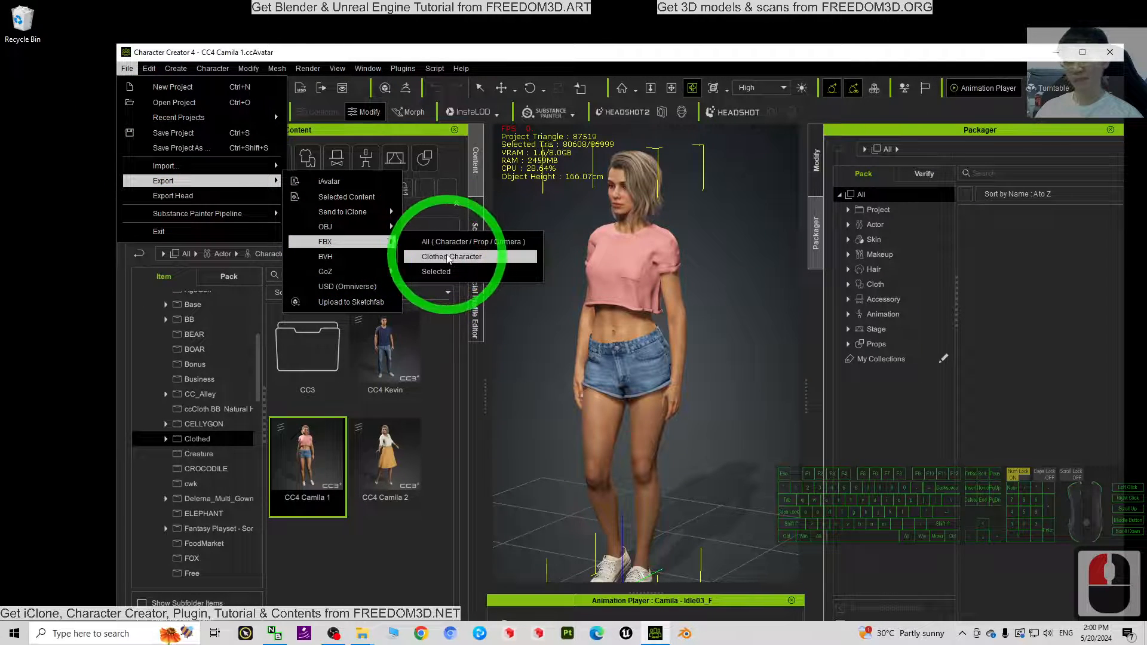
{"action": "left_click", "coordinate": [451, 256]}
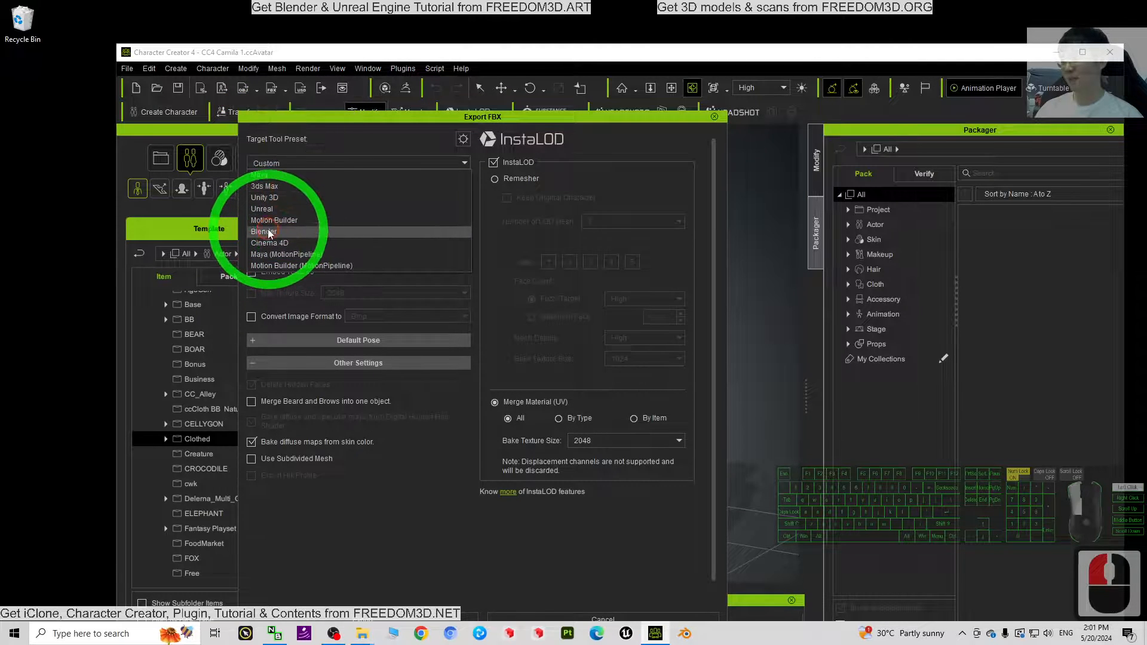
- Set Target Tool Preset to Blender, FBX Options to Mesh, and enable Embed Textures
{"action": "left_click", "coordinate": [264, 231]}
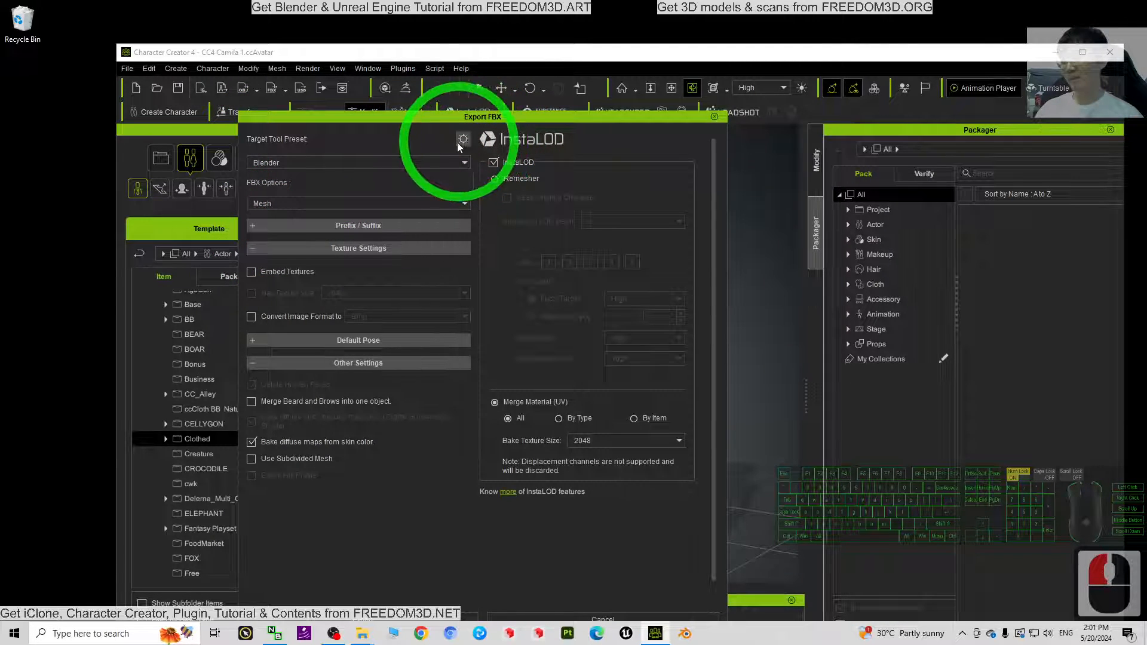
{"action": "left_click", "coordinate": [462, 139]}
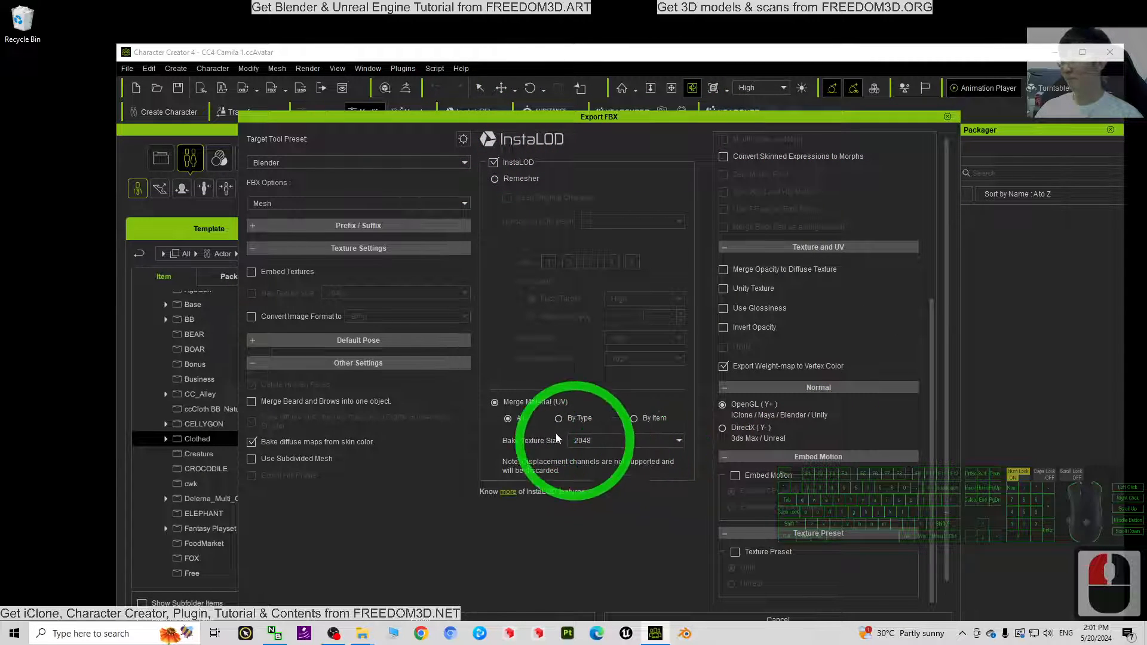
{"action": "left_click", "coordinate": [358, 202]}
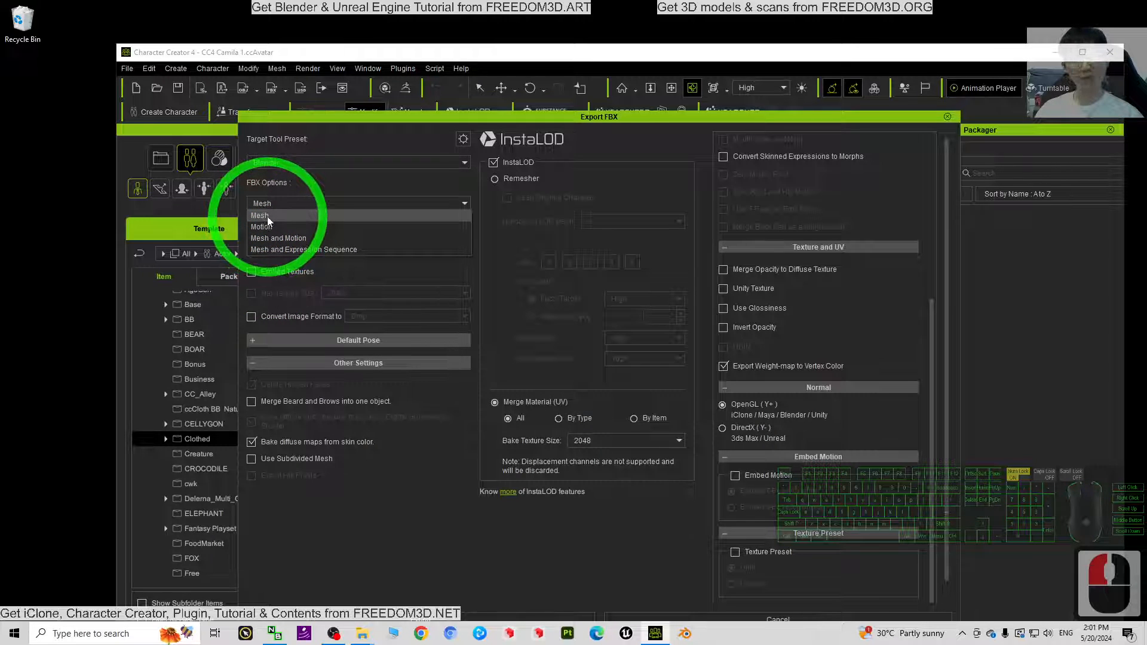
{"action": "left_click", "coordinate": [261, 215]}
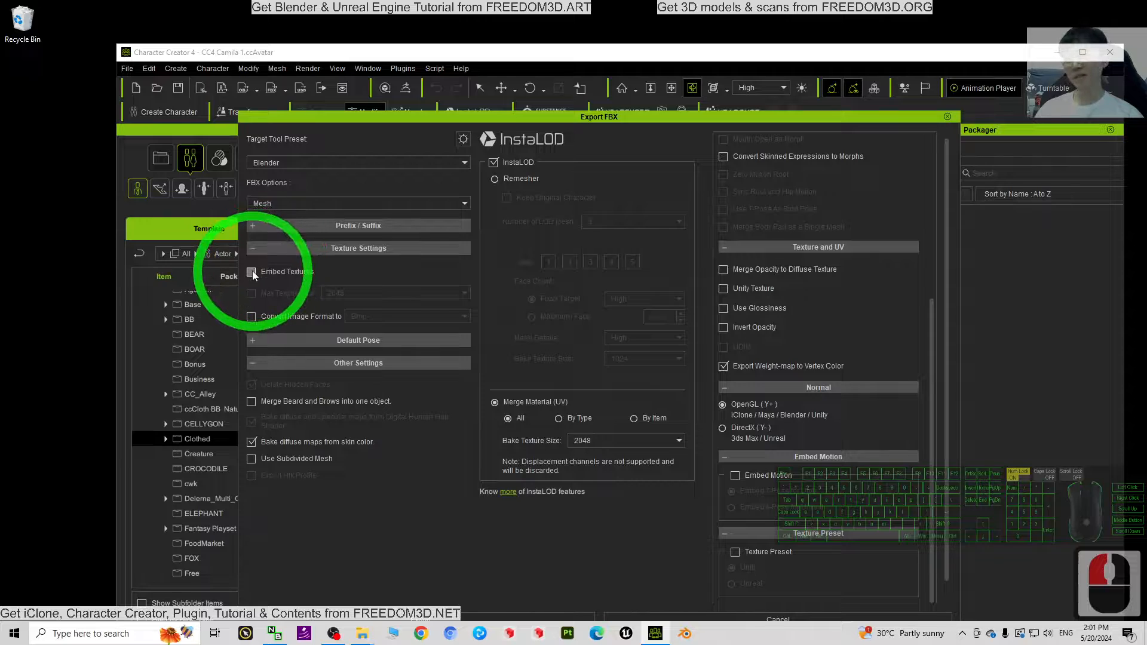
{"action": "left_click", "coordinate": [251, 271]}
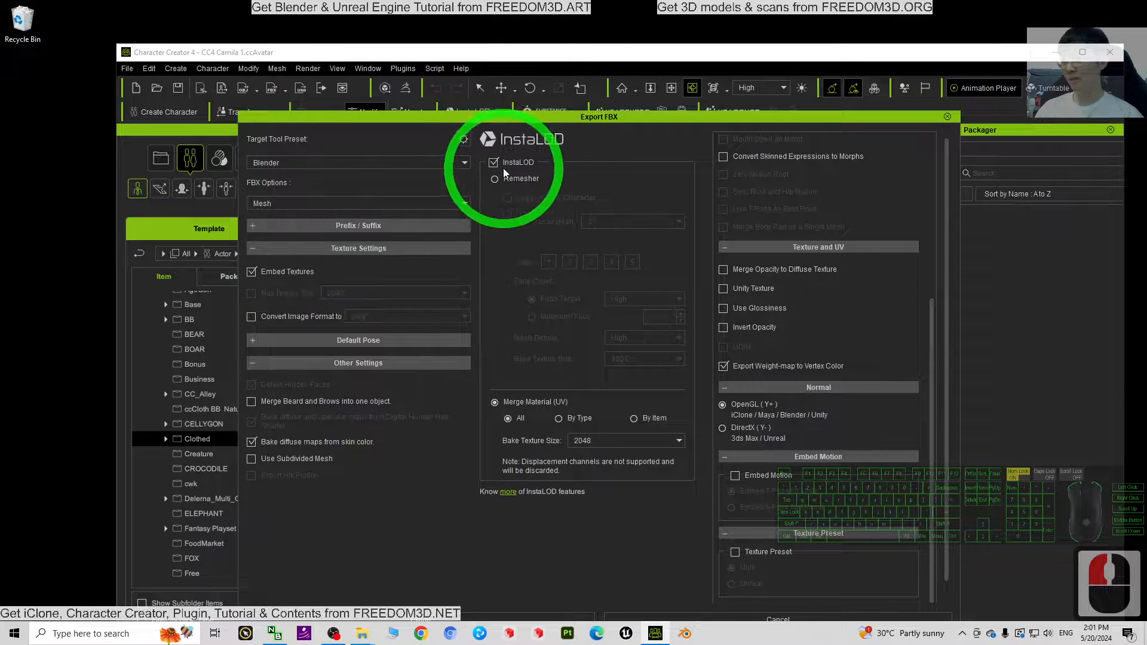
- Adjust the InstaLOD option and keep all materials merged into one UV
{"action": "left_click", "coordinate": [495, 162]}
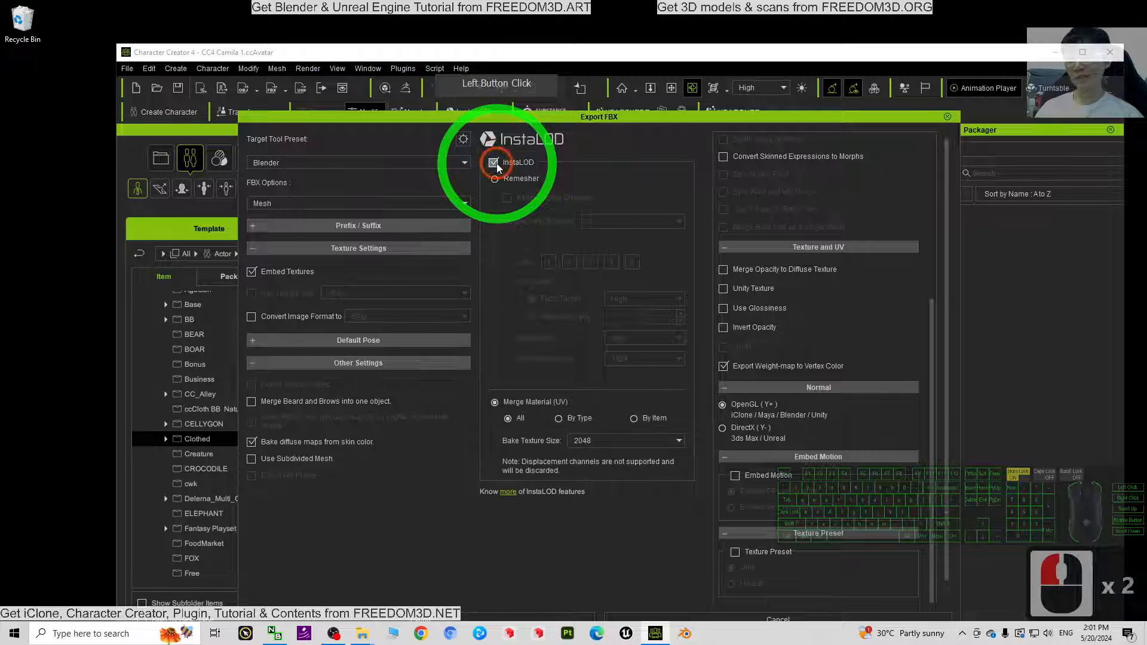
{"action": "left_click", "coordinate": [496, 162]}
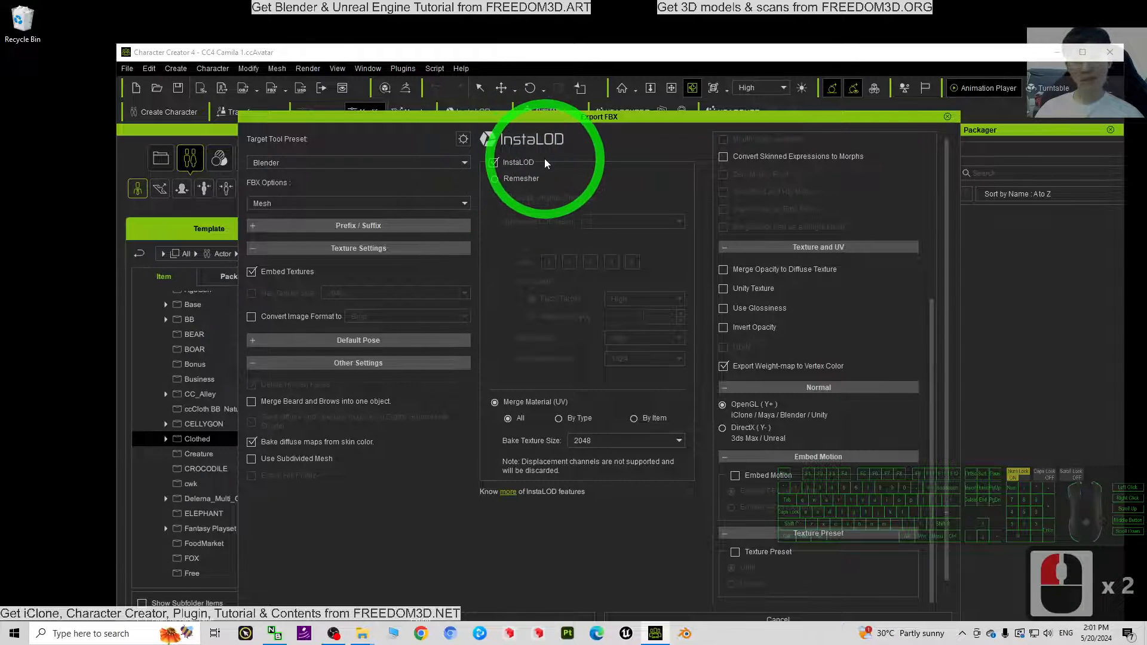
{"action": "left_click", "coordinate": [495, 402]}
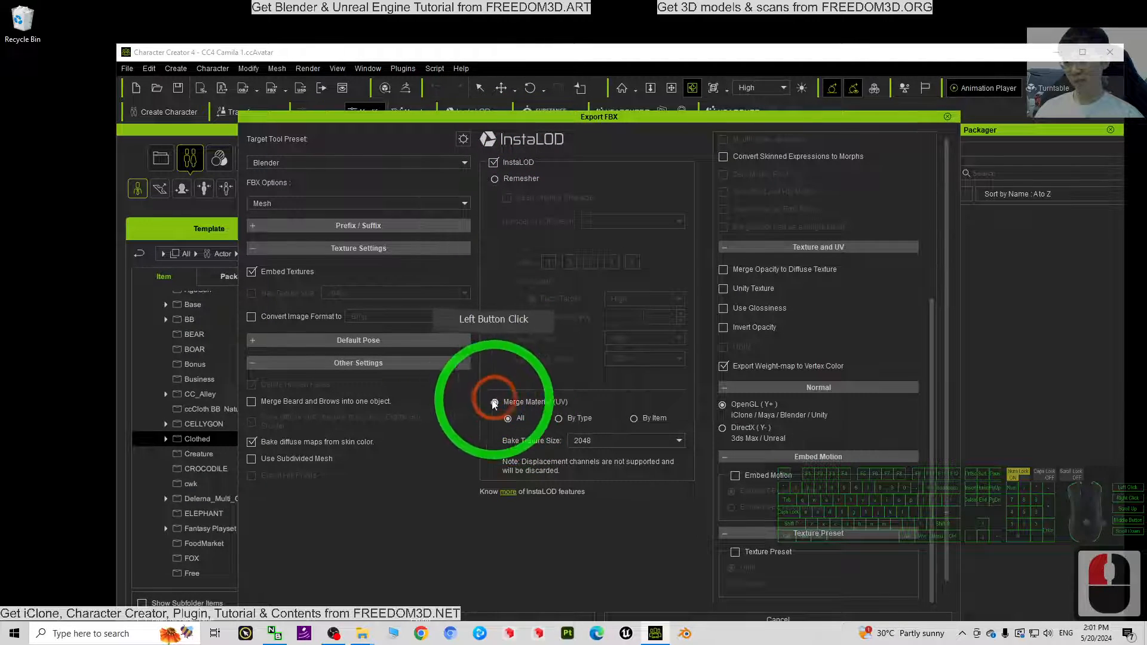
{"action": "left_click", "coordinate": [495, 402]}
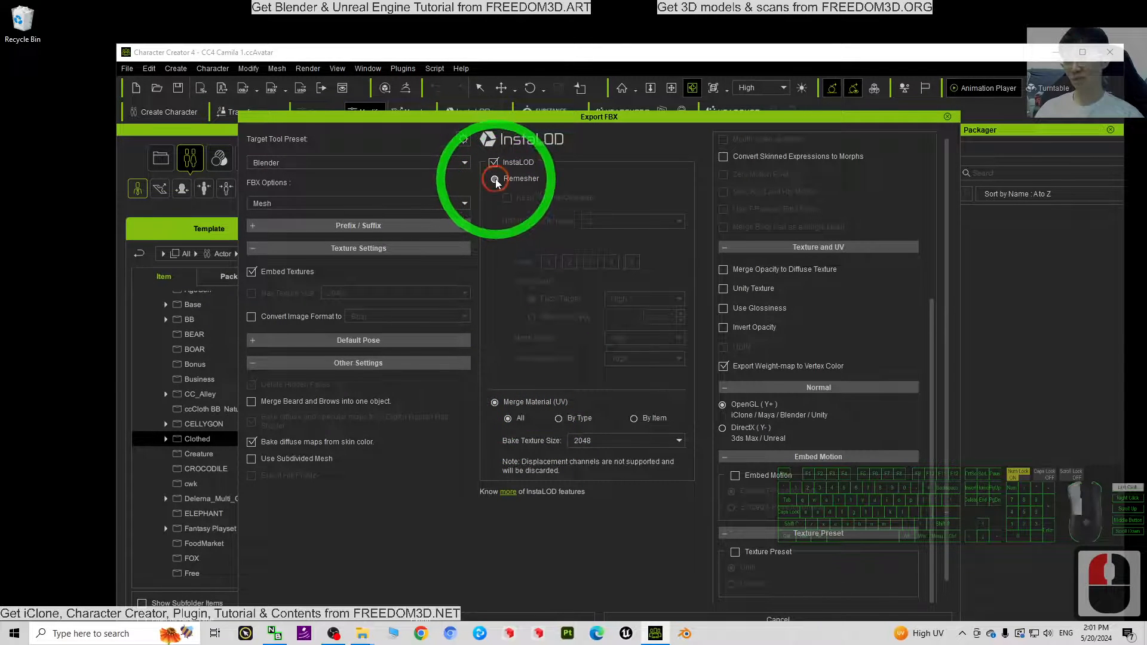
{"action": "left_click", "coordinate": [495, 179]}
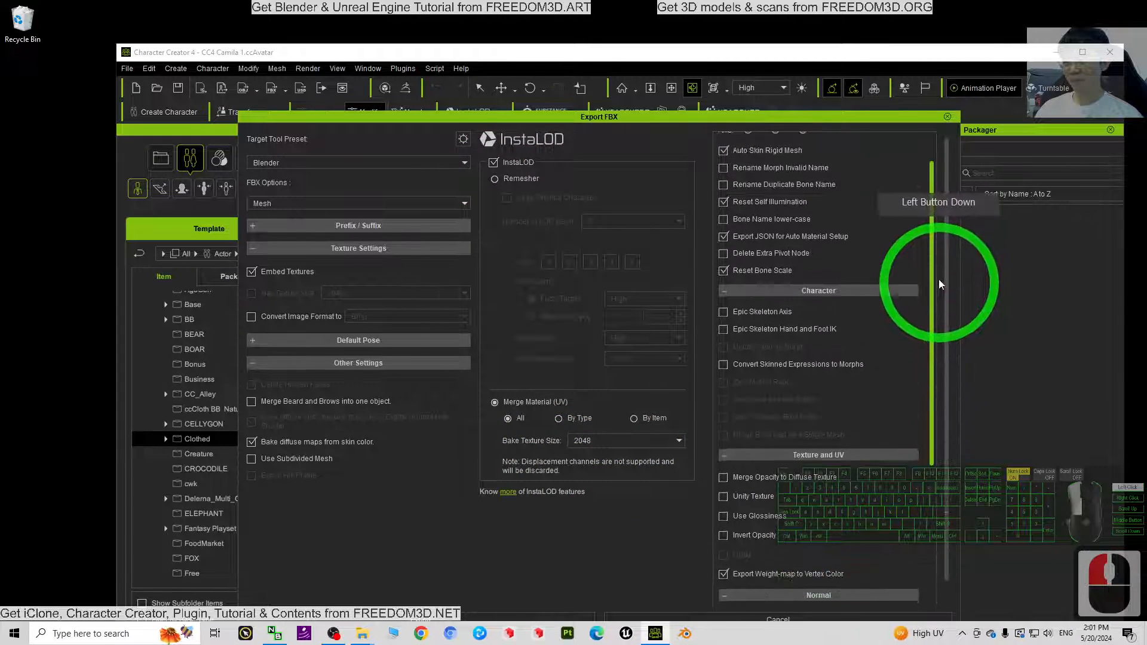
- Enable Merge Opacity to Diffuse Texture and Embed Motion with Embed T-Pose for Unity
{"action": "scroll", "scroll_direction": "down", "scroll_amount": 3}
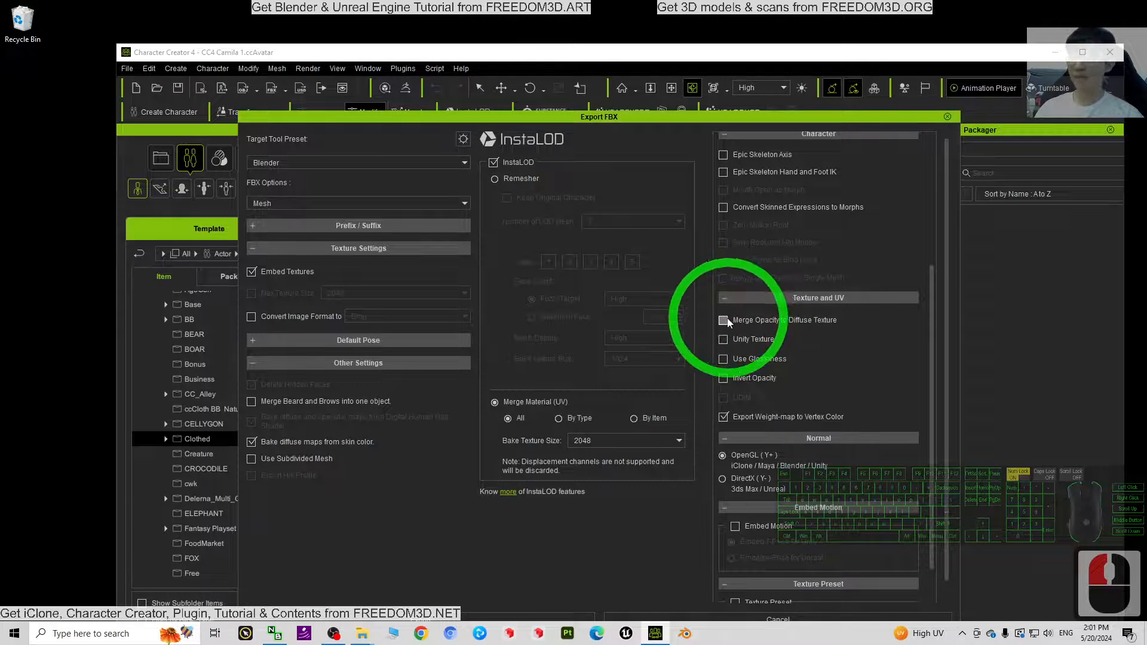
{"action": "left_click", "coordinate": [723, 320]}
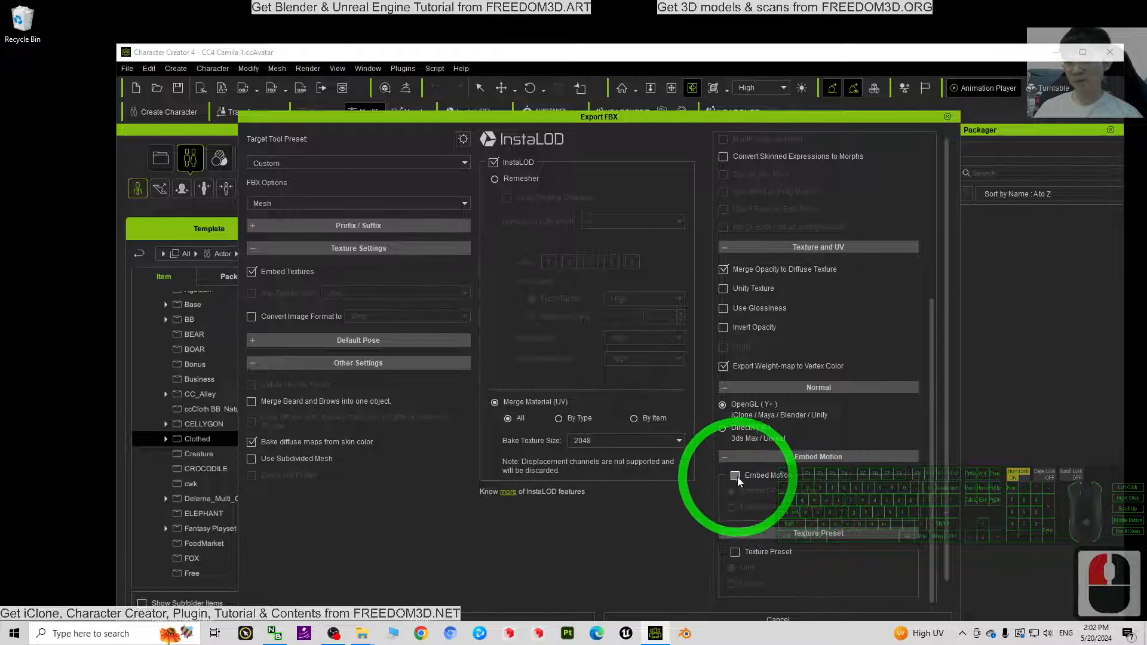
{"action": "left_click", "coordinate": [735, 476]}
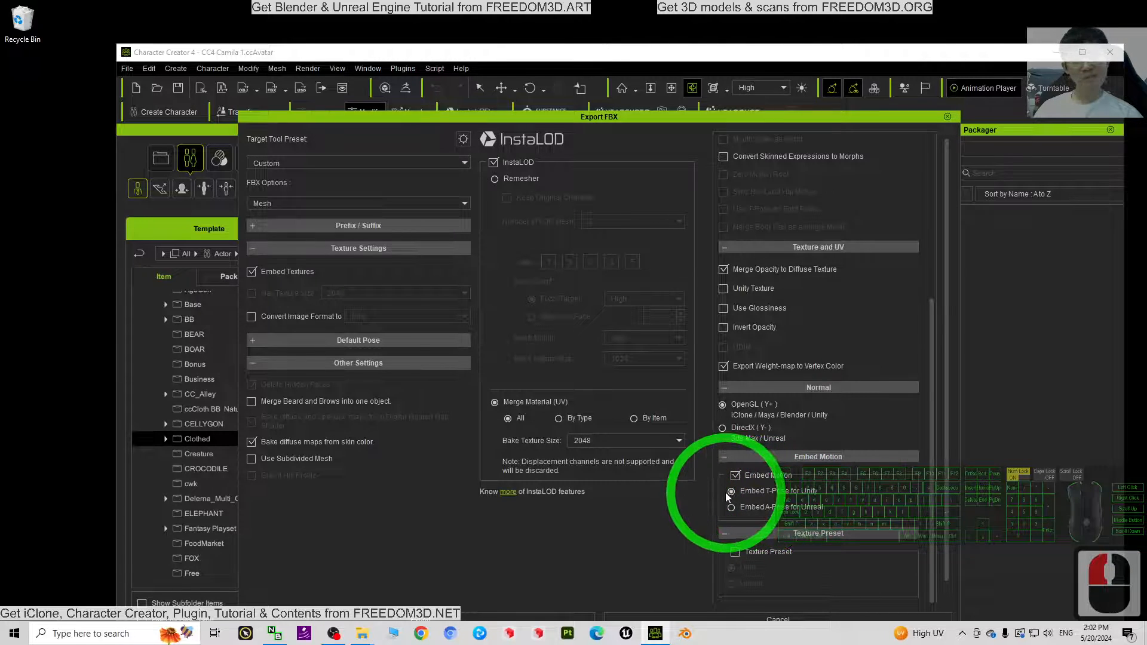
{"action": "left_click", "coordinate": [735, 476]}
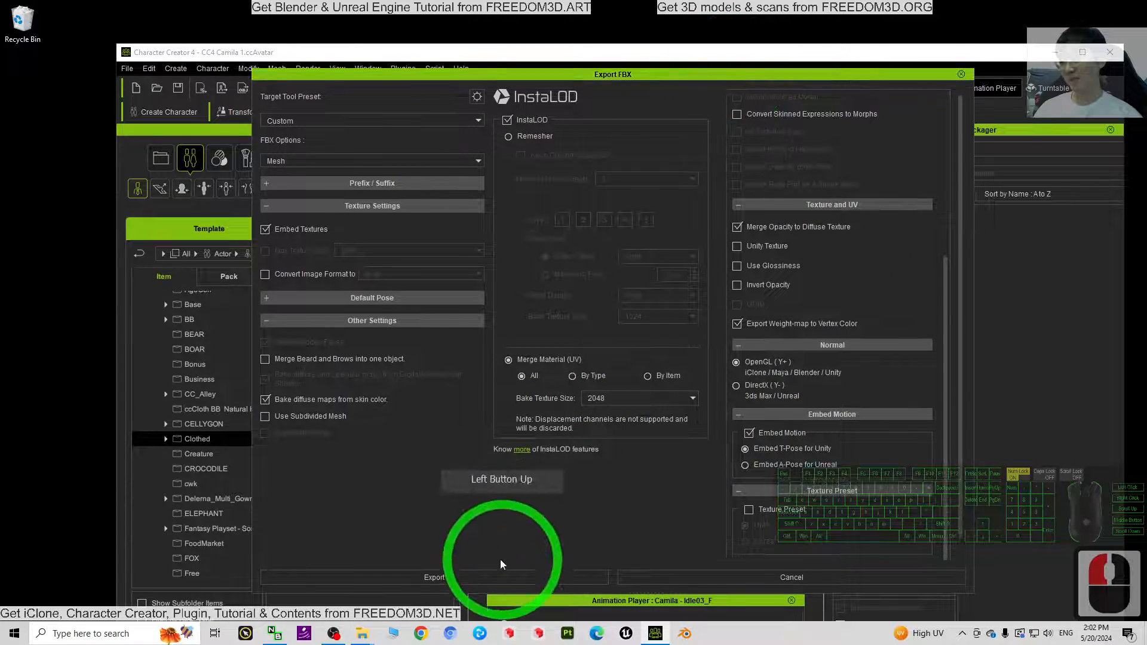
- Export the FBX as 'model' into a new Desktop folder named model
{"action": "left_click", "coordinate": [433, 577]}
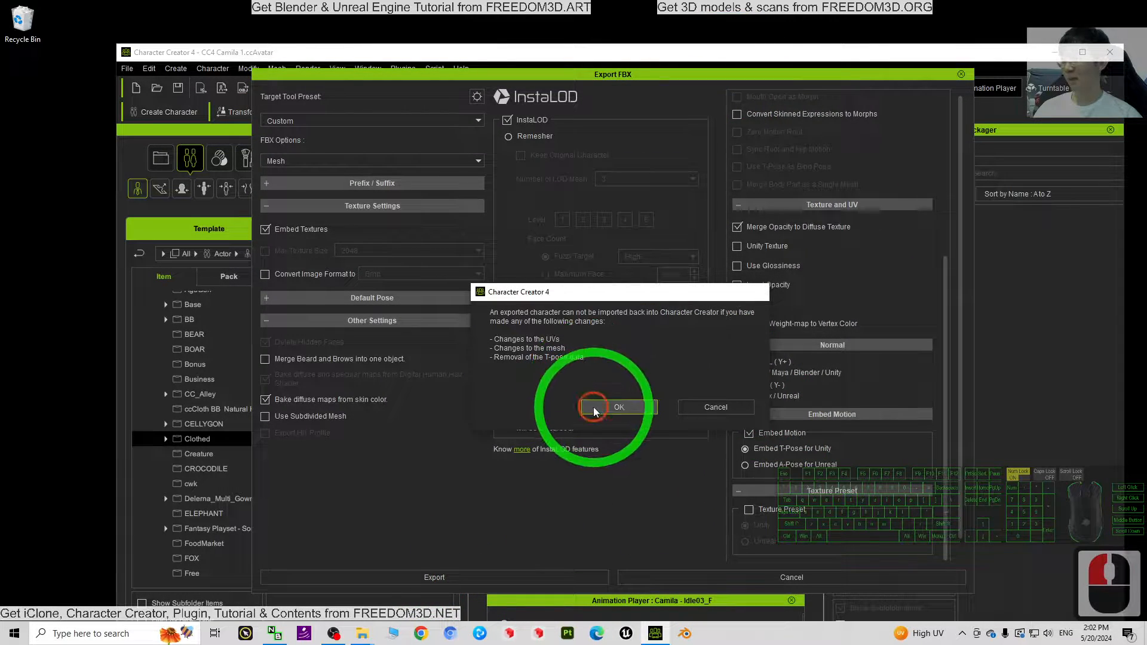
{"action": "left_click", "coordinate": [618, 406]}
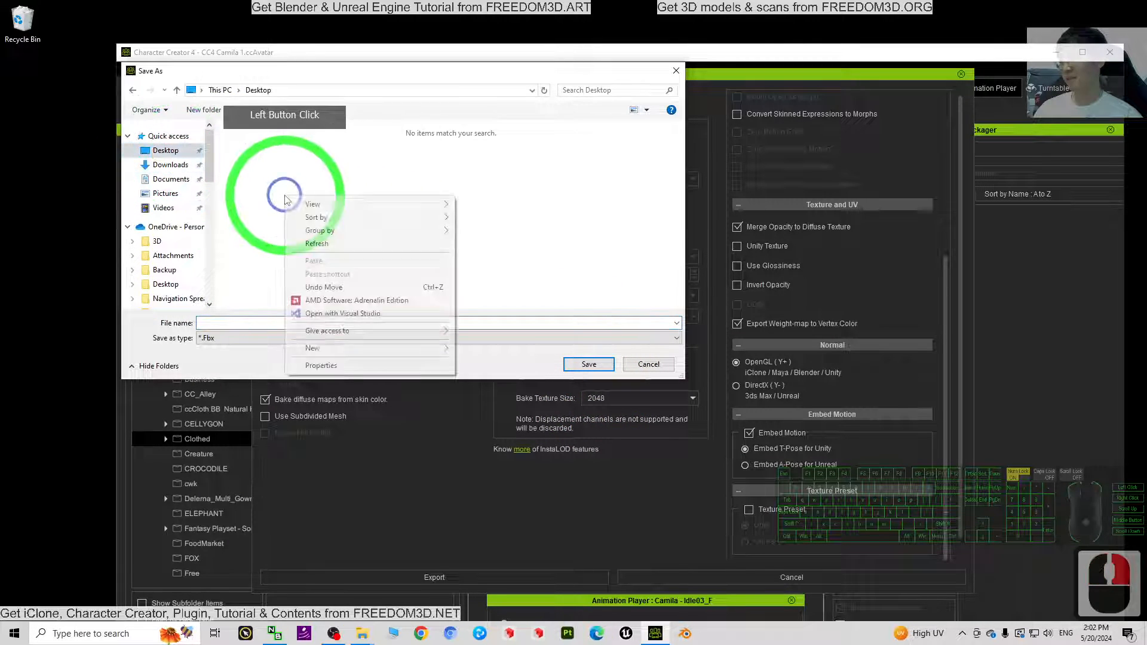
{"action": "left_click", "coordinate": [312, 347]}
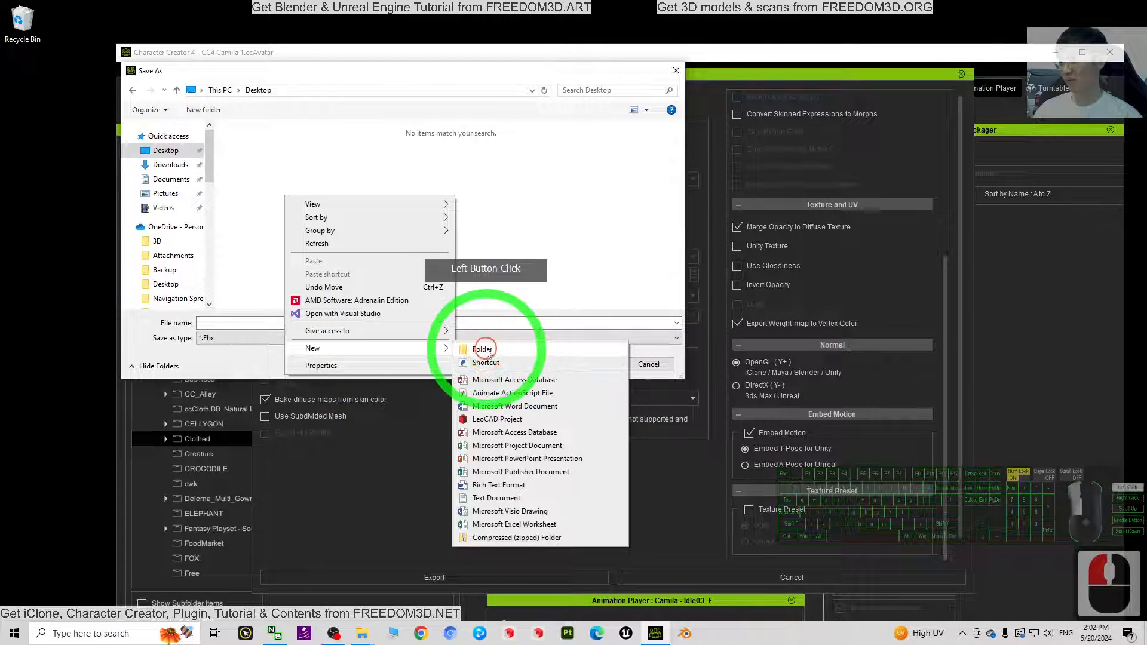
{"action": "left_click", "coordinate": [482, 349]}
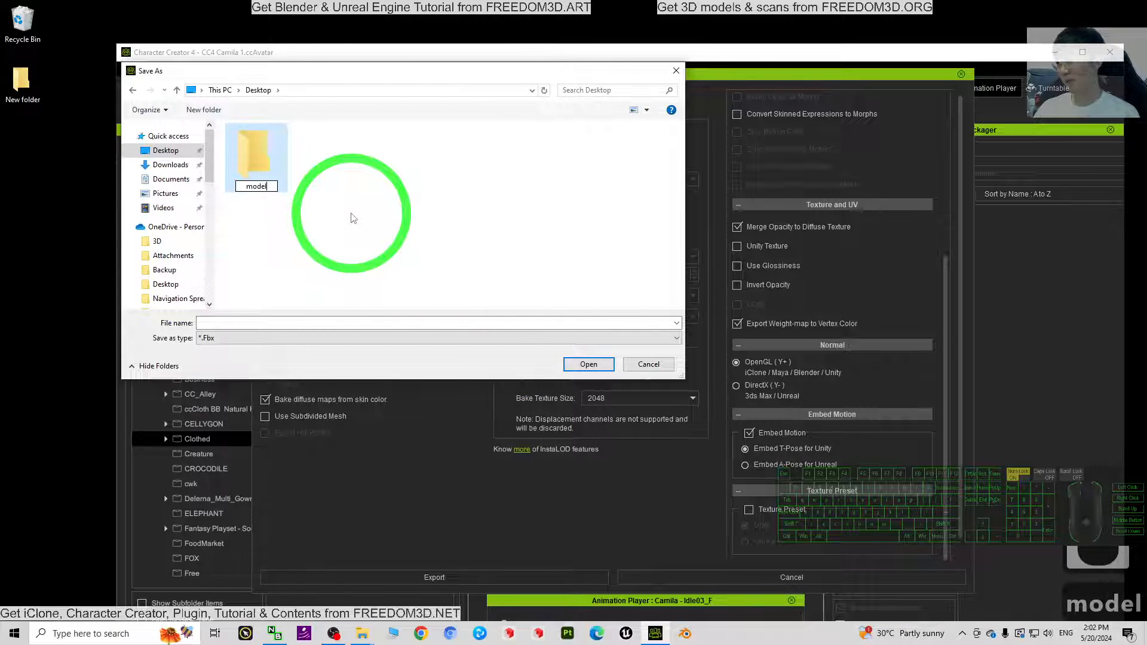
{"action": "double_click", "coordinate": [255, 150]}
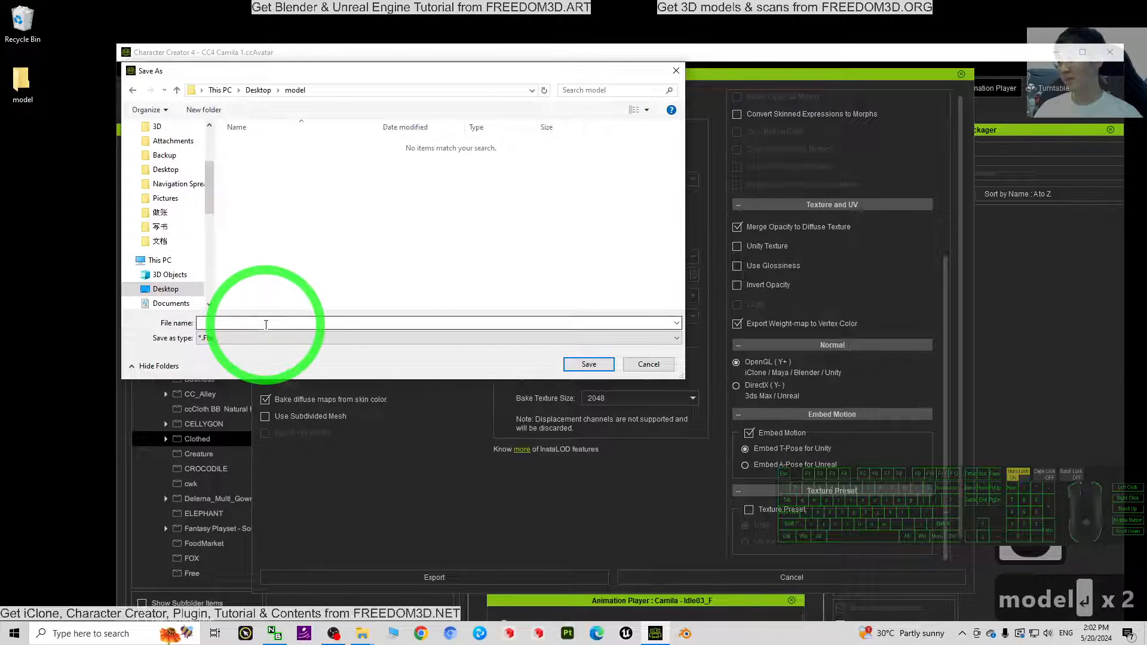
{"action": "type", "text": "model"}
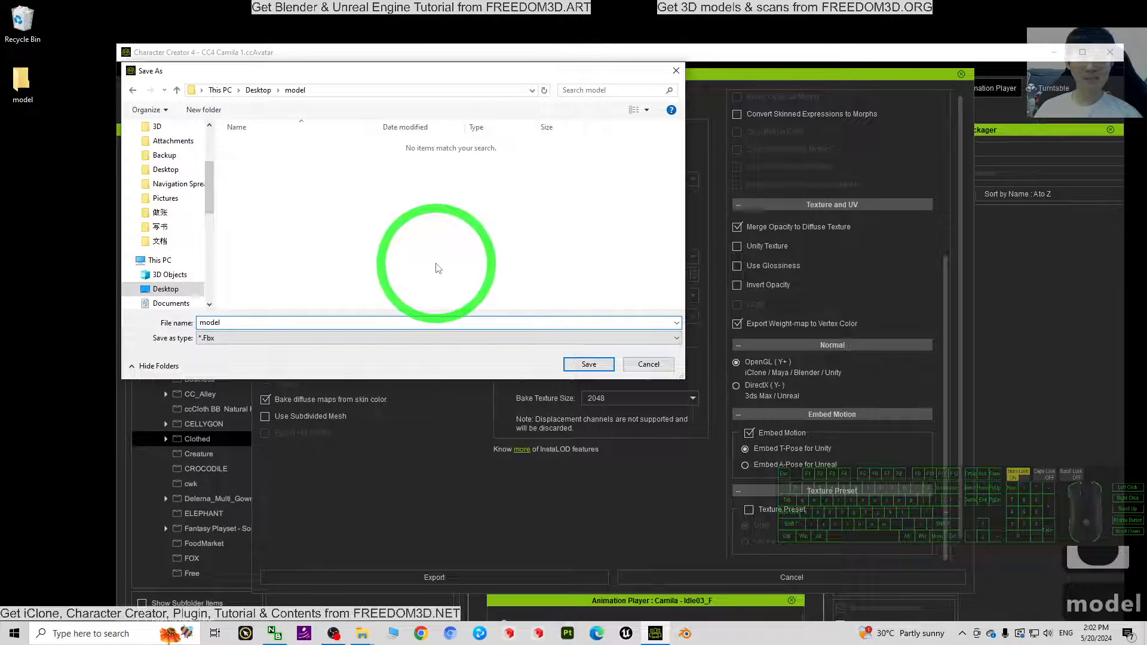
{"action": "left_click", "coordinate": [588, 364]}
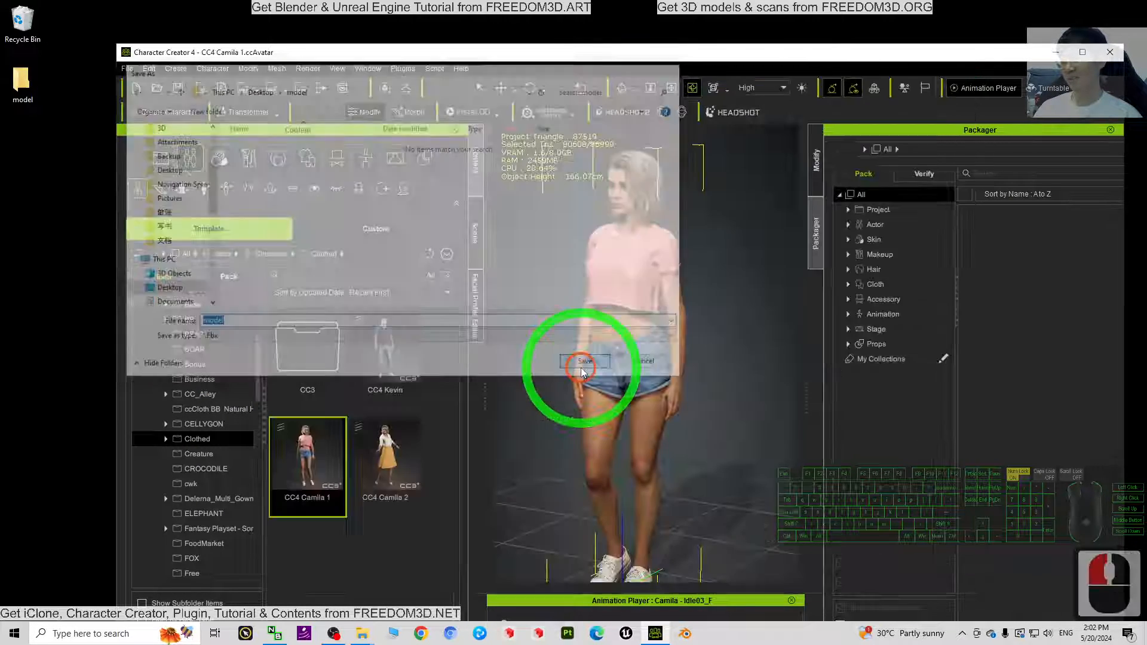
{"action": "left_click", "coordinate": [585, 360]}
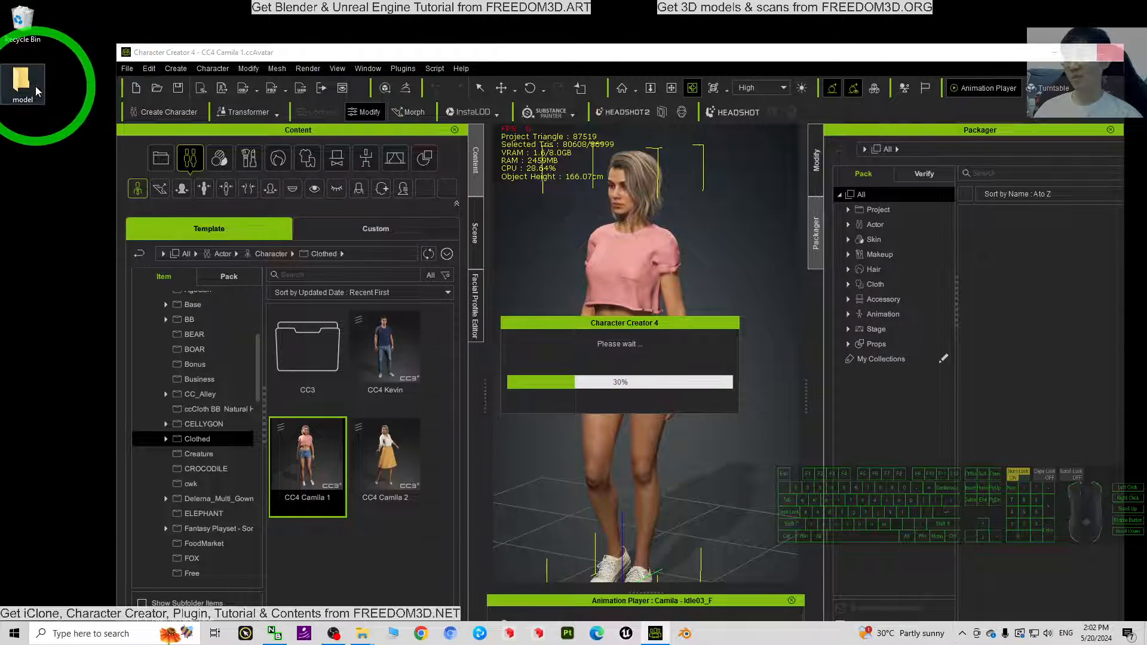
- Open the desktop model folder and select the exported model.Fbx
{"action": "double_click", "coordinate": [22, 78]}
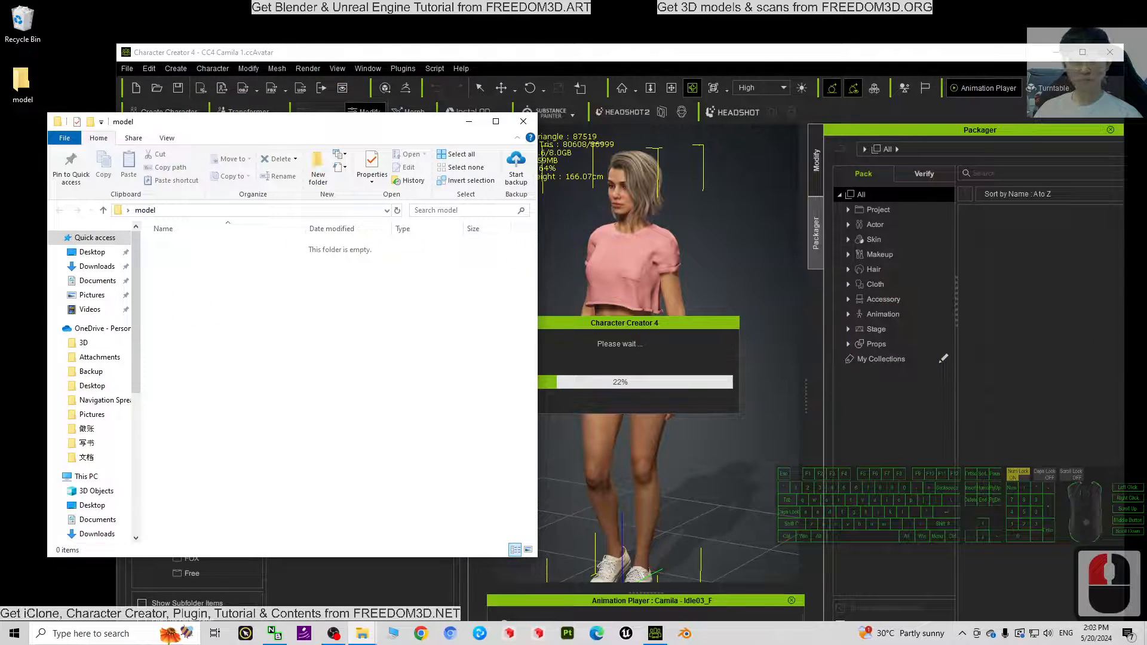
{"action": "left_click", "coordinate": [450, 379]}
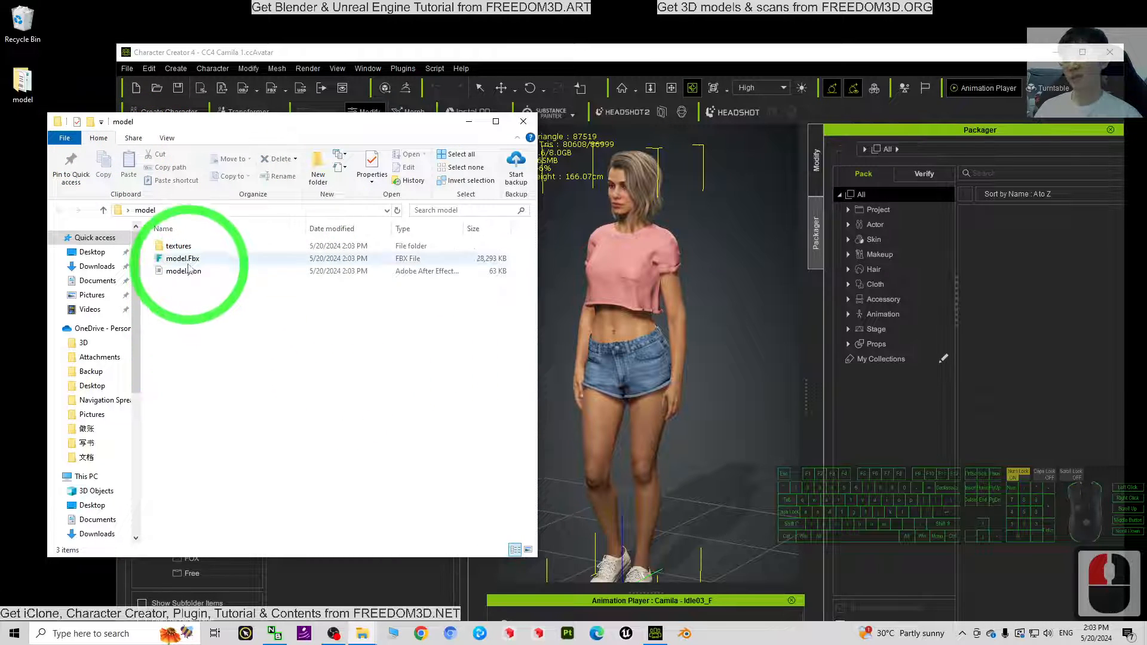
{"action": "mouse_move", "coordinate": [190, 263]}
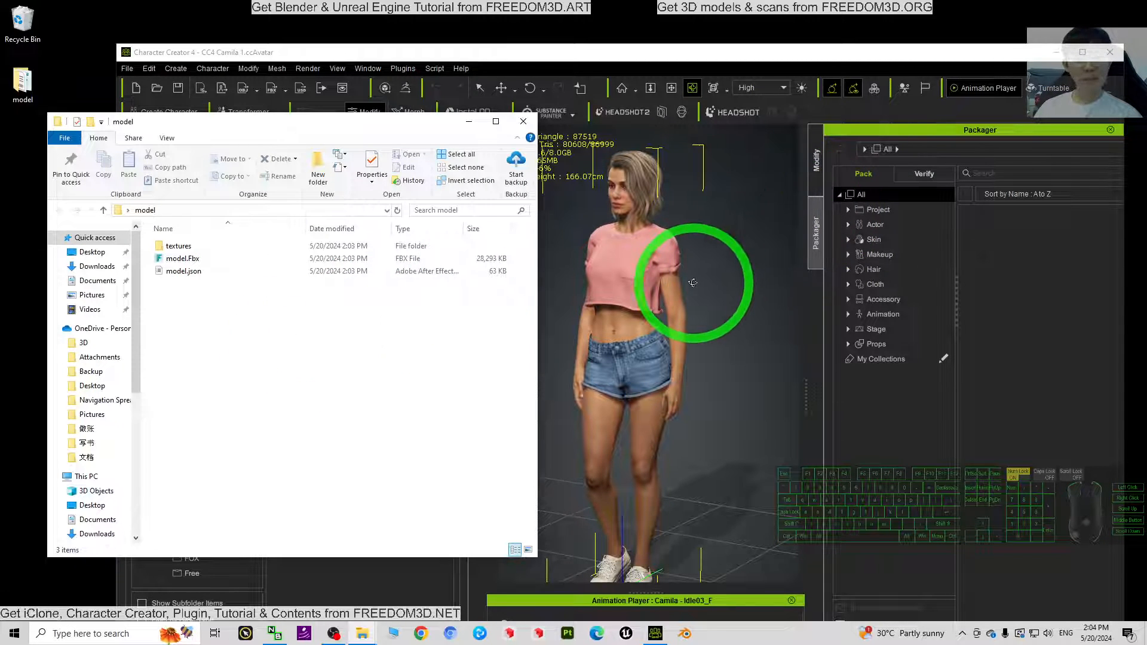
{"action": "left_click", "coordinate": [183, 258]}
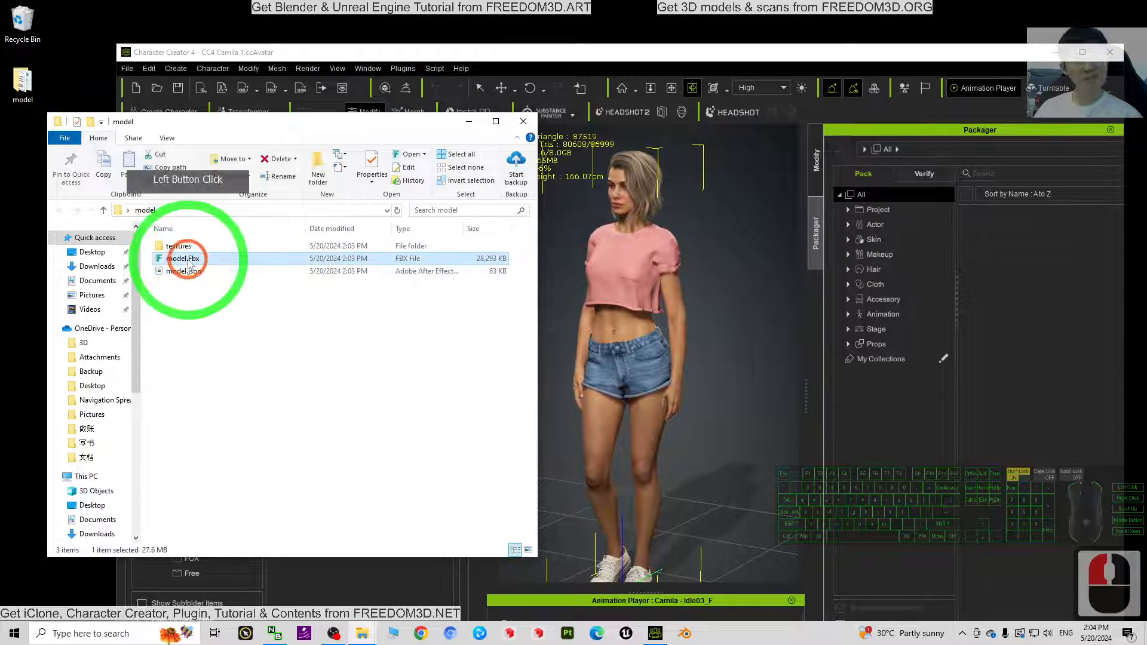
{"action": "left_click", "coordinate": [248, 307]}
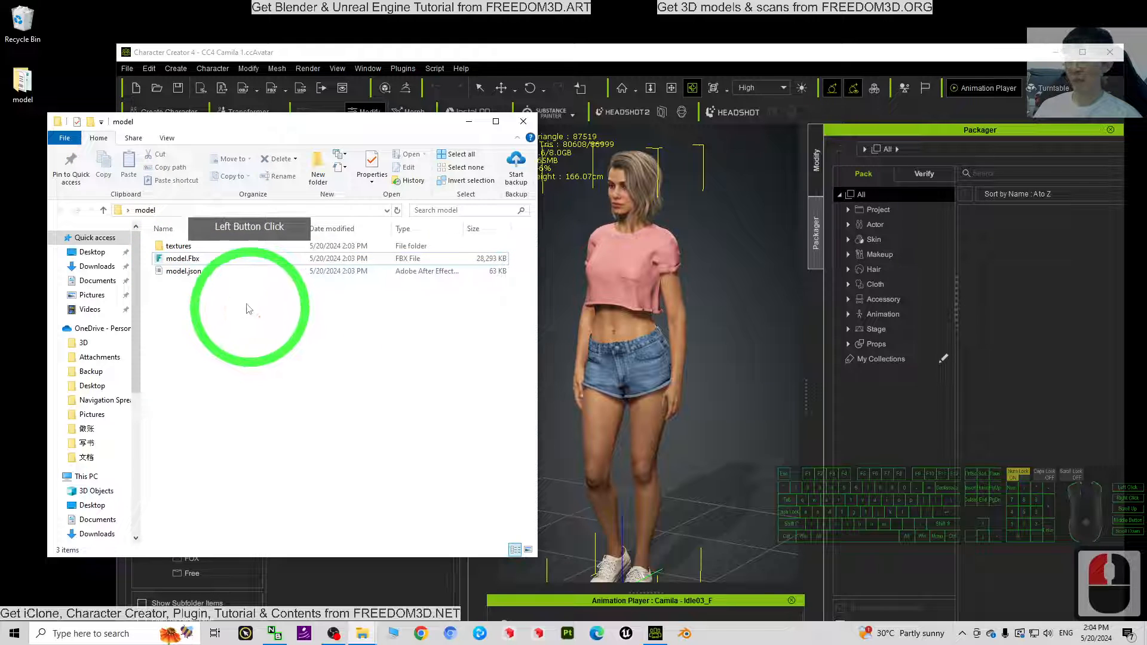
{"action": "left_click", "coordinate": [182, 258]}
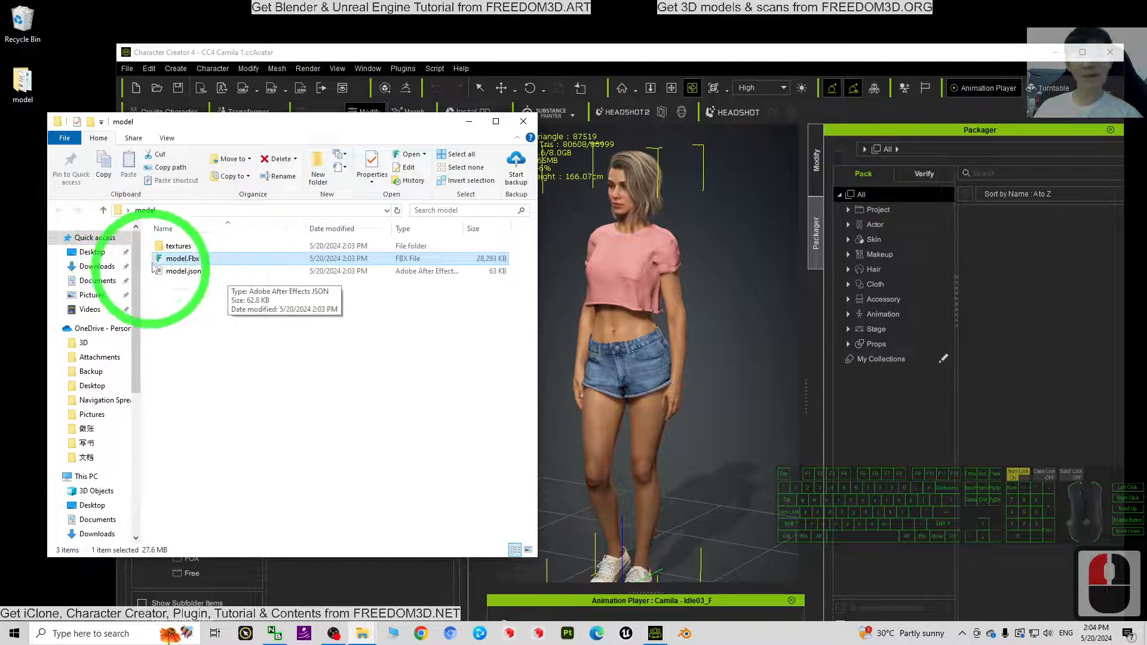
{"action": "left_click", "coordinate": [685, 633]}
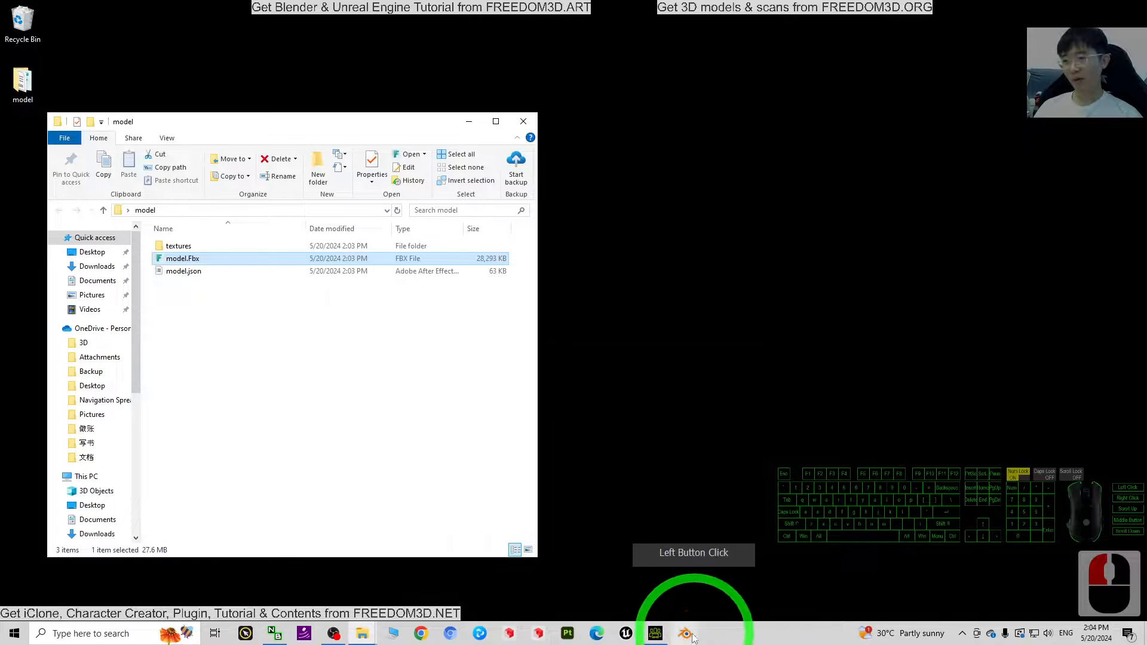
- Delete Blender's default cube and import Desktop/model/model.Fbx
{"action": "left_click", "coordinate": [684, 633]}
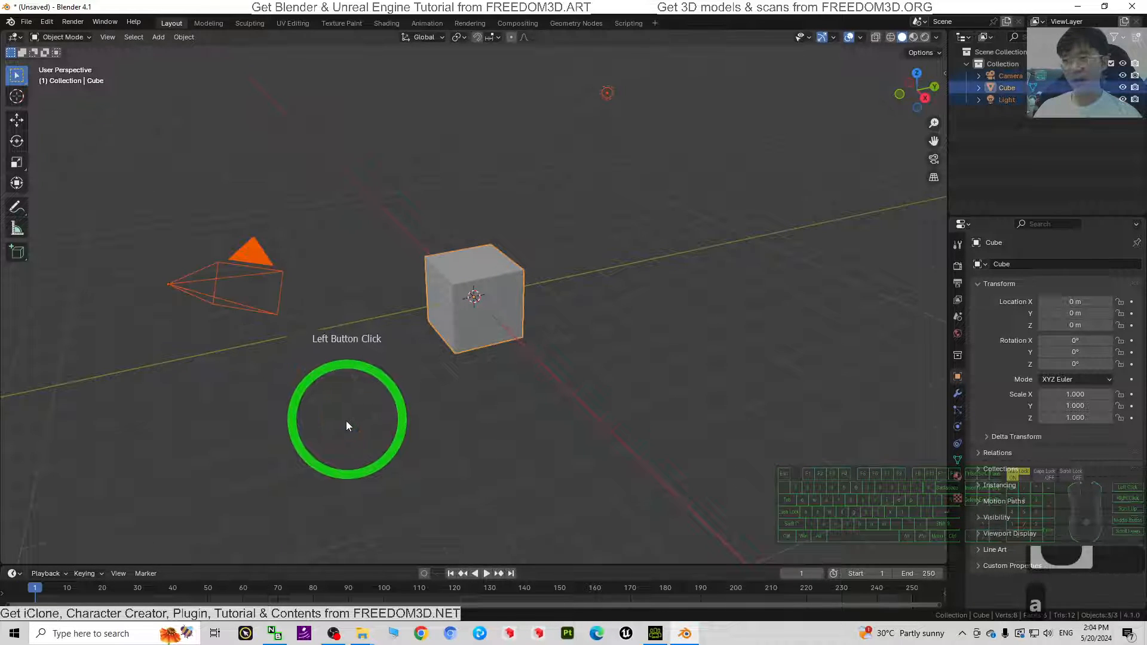
{"action": "key", "text": "Delete"}
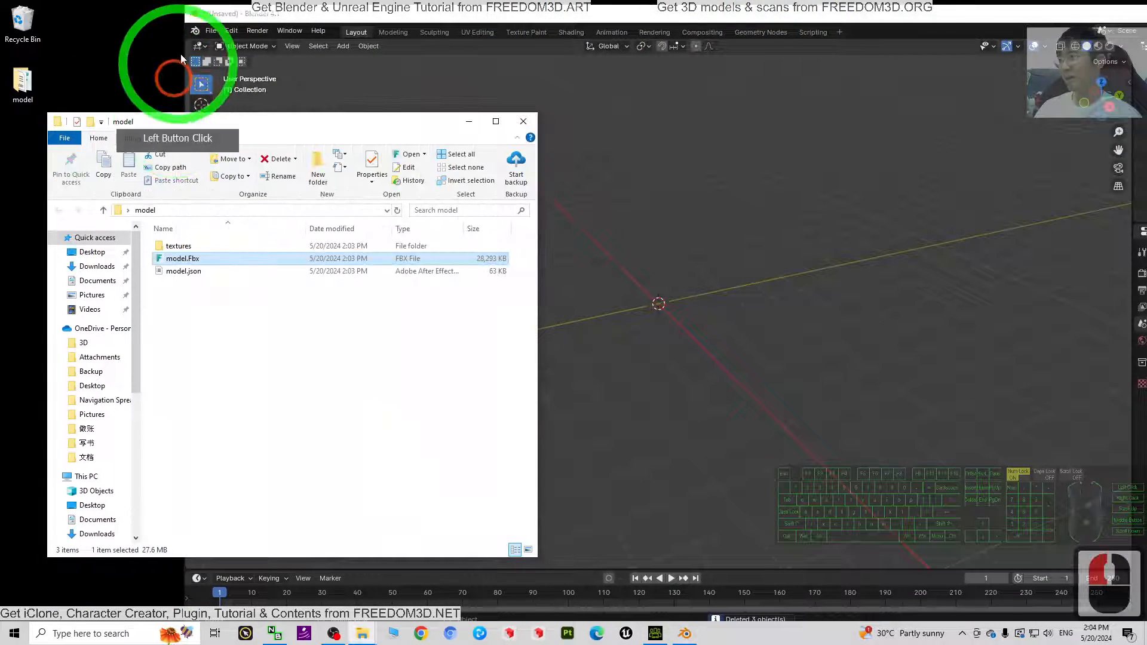
{"action": "left_click", "coordinate": [211, 32]}
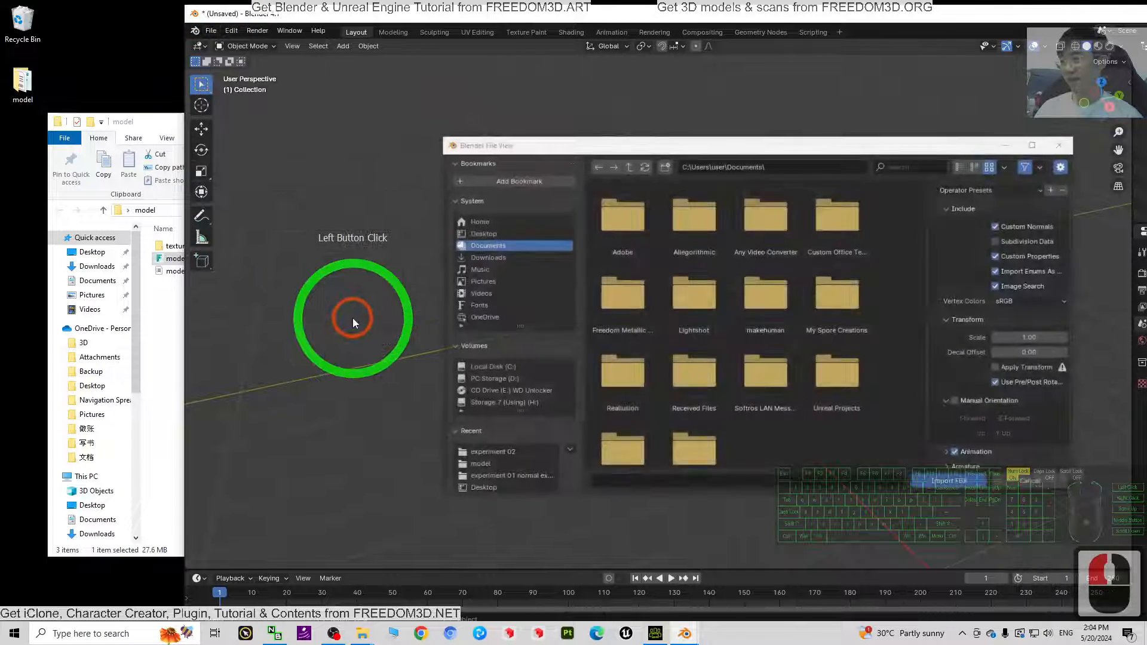
{"action": "left_click", "coordinate": [482, 233]}
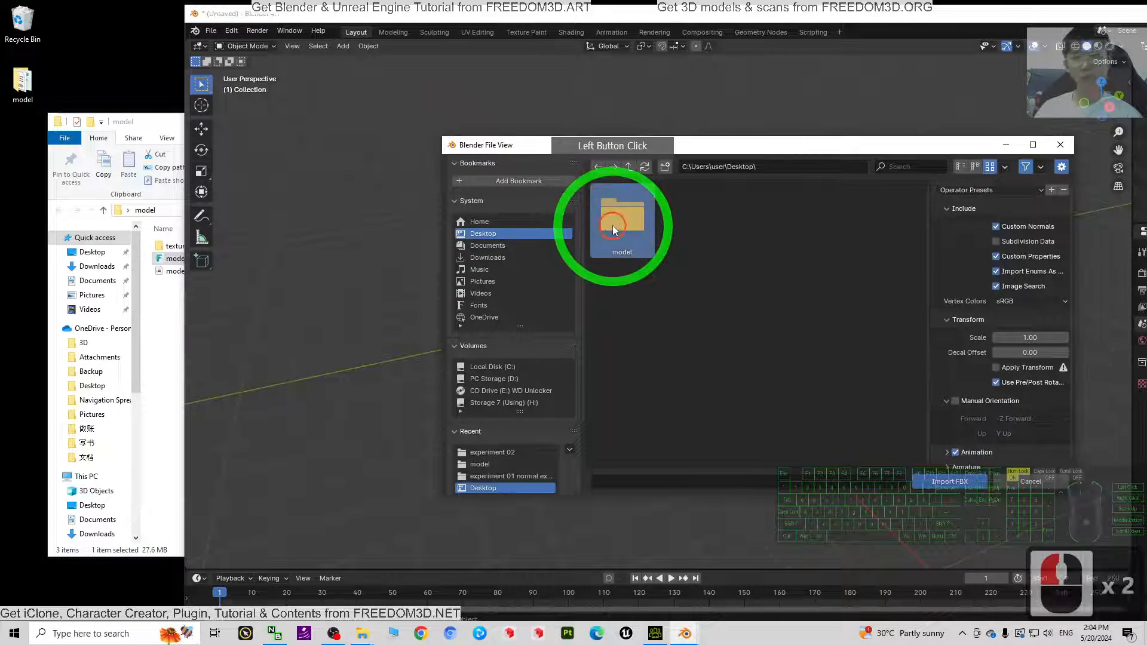
{"action": "double_click", "coordinate": [621, 219]}
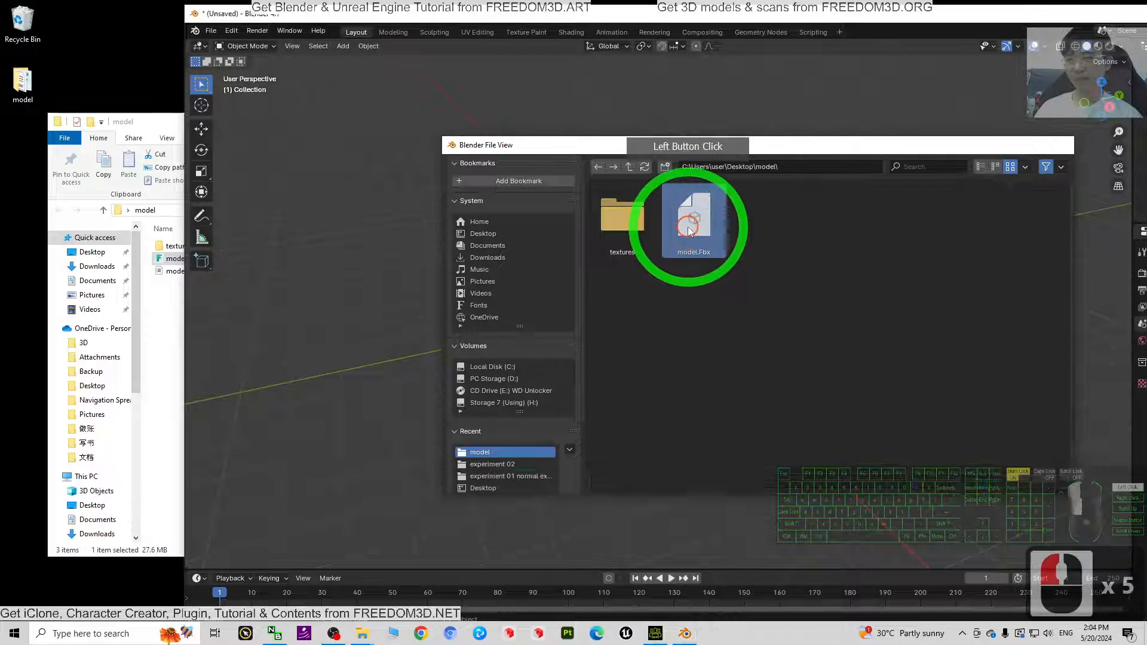
{"action": "double_click", "coordinate": [691, 219]}
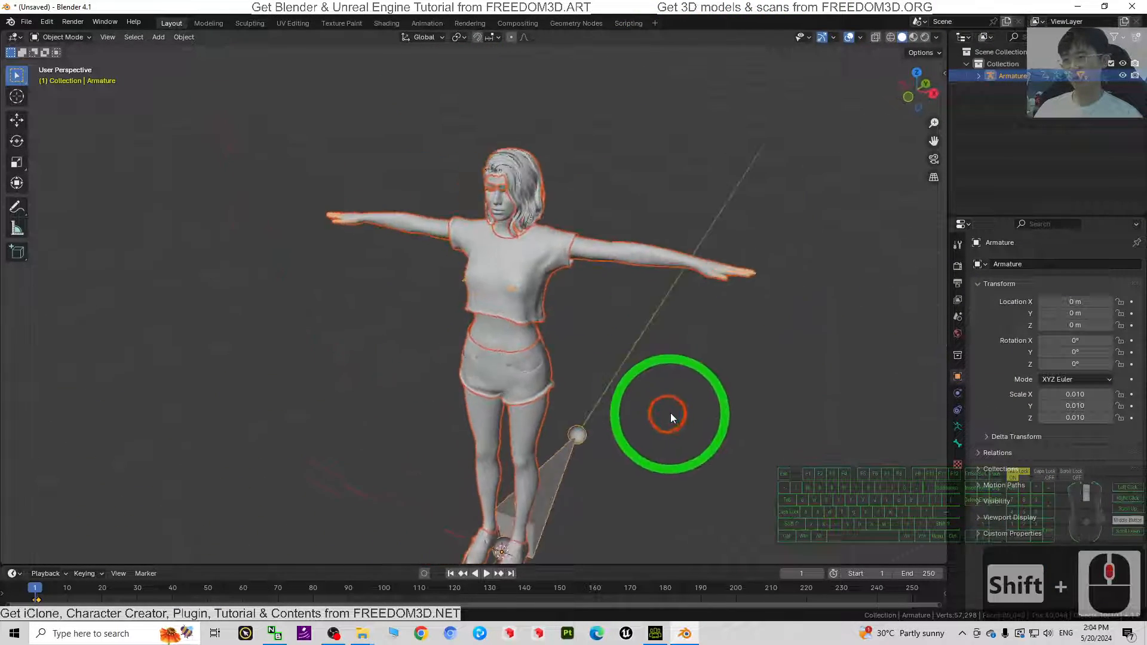
- Switch to Material Preview shading and zoom in on the character's upper body
{"action": "left_click", "coordinate": [913, 37]}
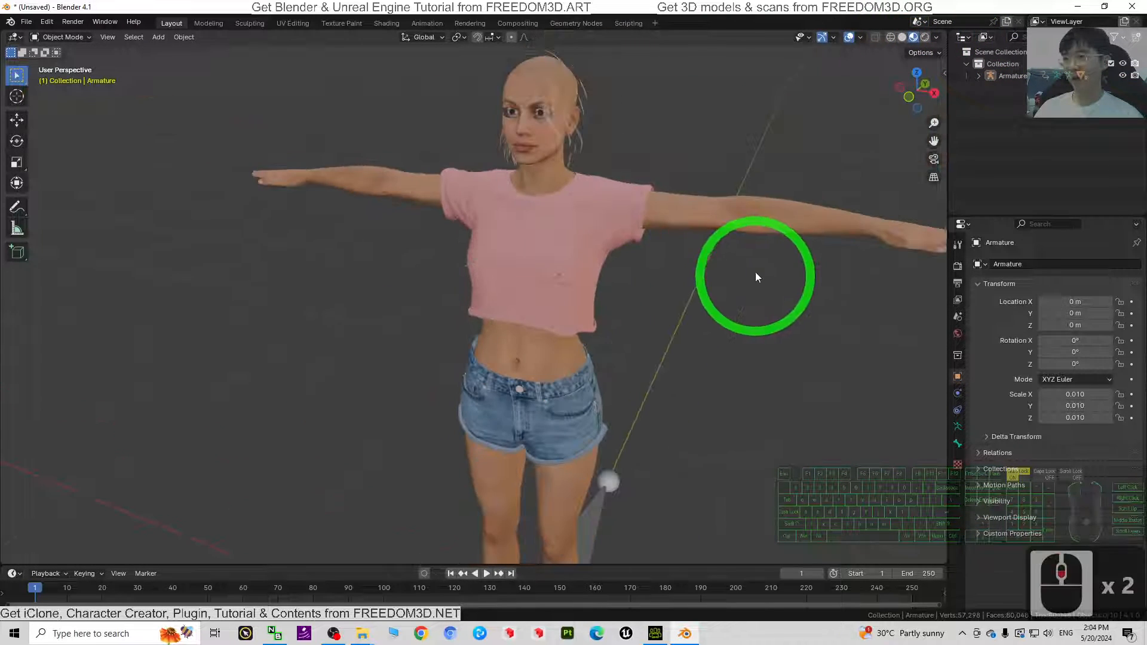
{"action": "left_click_drag", "start_coordinate": [756, 277], "coordinate": [662, 296]}
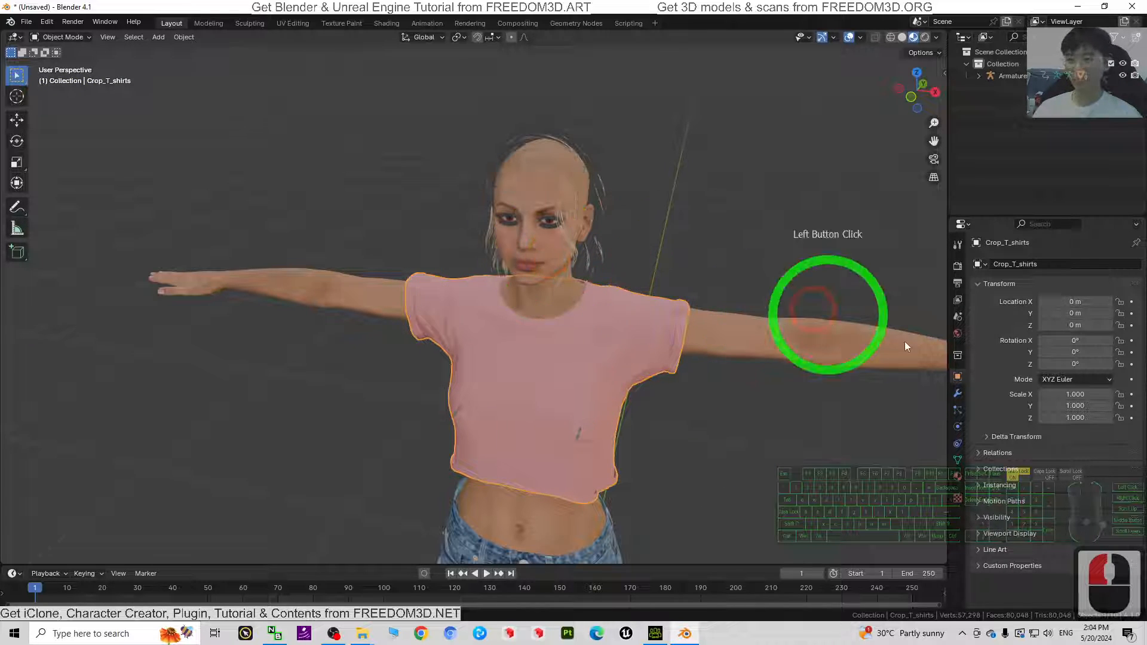
- Change the body material's Blend Mode from Alpha Blend to Alpha Clip
{"action": "left_click", "coordinate": [540, 232]}
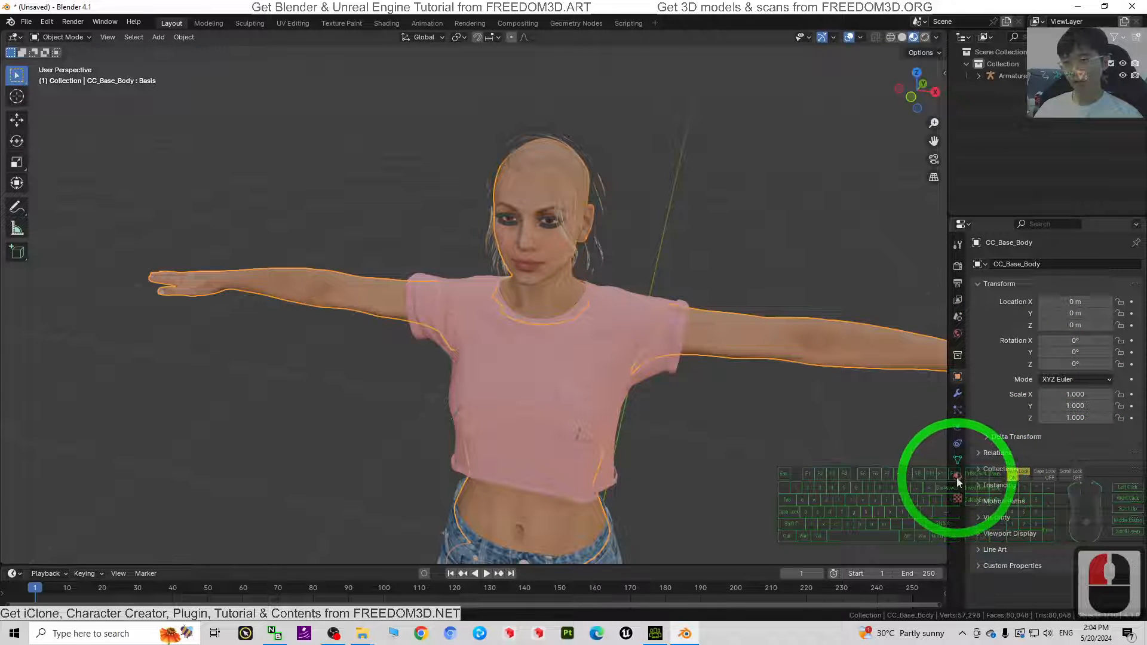
{"action": "left_click", "coordinate": [958, 476]}
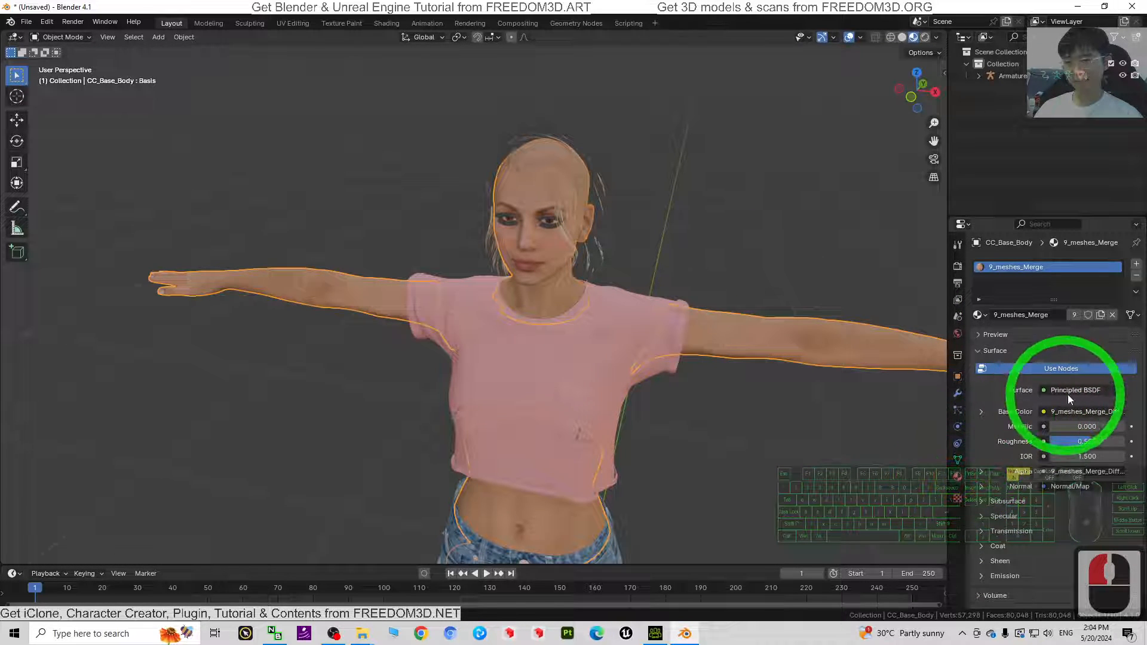
{"action": "scroll", "scroll_direction": "down", "scroll_amount": 3}
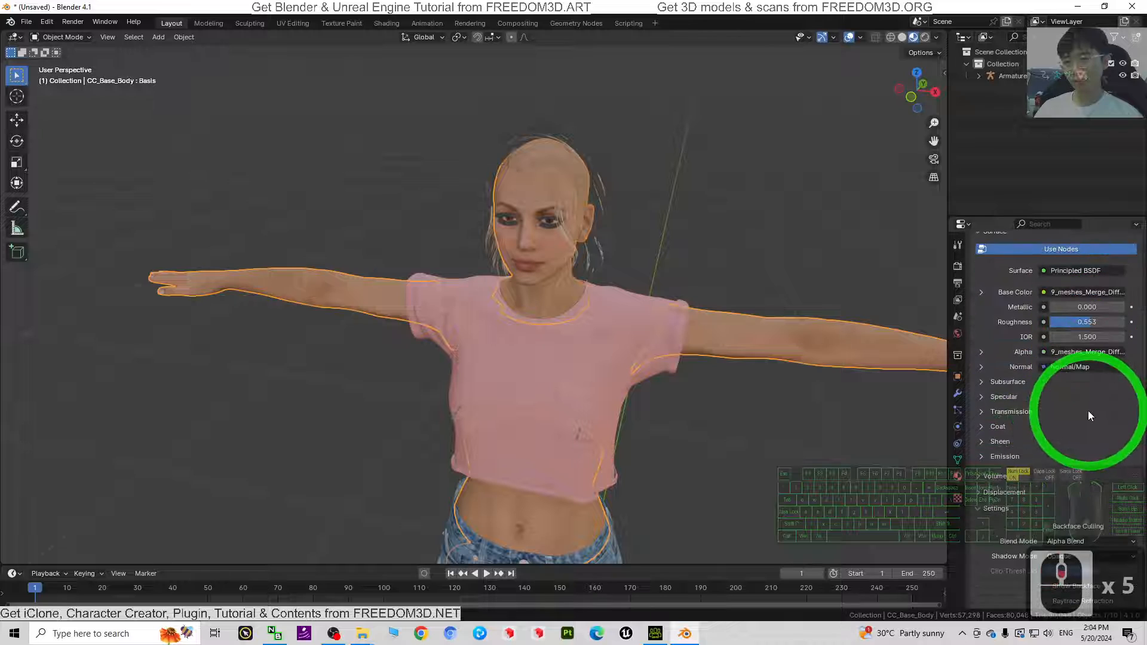
{"action": "scroll", "scroll_direction": "down", "scroll_amount": 3}
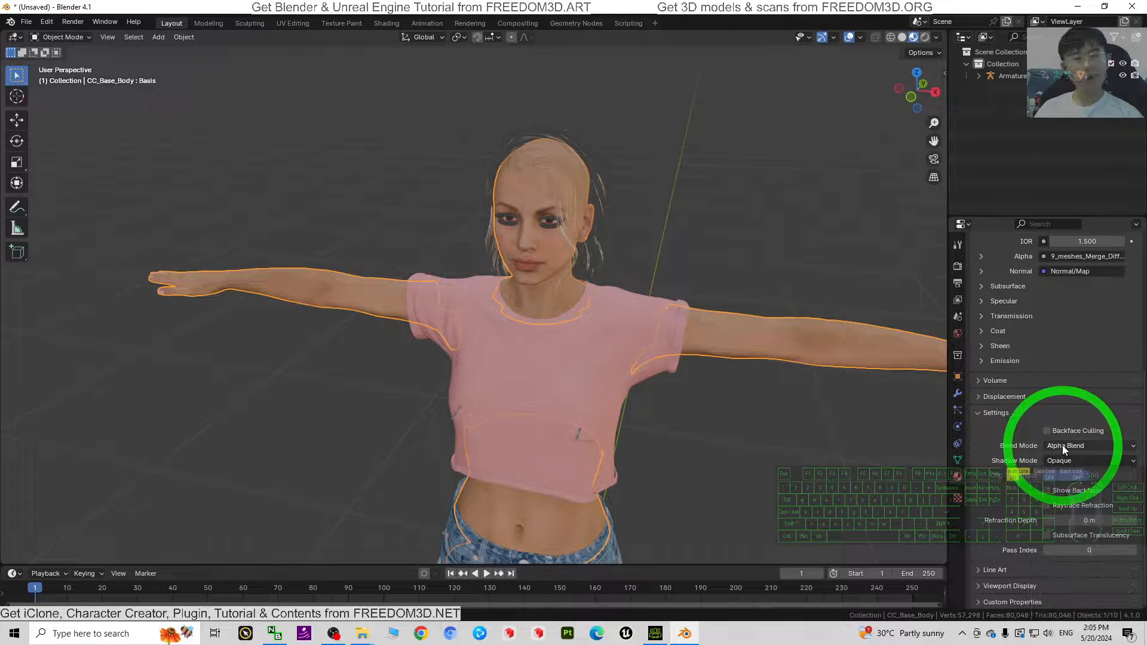
{"action": "left_click", "coordinate": [1088, 446]}
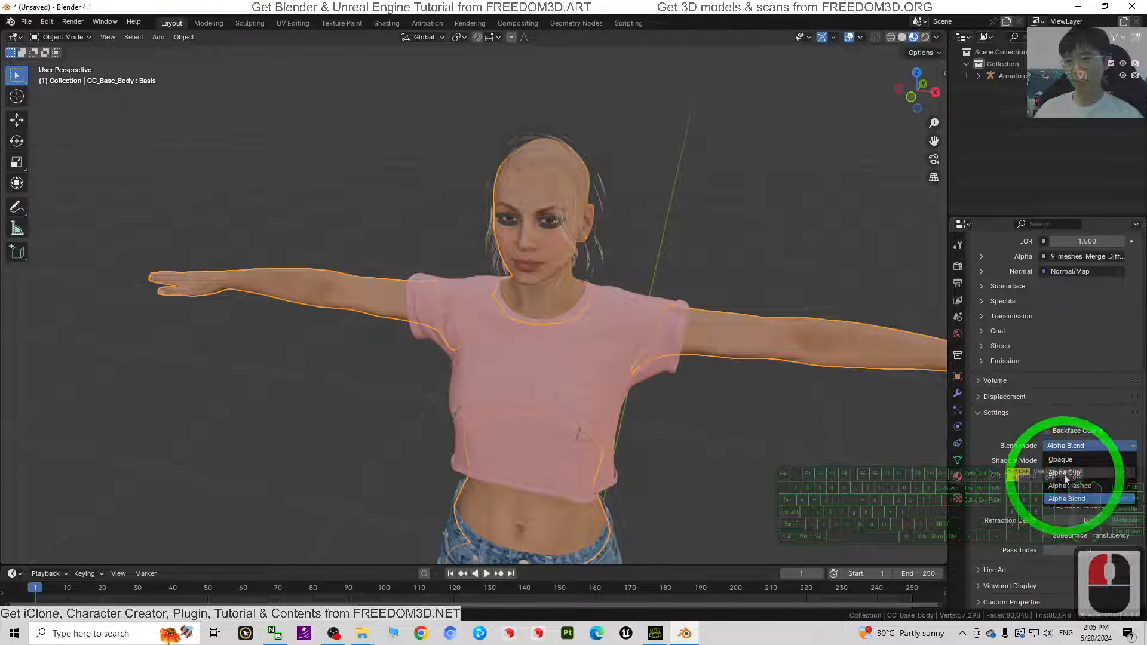
{"action": "left_click", "coordinate": [1064, 472]}
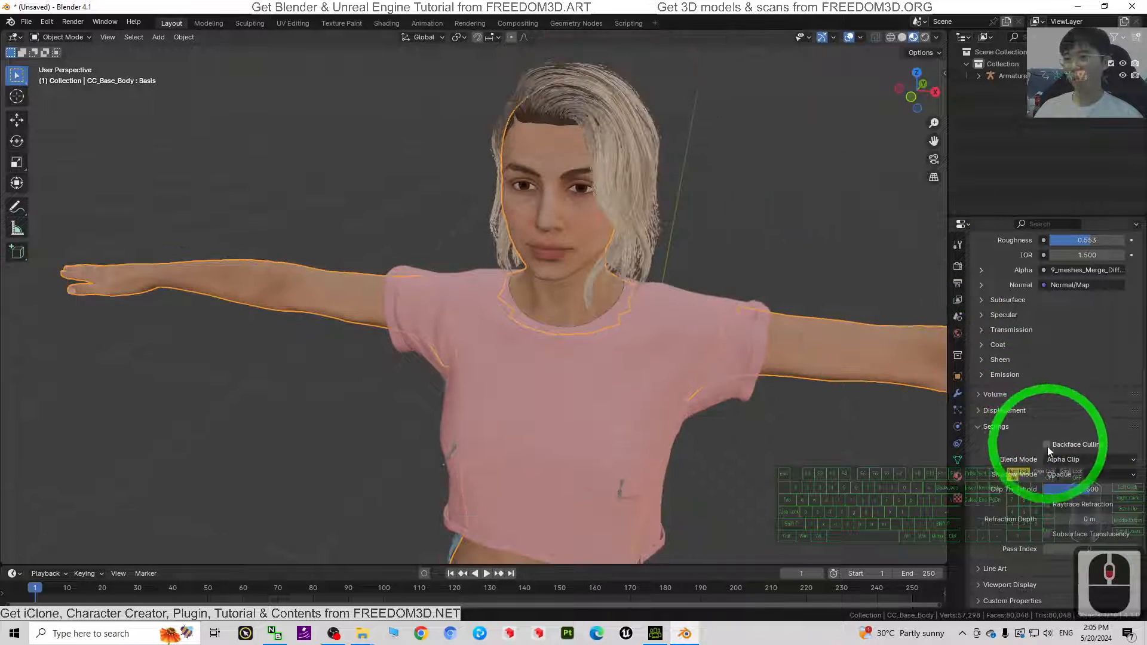
{"action": "left_click", "coordinate": [1088, 459]}
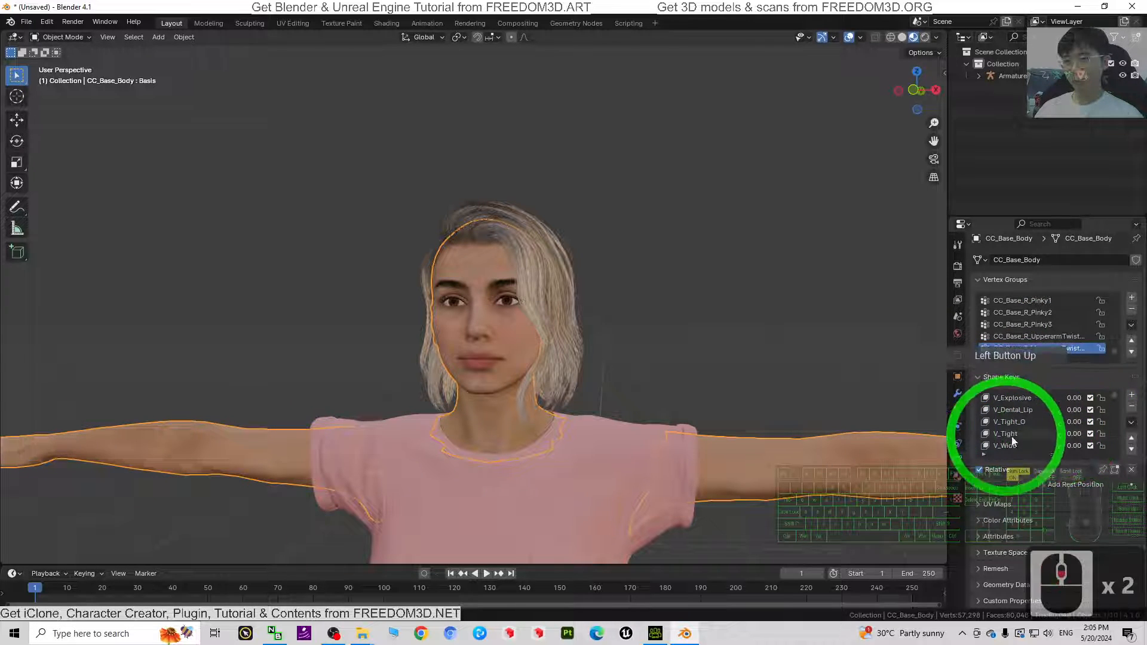
- Select a vertex group in CC_Base_Body's list and scroll down to the shape keys
{"action": "left_click", "coordinate": [1037, 336]}
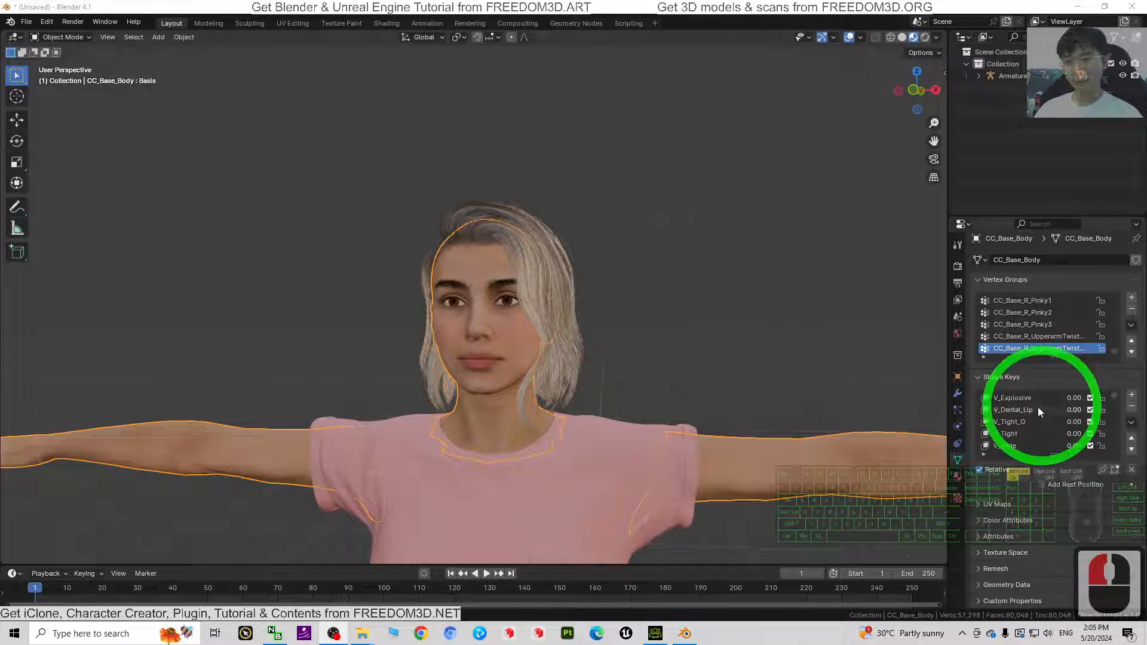
{"action": "scroll", "scroll_direction": "down", "scroll_amount": 3}
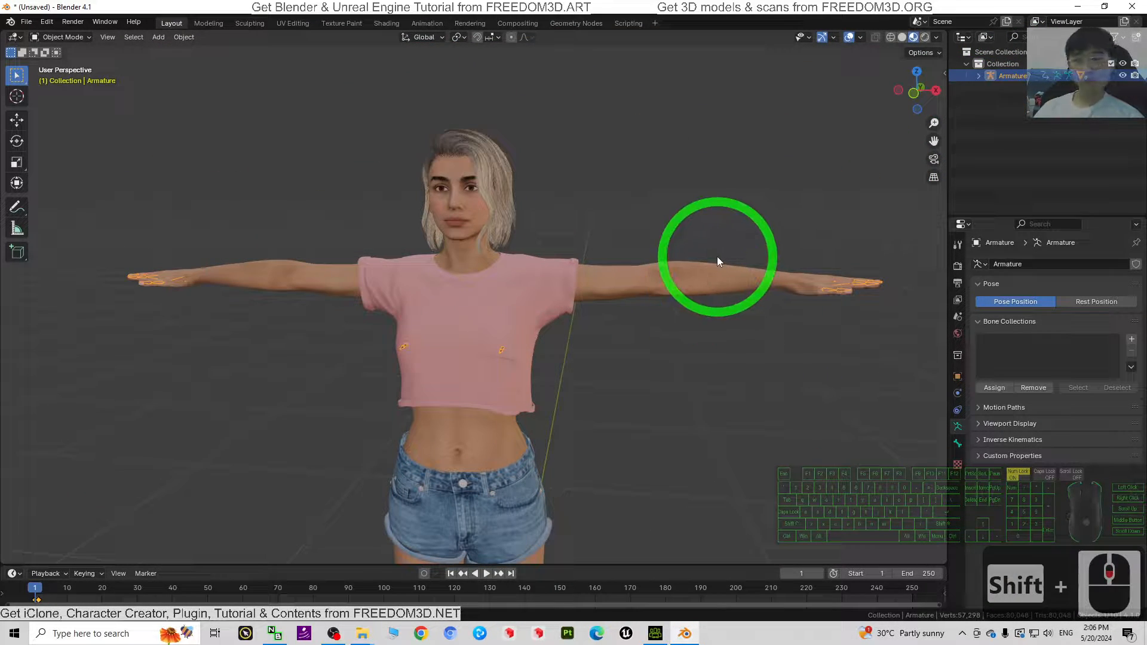
- Select and expand the Armature in the Outliner, then rename it Model01
{"action": "left_click", "coordinate": [1013, 76]}
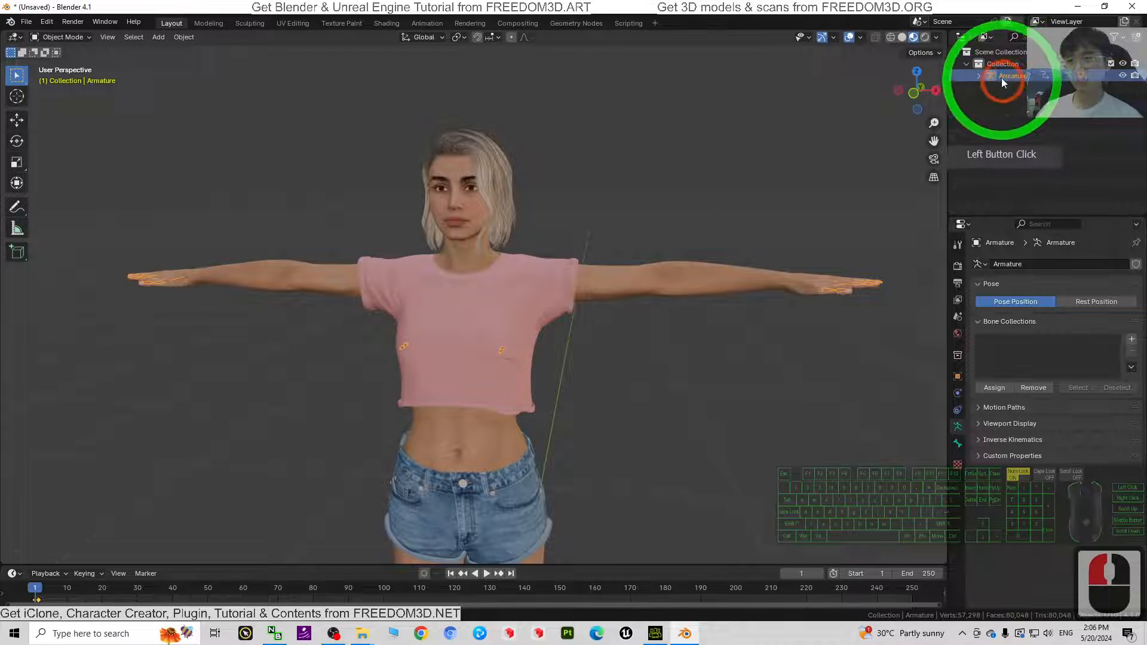
{"action": "left_click", "coordinate": [1013, 76]}
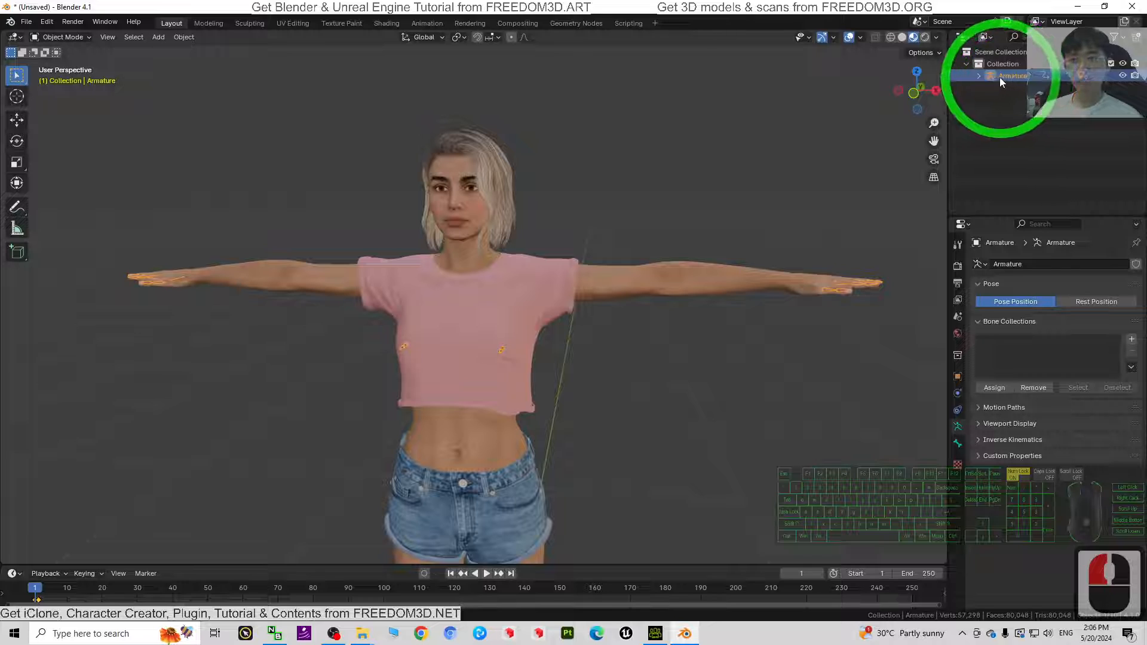
{"action": "left_click", "coordinate": [977, 76]}
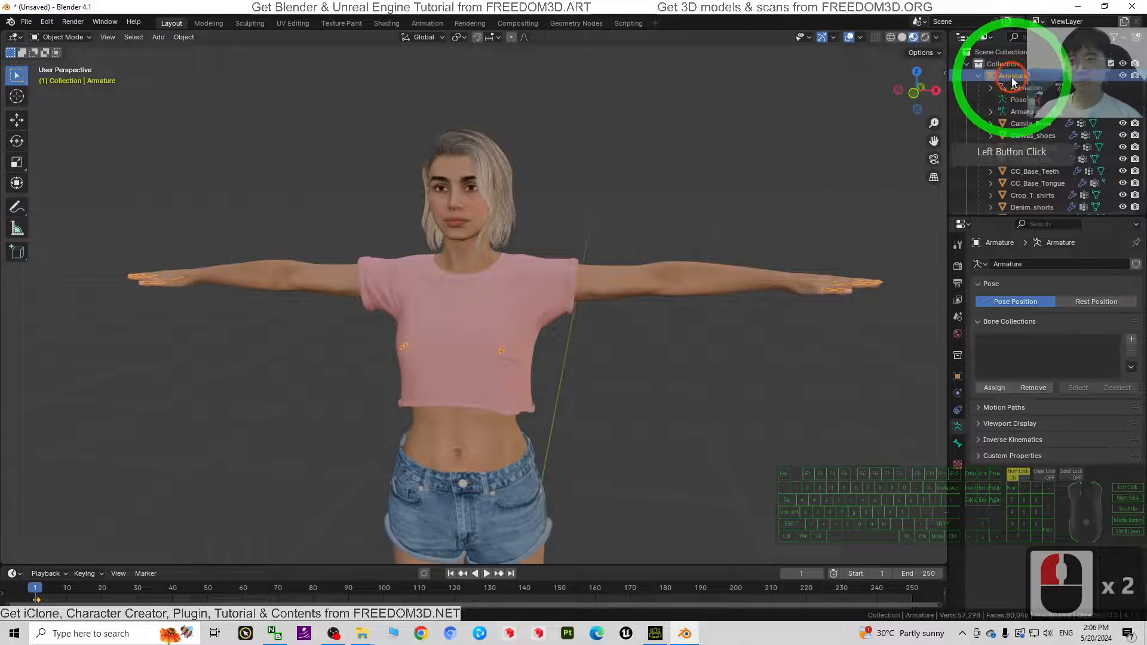
{"action": "double_click", "coordinate": [1013, 75]}
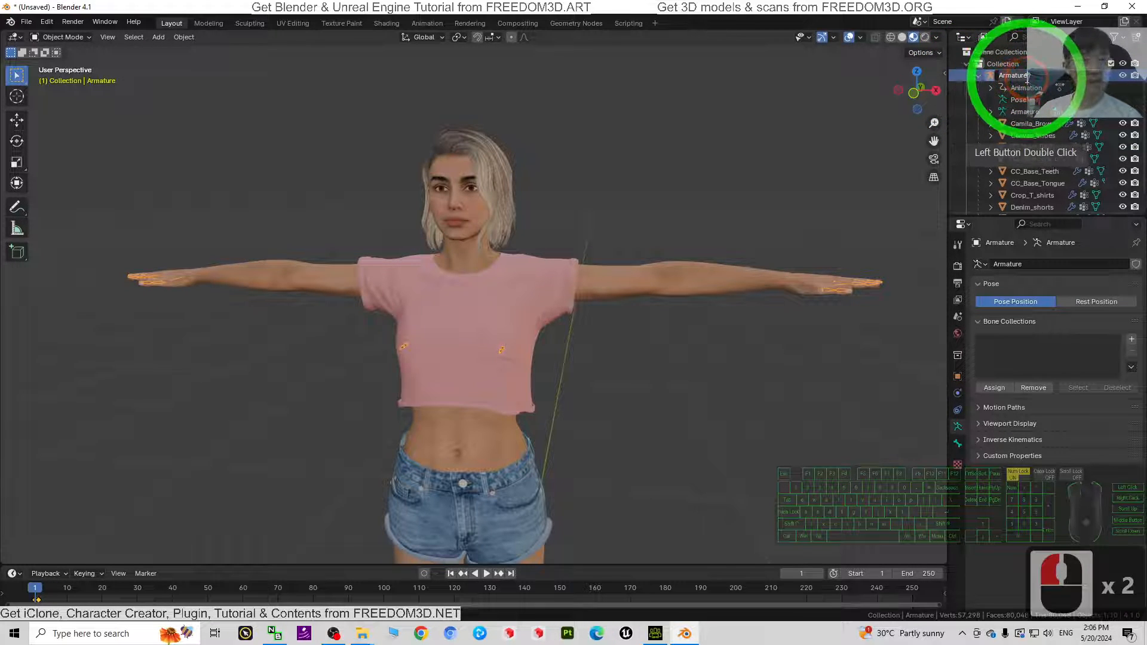
{"action": "double_click", "coordinate": [1014, 74]}
{"action": "type", "text": "Model01"}
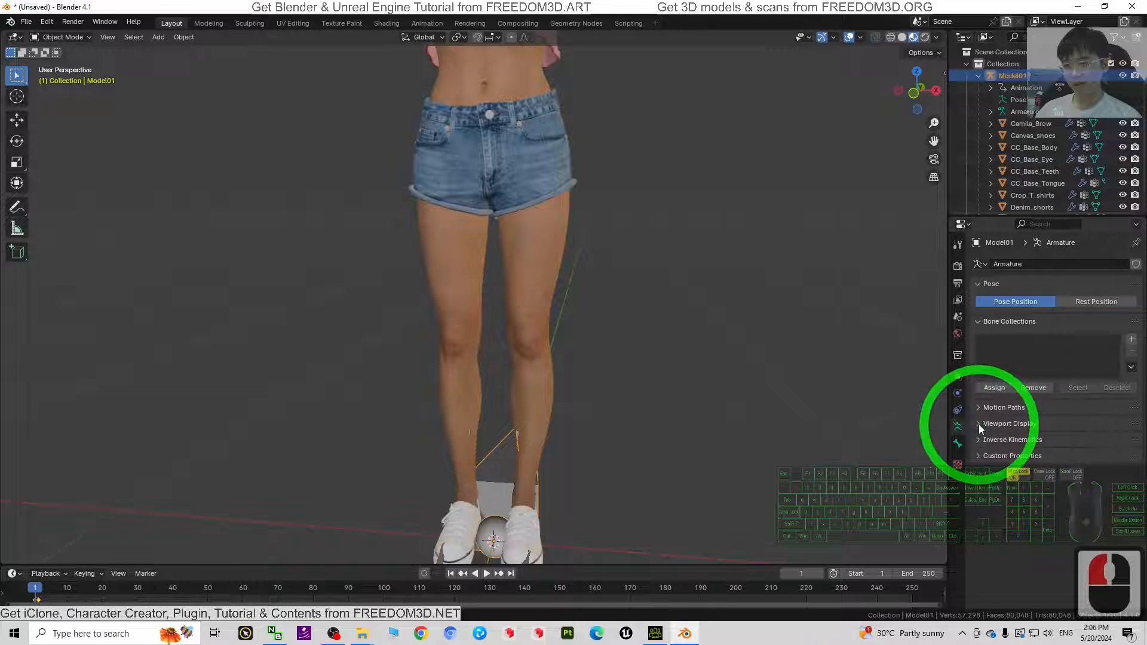
- Set the armature's Viewport Display to show bones as Stick
{"action": "left_click", "coordinate": [1009, 423]}
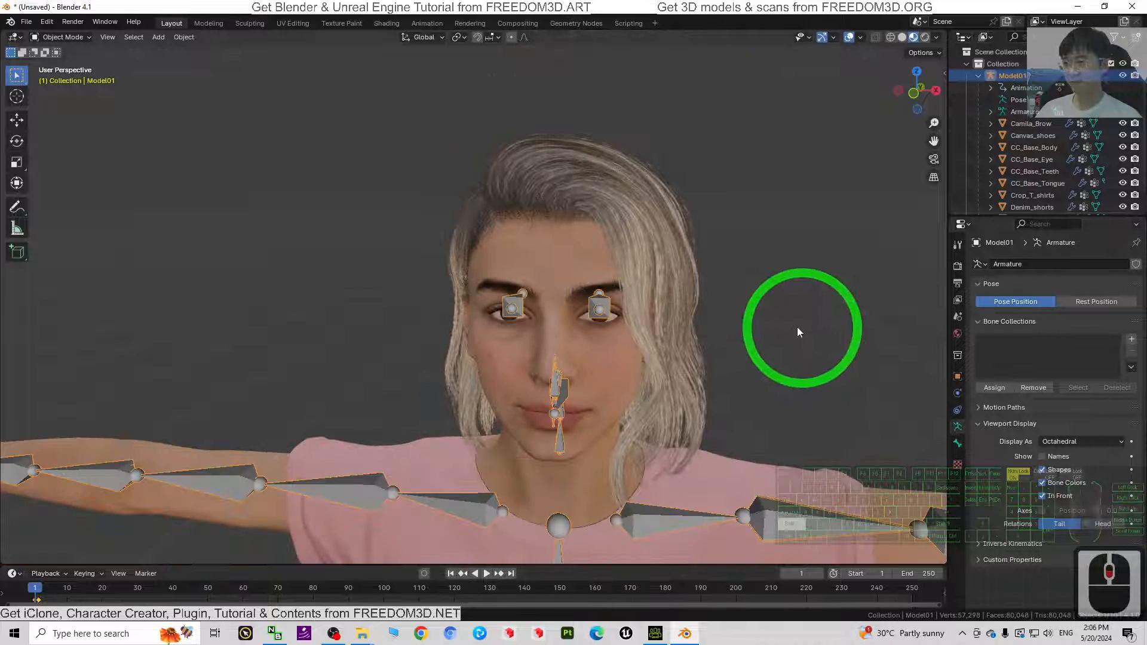
{"action": "left_click", "coordinate": [1078, 441]}
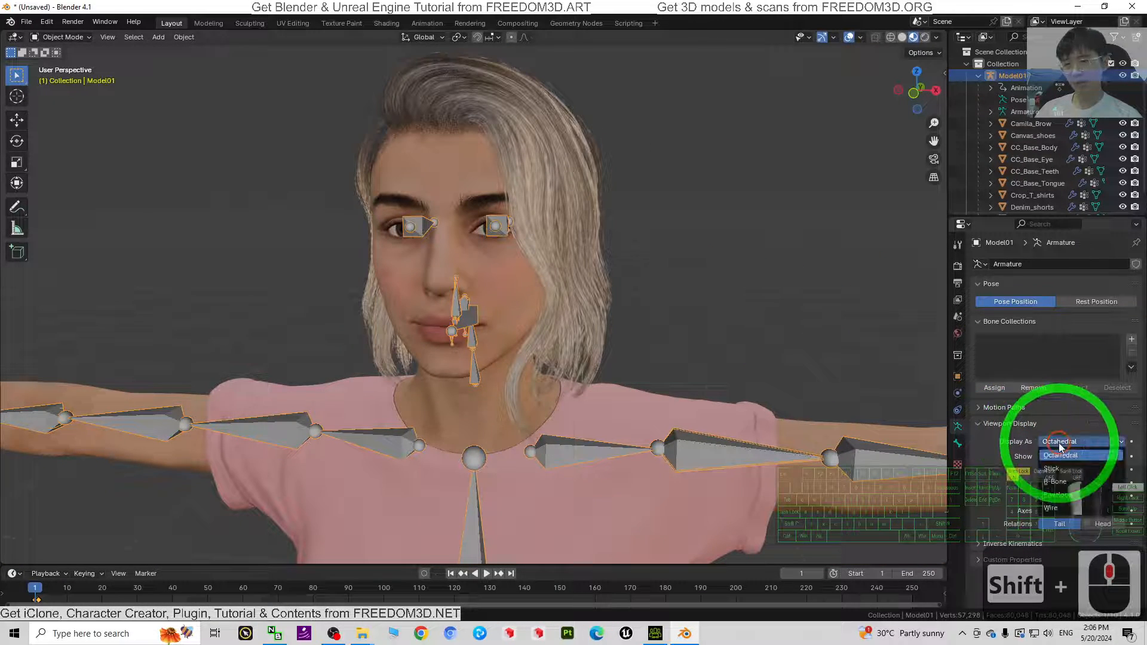
{"action": "left_click", "coordinate": [1079, 467]}
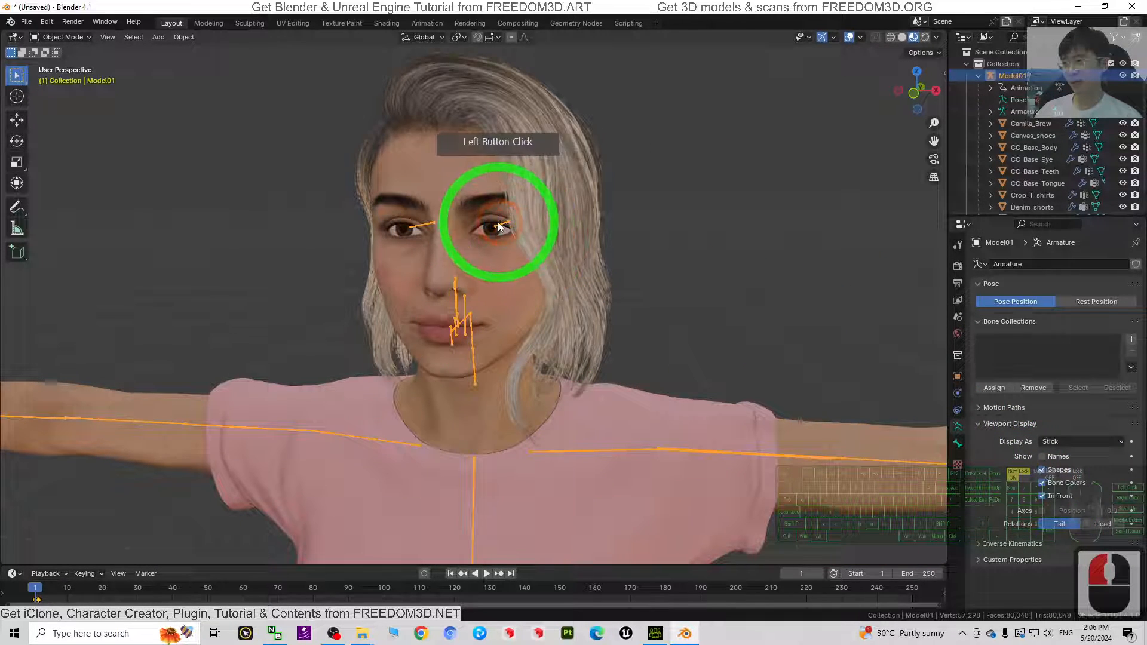
- Rotate both eye bones and the jaw bone to test facial deformation
{"action": "left_click", "coordinate": [533, 234]}
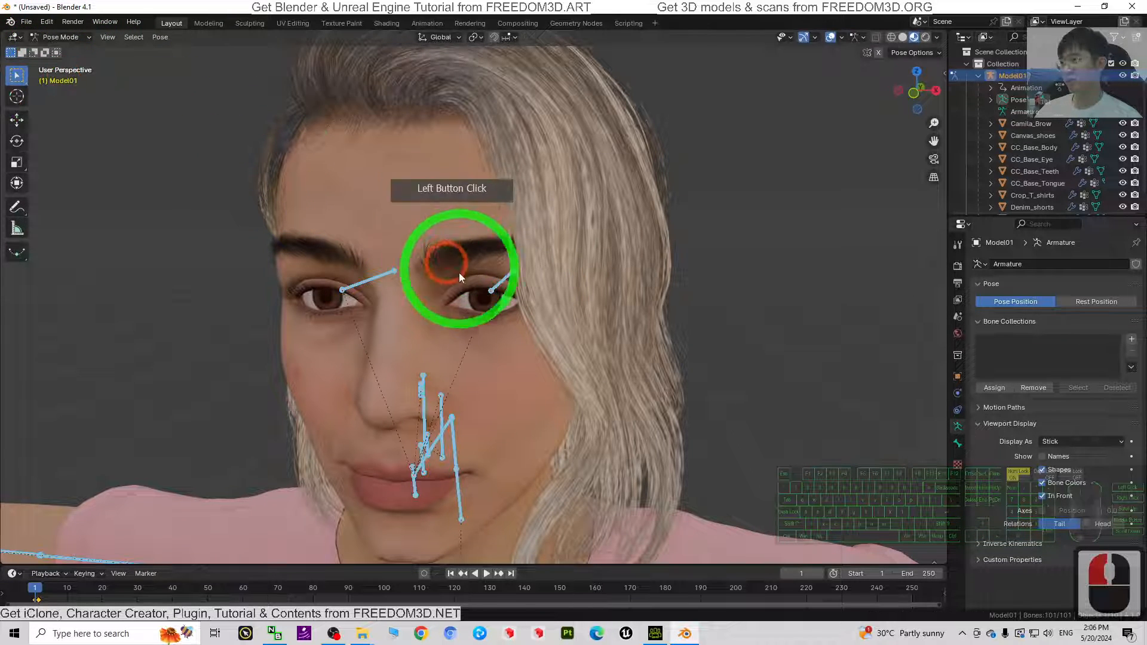
{"action": "left_click", "coordinate": [460, 274]}
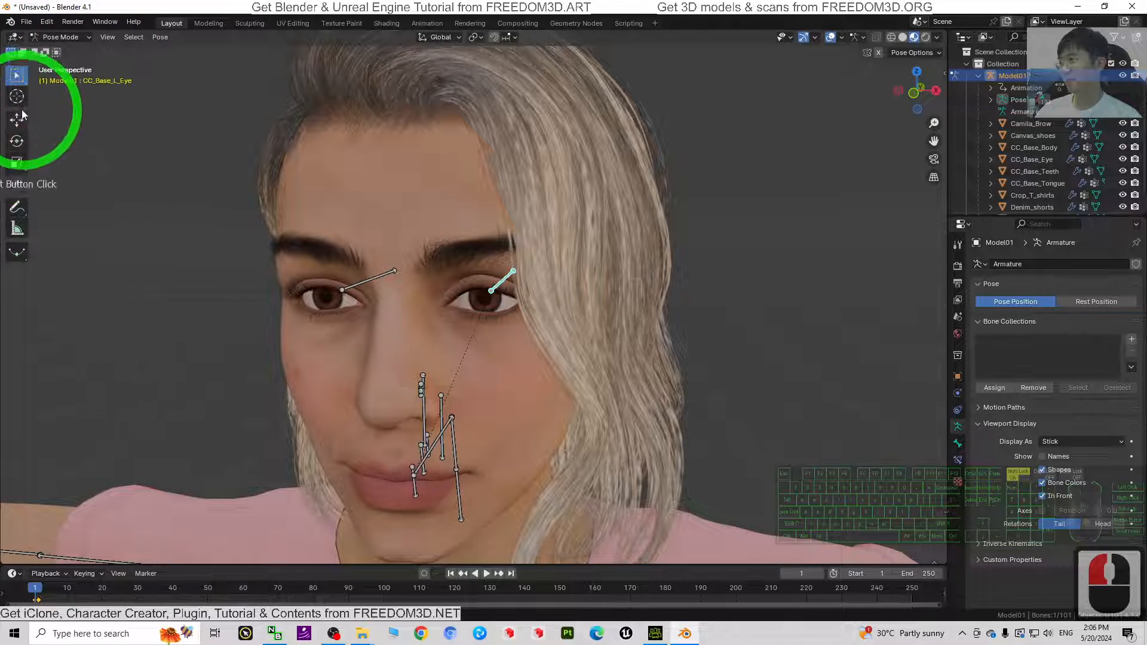
{"action": "left_click", "coordinate": [16, 141]}
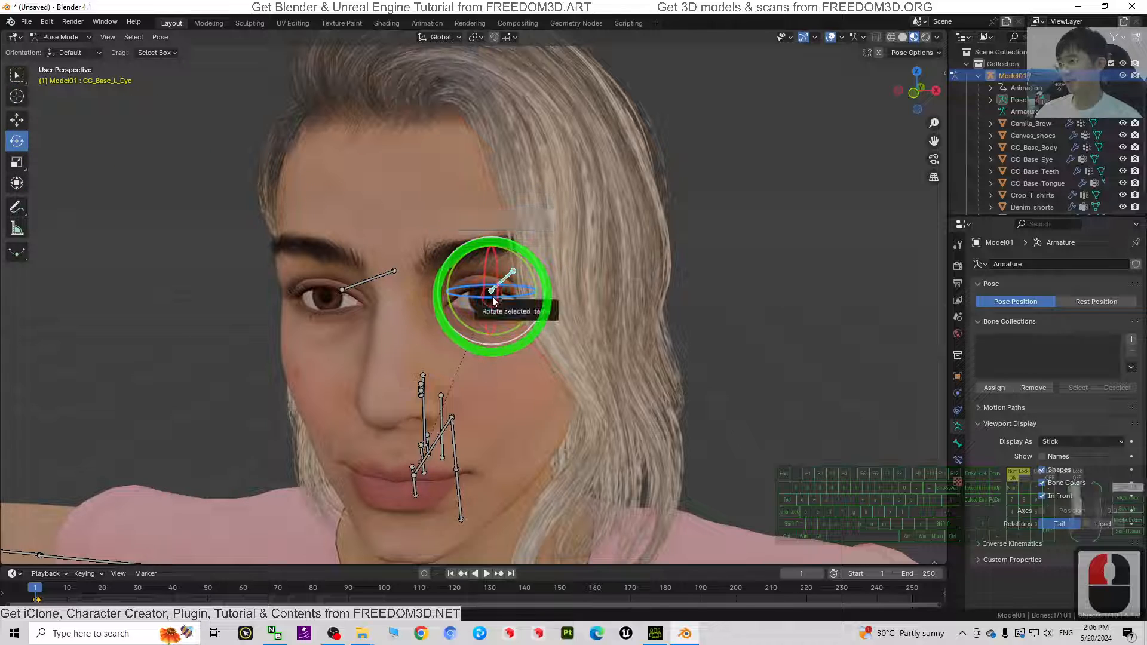
{"action": "left_click_drag", "start_coordinate": [494, 292], "coordinate": [629, 282]}
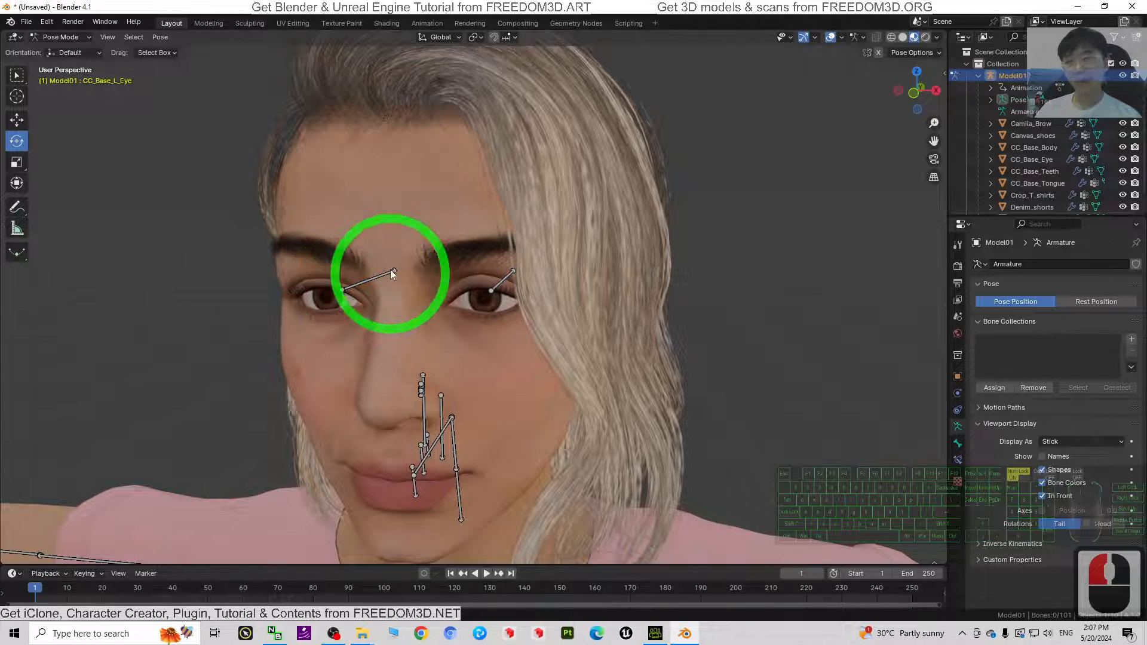
{"action": "left_click_drag", "start_coordinate": [392, 274], "coordinate": [342, 292]}
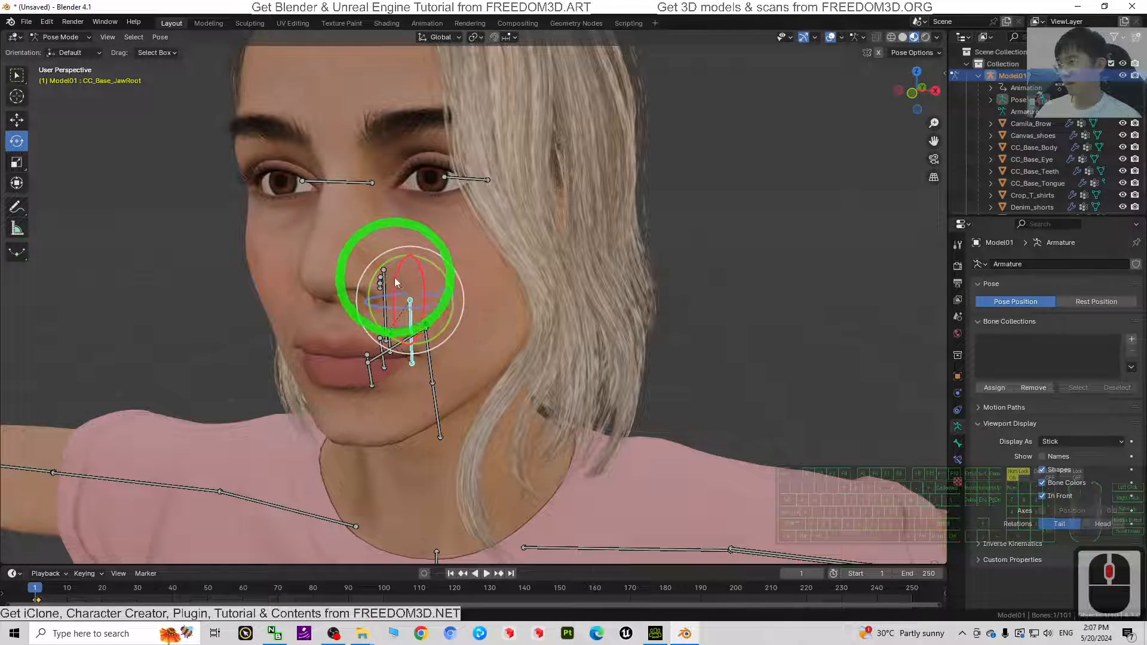
{"action": "left_click_drag", "start_coordinate": [395, 281], "coordinate": [409, 307]}
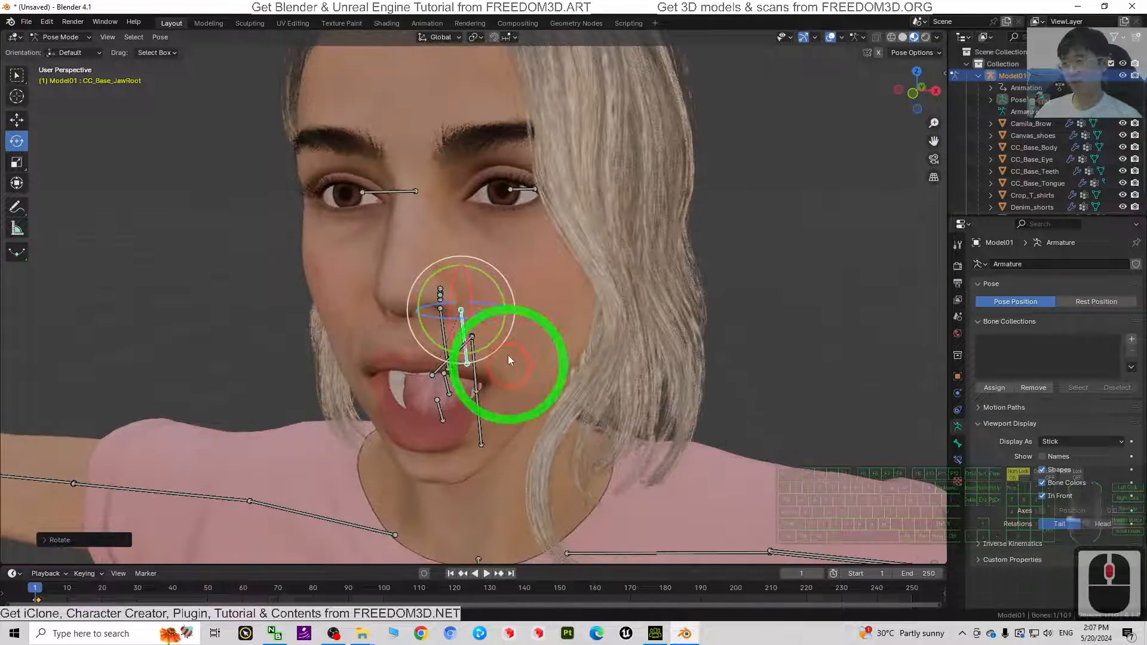
{"action": "left_click_drag", "start_coordinate": [509, 360], "coordinate": [486, 326]}
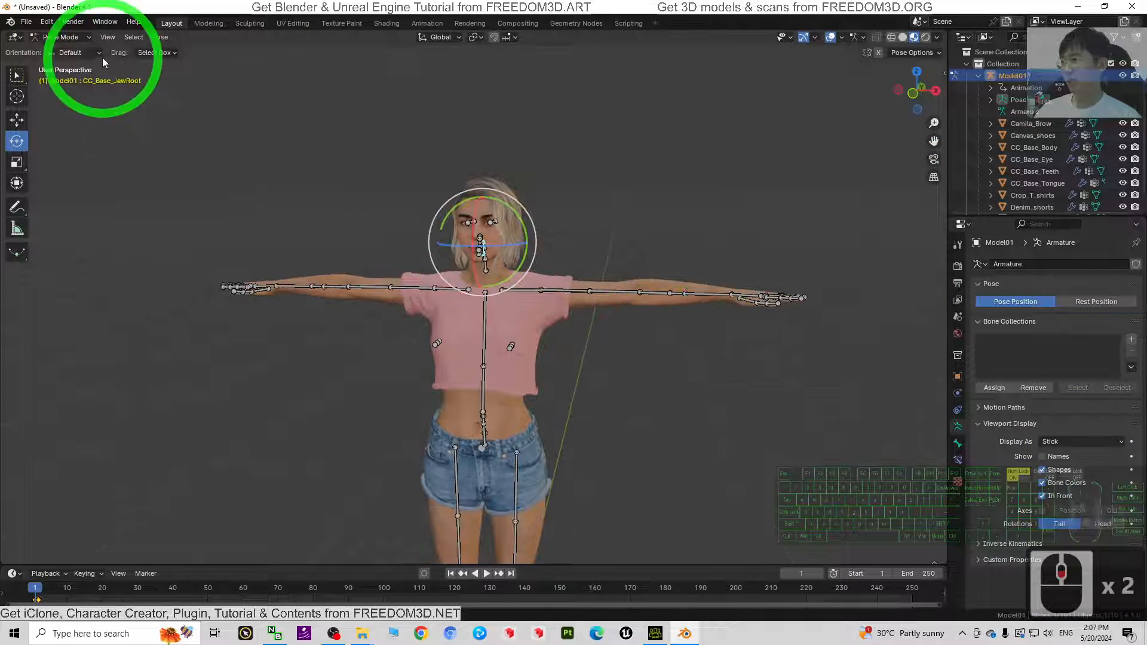
- Switch bones to Octahedral display and rotate both lower leg calf bones
{"action": "left_click", "coordinate": [1082, 441]}
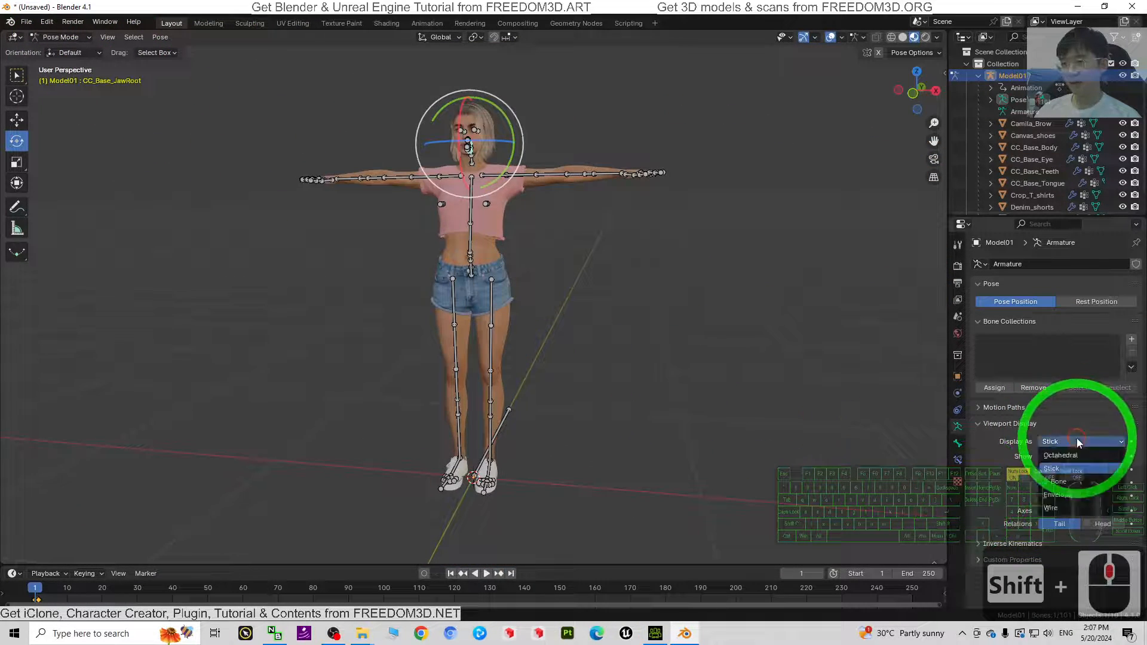
{"action": "left_click", "coordinate": [1059, 455]}
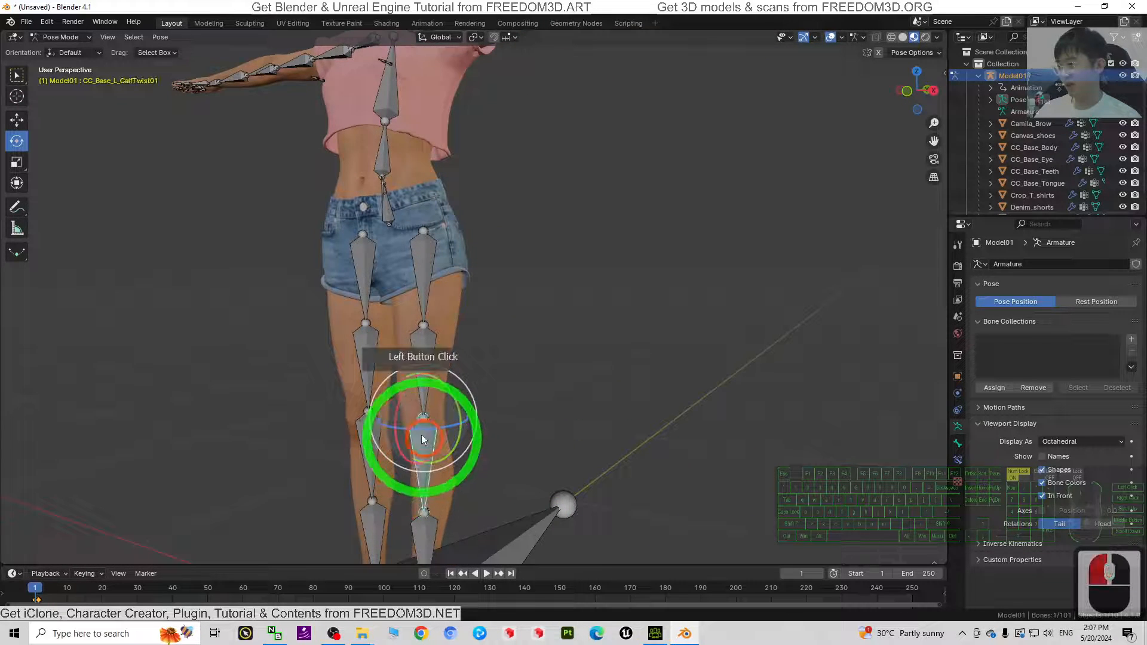
{"action": "left_click_drag", "start_coordinate": [422, 439], "coordinate": [490, 420]}
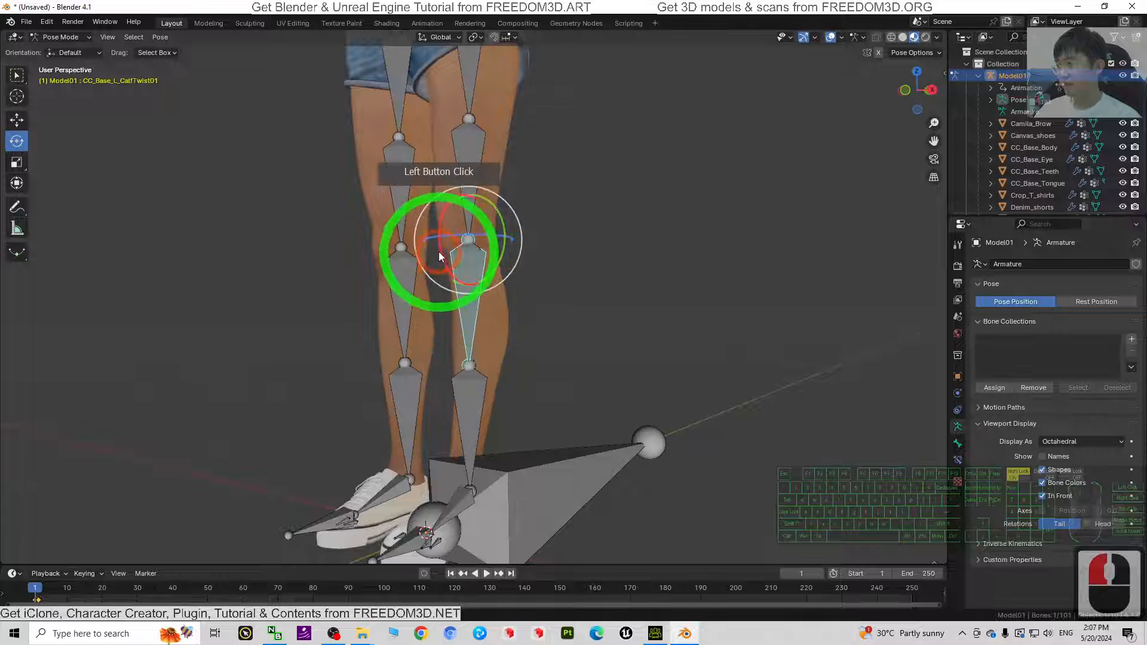
{"action": "left_click_drag", "start_coordinate": [439, 248], "coordinate": [439, 365]}
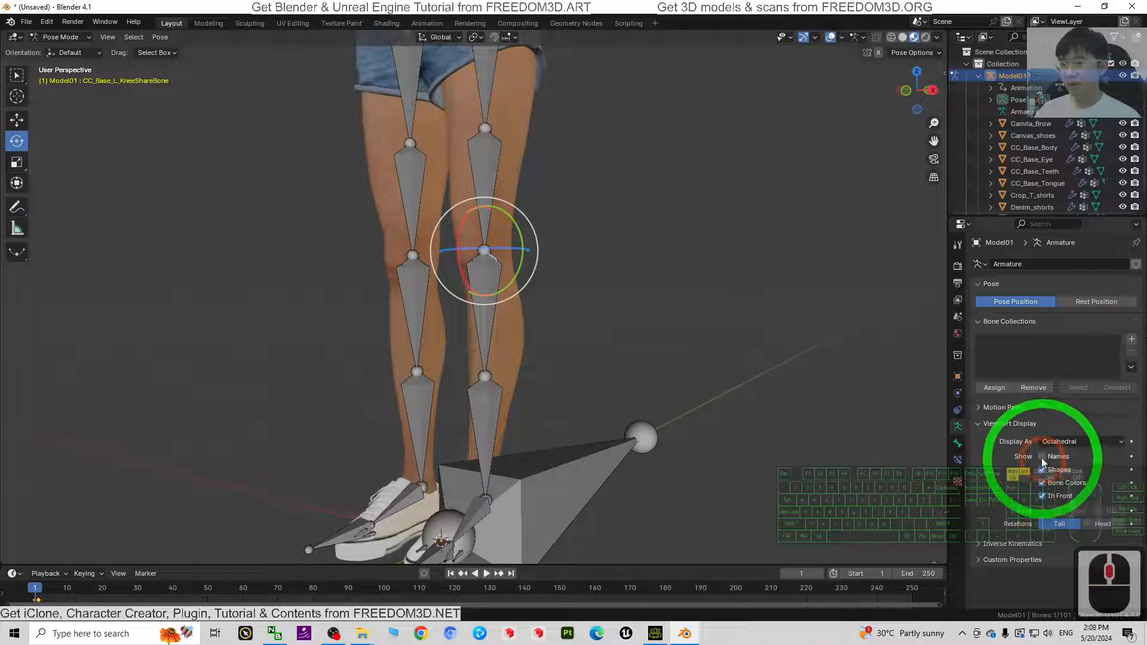
- Show bones as sticks, rotate the left calf, and inspect the left knee share bone up close
{"action": "left_click", "coordinate": [1082, 441]}
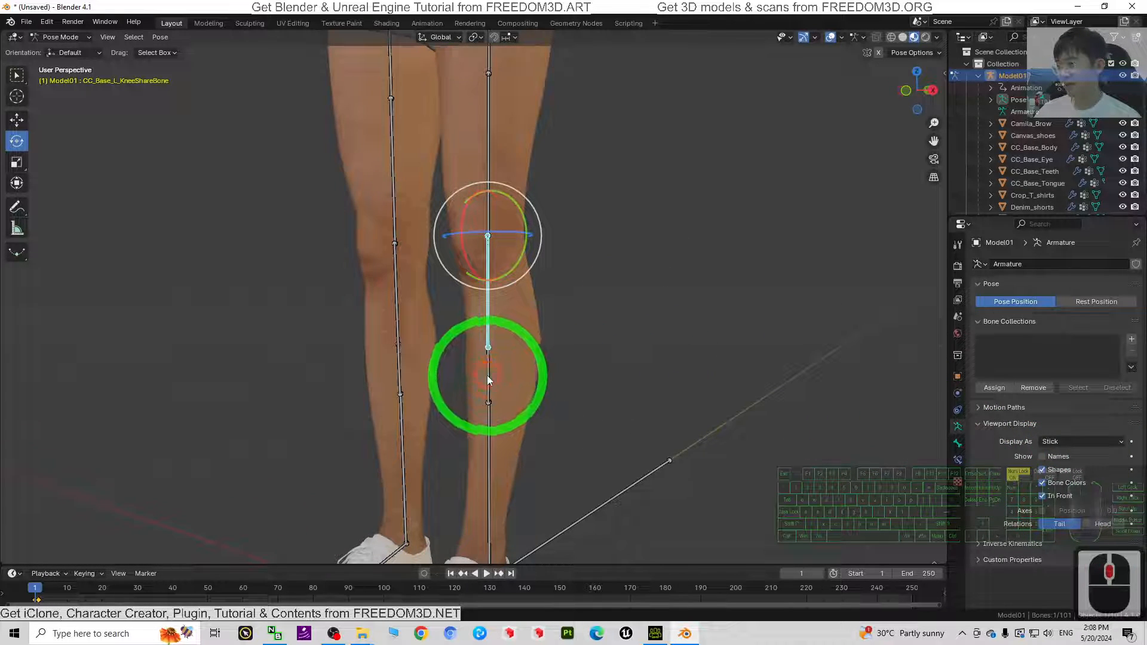
{"action": "left_click_drag", "start_coordinate": [488, 235], "coordinate": [460, 242]}
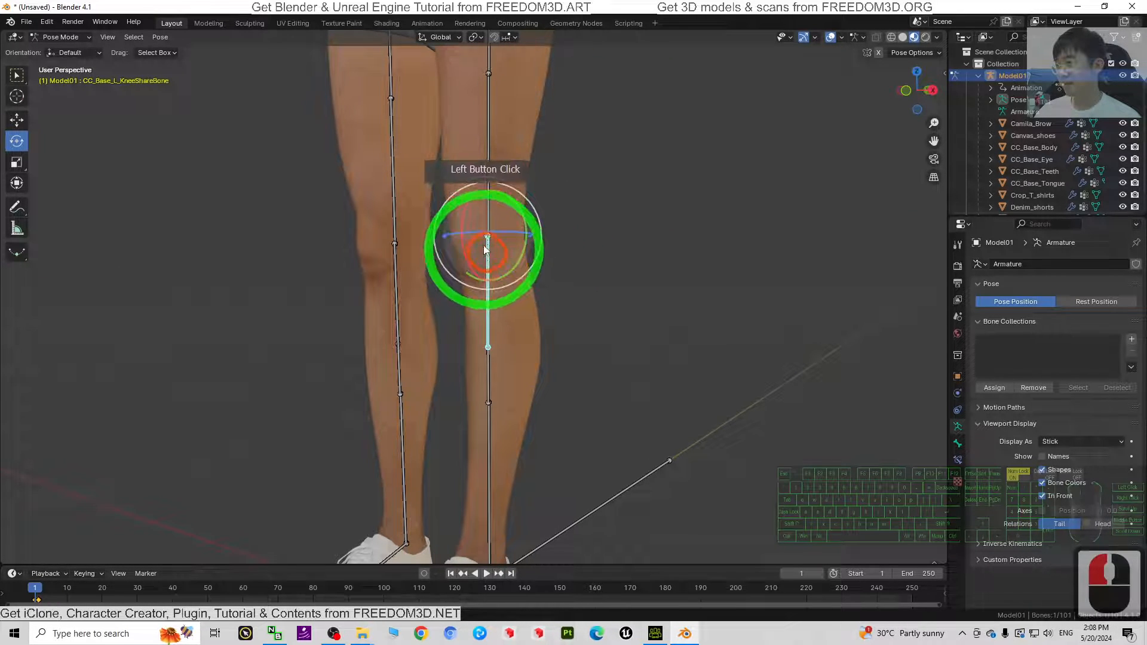
{"action": "left_click_drag", "start_coordinate": [488, 248], "coordinate": [511, 329]}
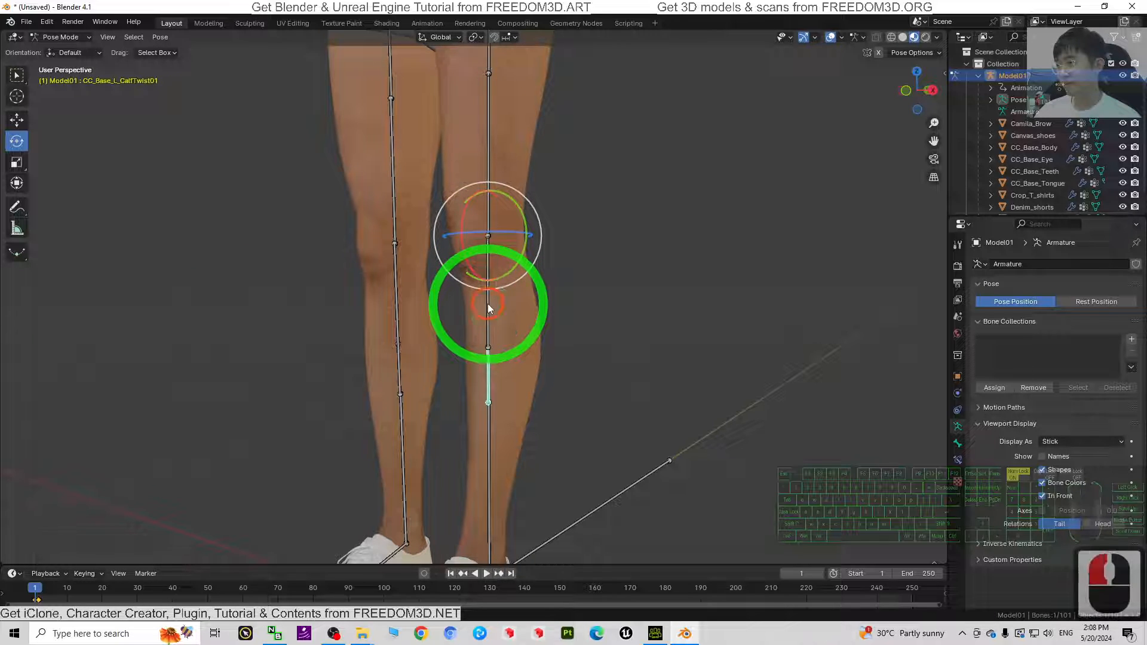
{"action": "left_click", "coordinate": [486, 234]}
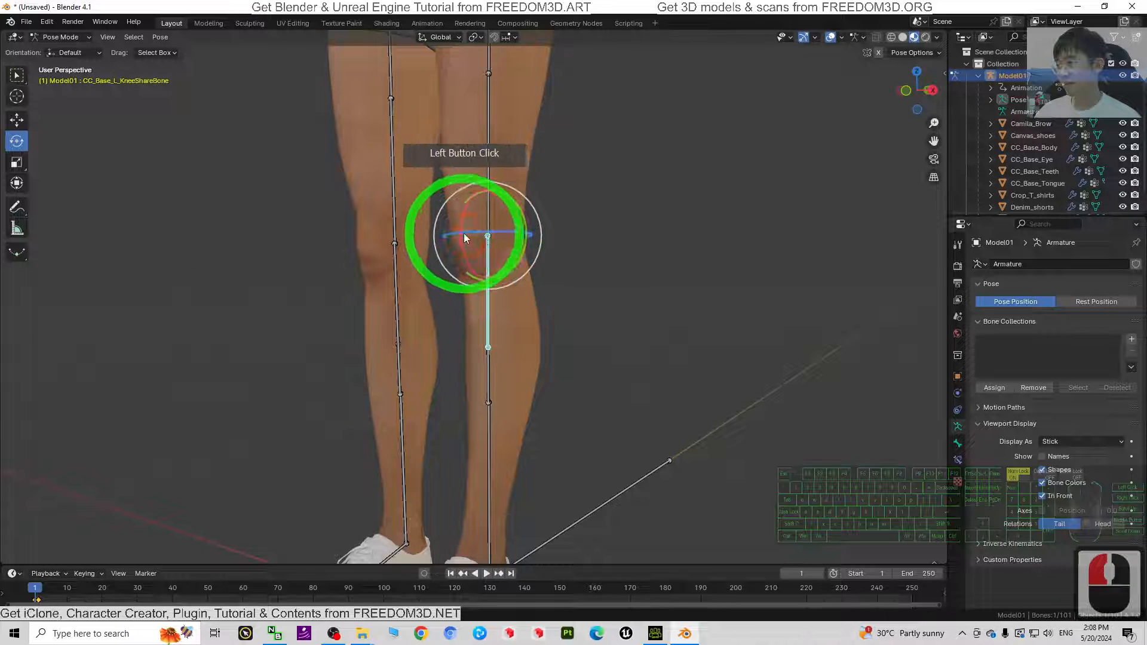
{"action": "left_click_drag", "start_coordinate": [475, 234], "coordinate": [519, 307]}
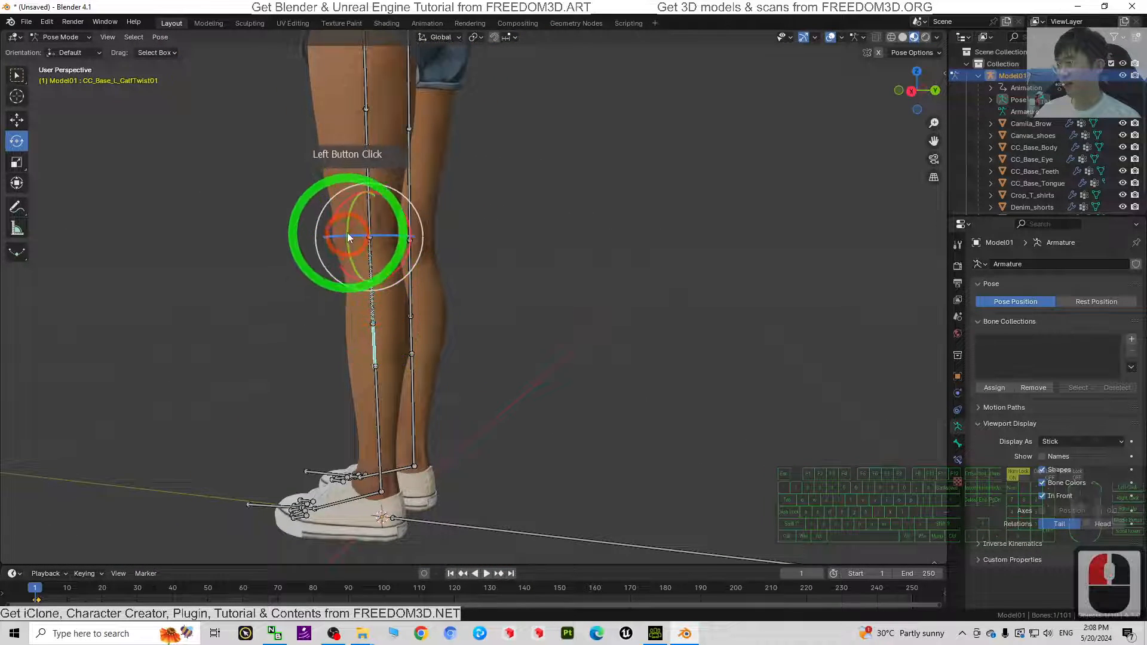
{"action": "left_click_drag", "start_coordinate": [351, 238], "coordinate": [511, 307]}
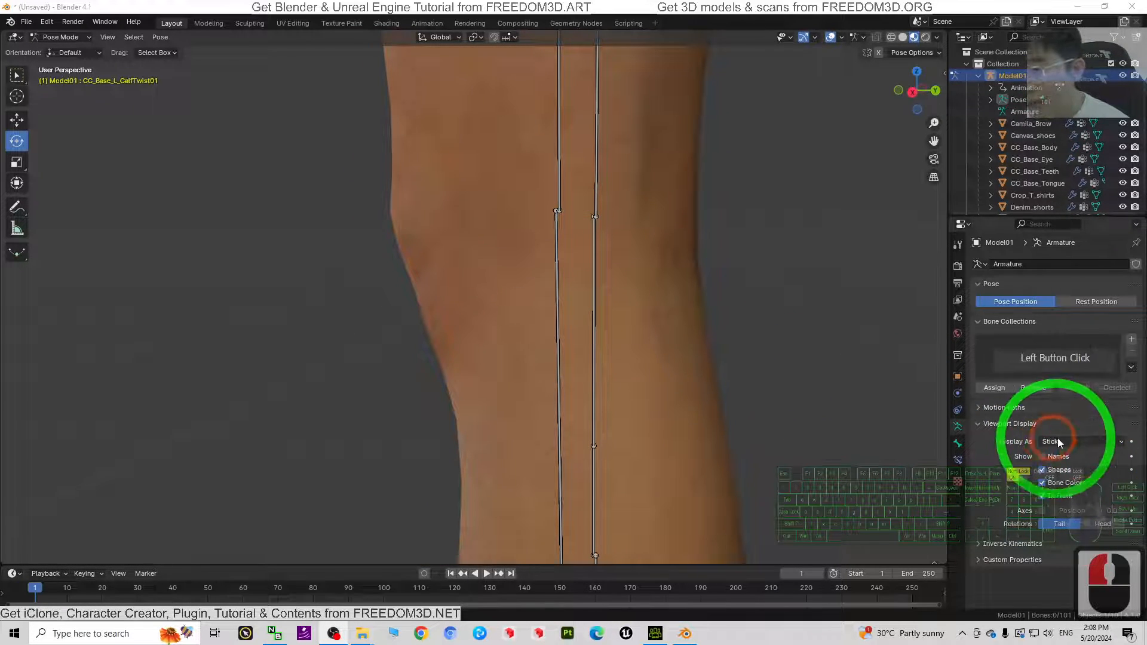
- Restore Octahedral bone display and bend the left lower leg via the calf twist bone
{"action": "left_click", "coordinate": [1075, 441]}
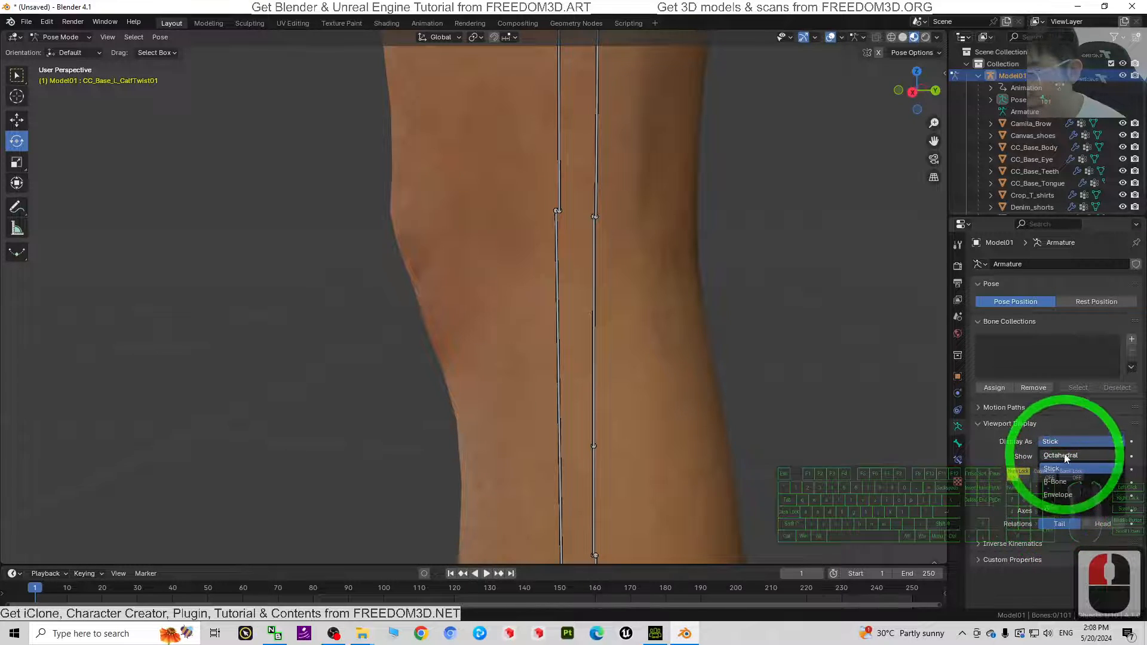
{"action": "left_click", "coordinate": [1059, 455]}
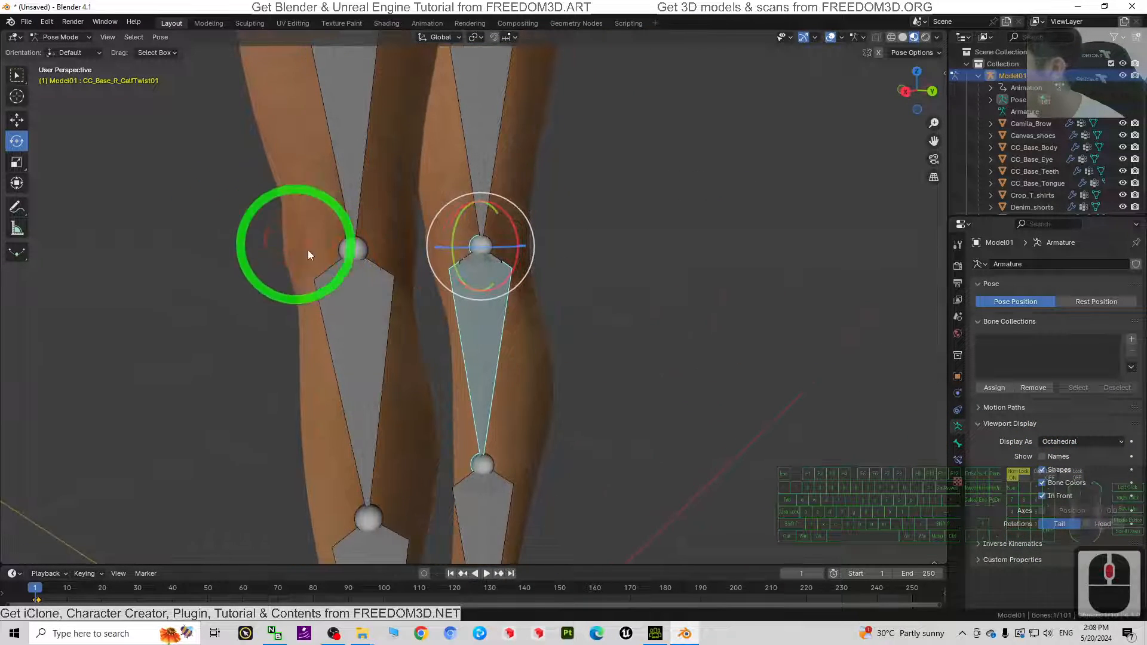
{"action": "left_click", "coordinate": [353, 252]}
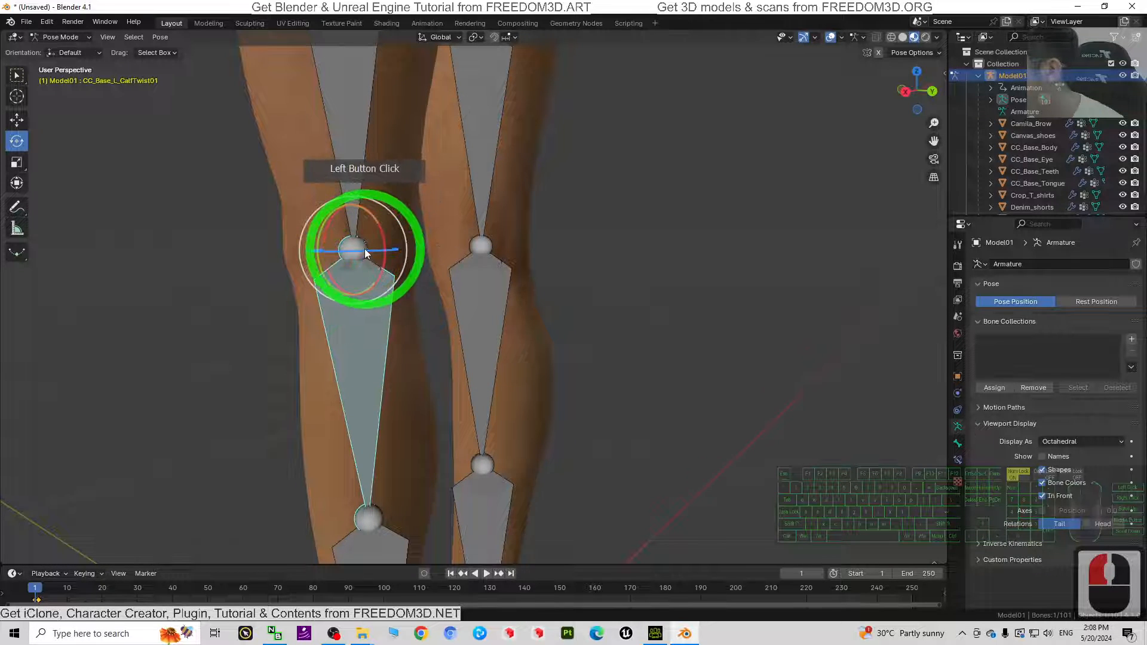
{"action": "left_click_drag", "start_coordinate": [365, 254], "coordinate": [386, 247]}
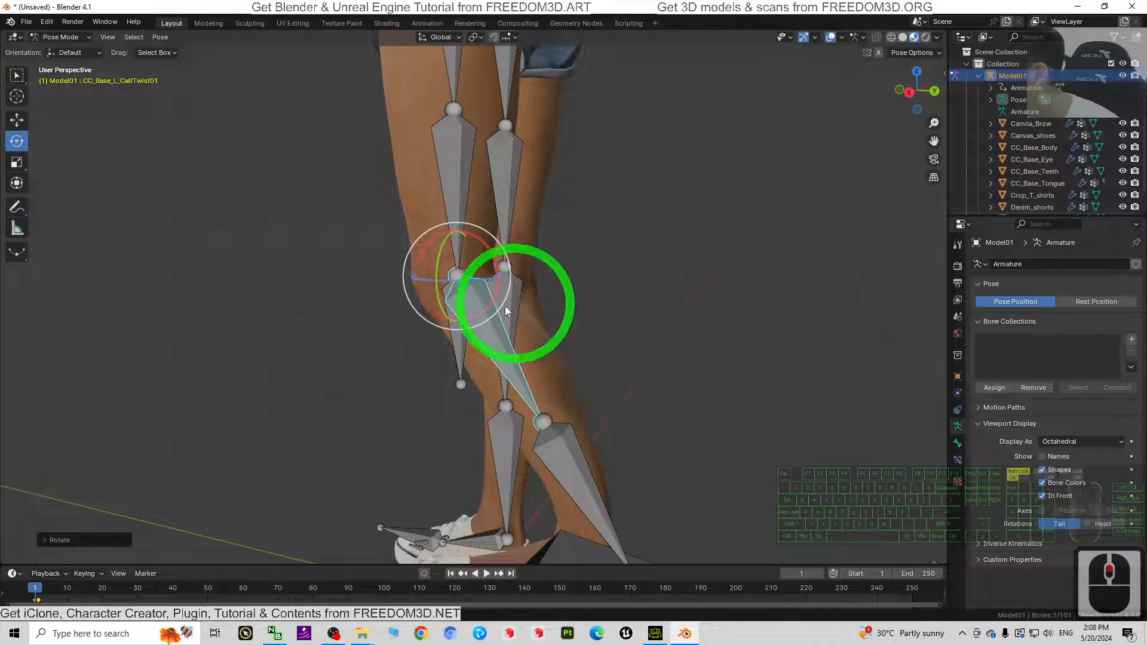
- Select the knee share bone, zoom out to the full character, and pick the left forearm bone
{"action": "left_click", "coordinate": [459, 344]}
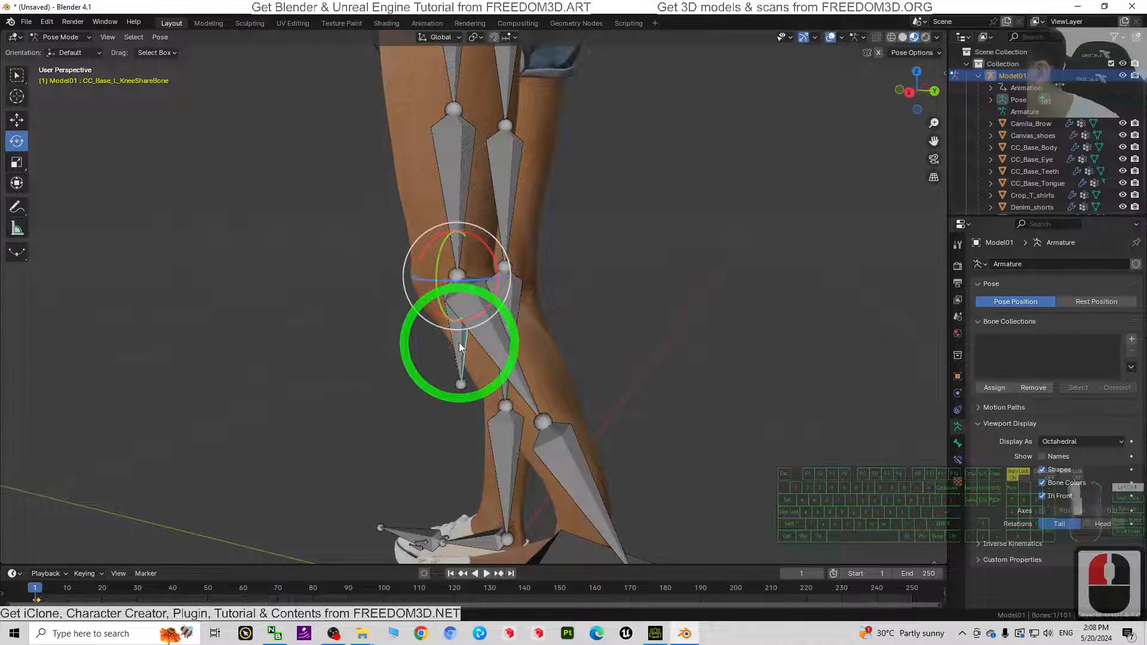
{"action": "left_click_drag", "start_coordinate": [461, 329], "coordinate": [424, 256]}
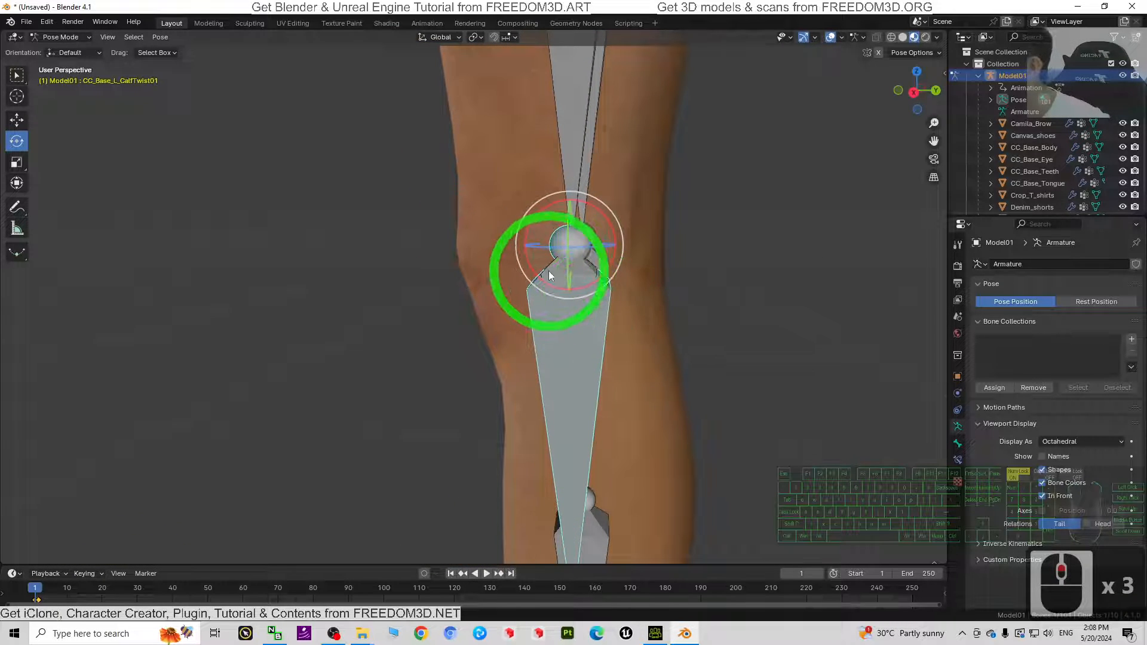
{"action": "left_click_drag", "start_coordinate": [548, 276], "coordinate": [525, 256]}
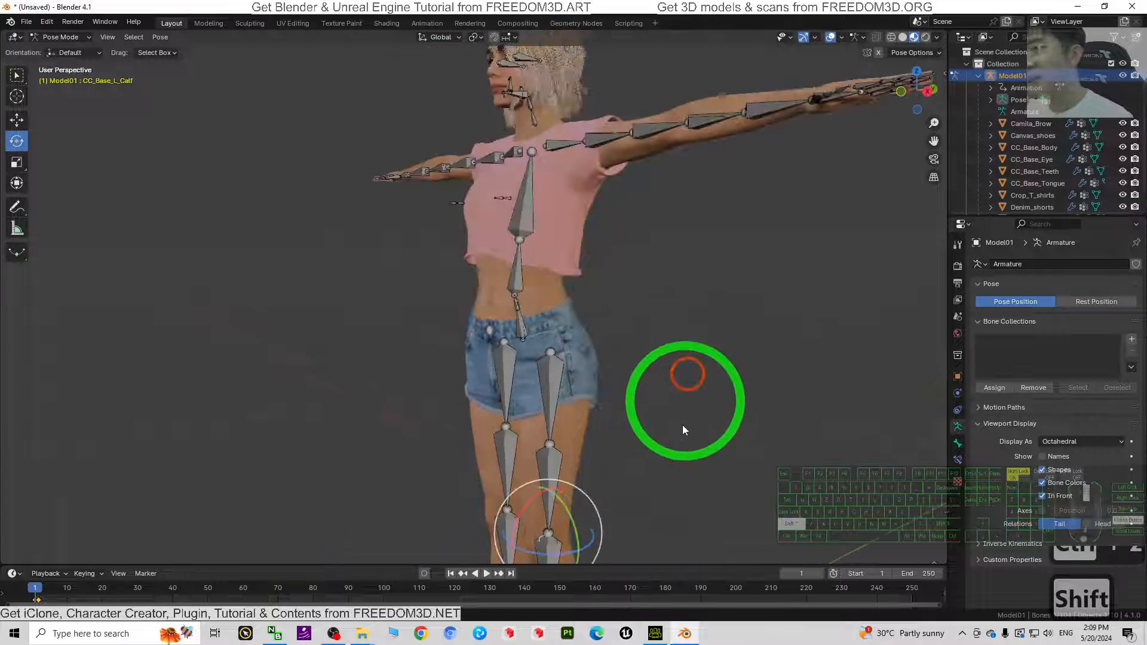
{"action": "left_click", "coordinate": [730, 359]}
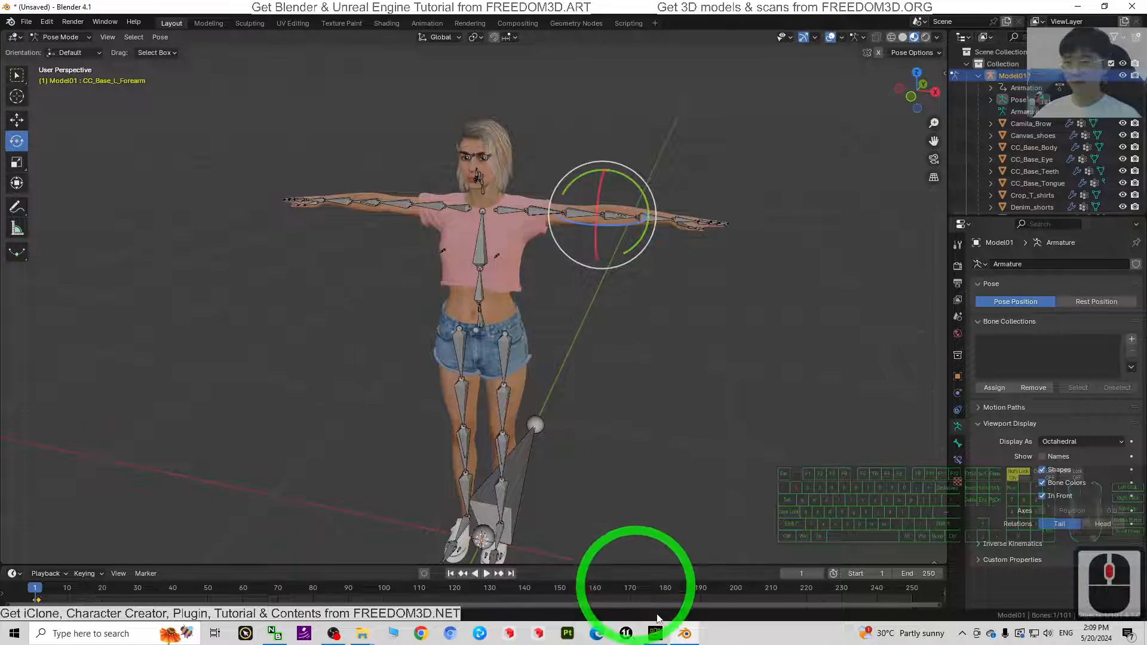
{"action": "left_click", "coordinate": [654, 633]}
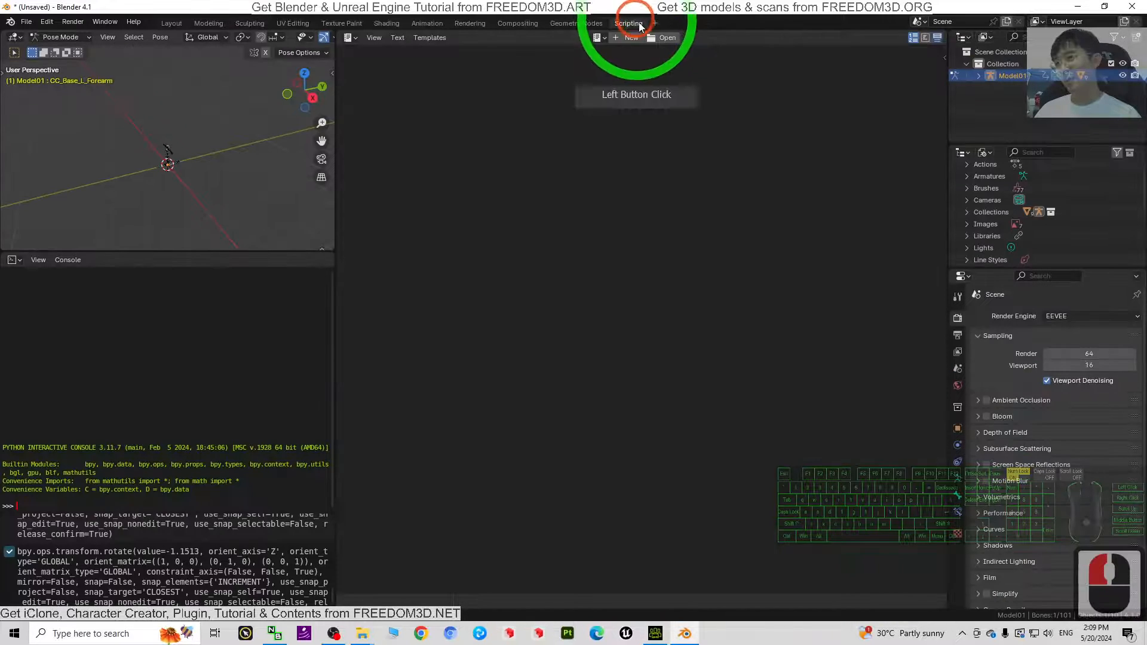
{"action": "left_click", "coordinate": [172, 22]}
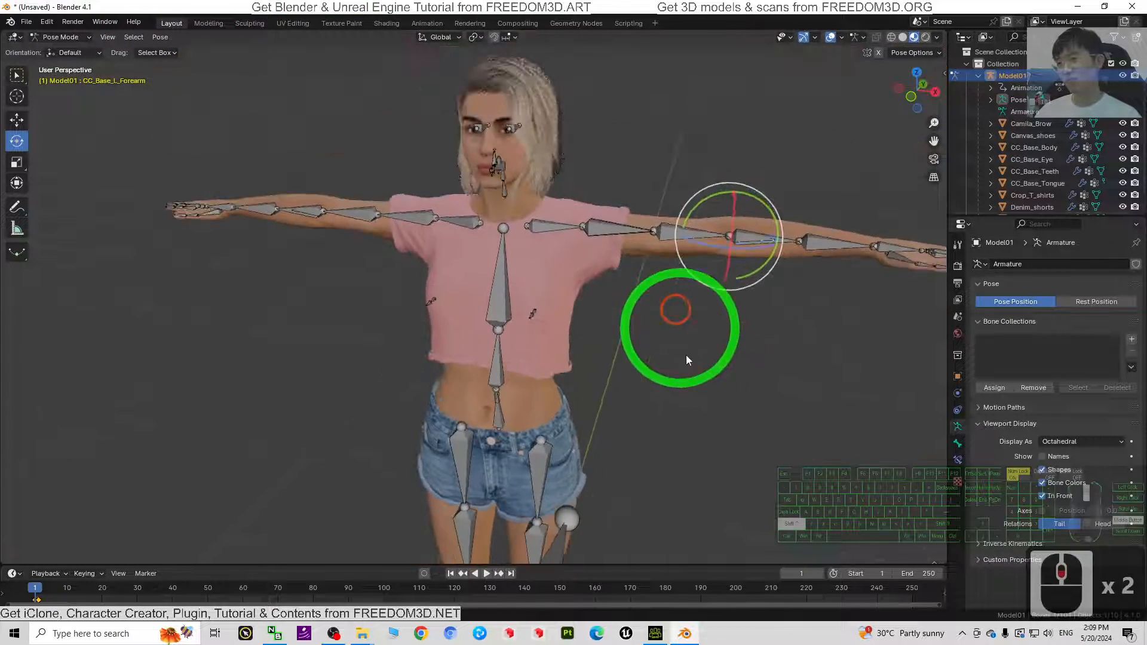
{"action": "left_click_drag", "start_coordinate": [687, 359], "coordinate": [632, 479]}
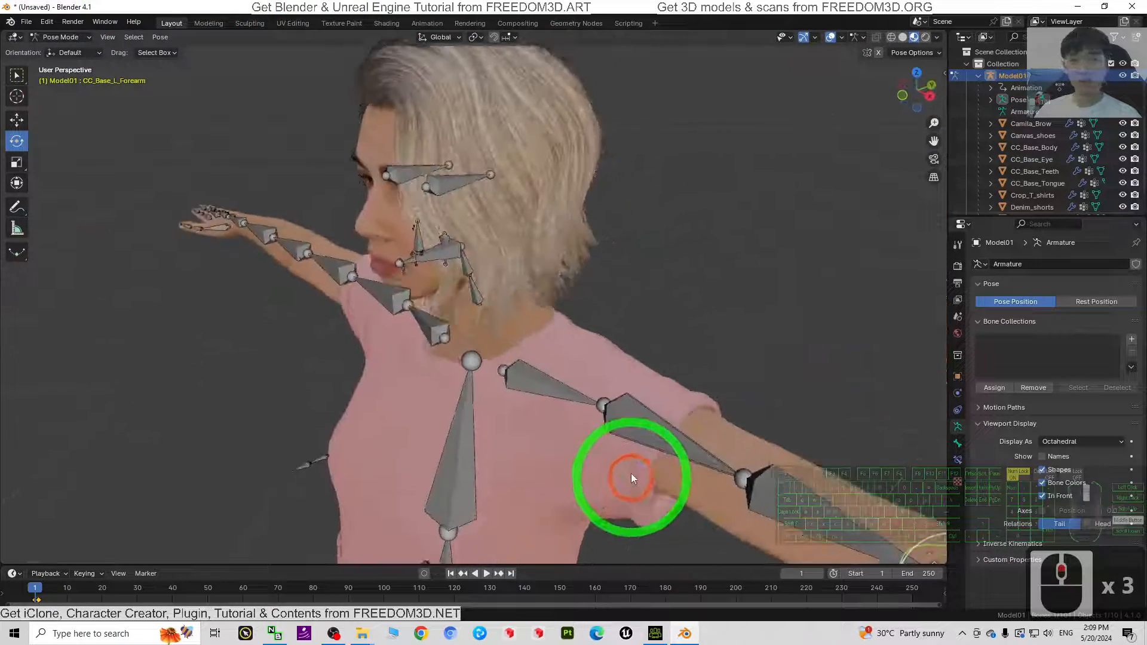
{"action": "left_click_drag", "start_coordinate": [632, 479], "coordinate": [498, 183]}
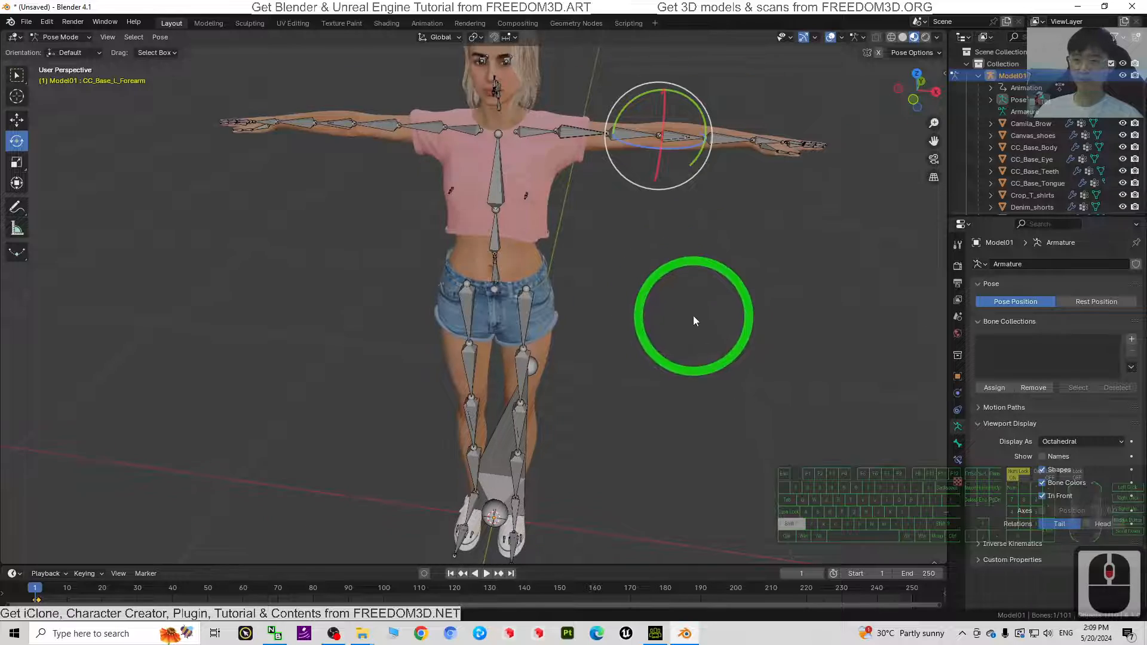
{"action": "left_click", "coordinate": [652, 632]}
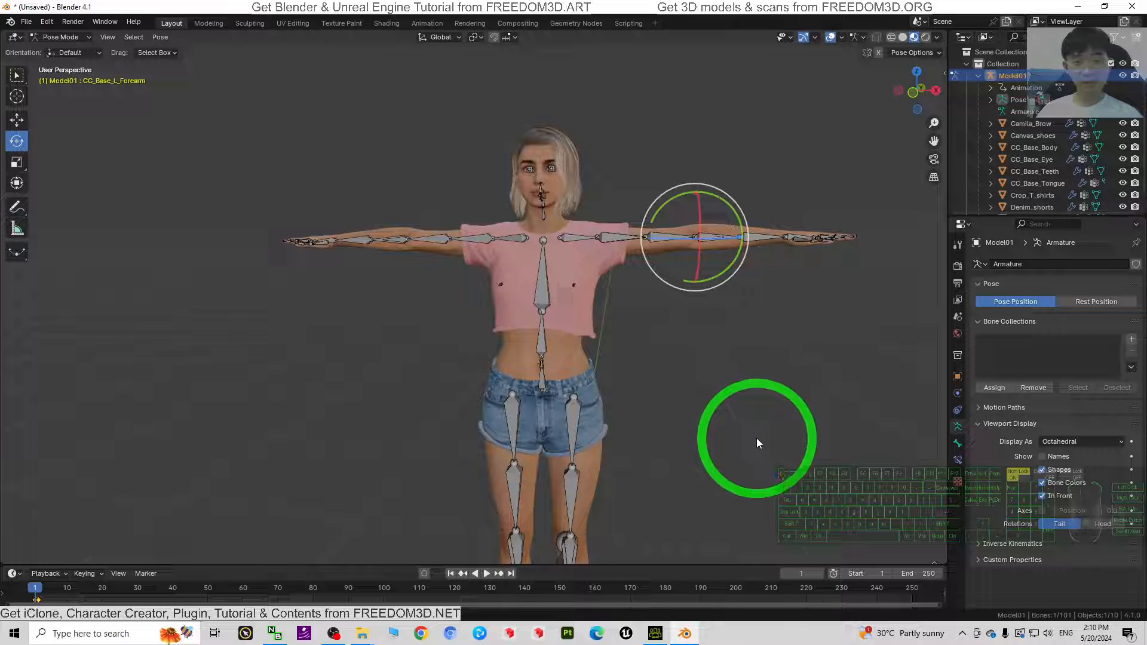
{"action": "left_click_drag", "start_coordinate": [757, 443], "coordinate": [703, 431]}
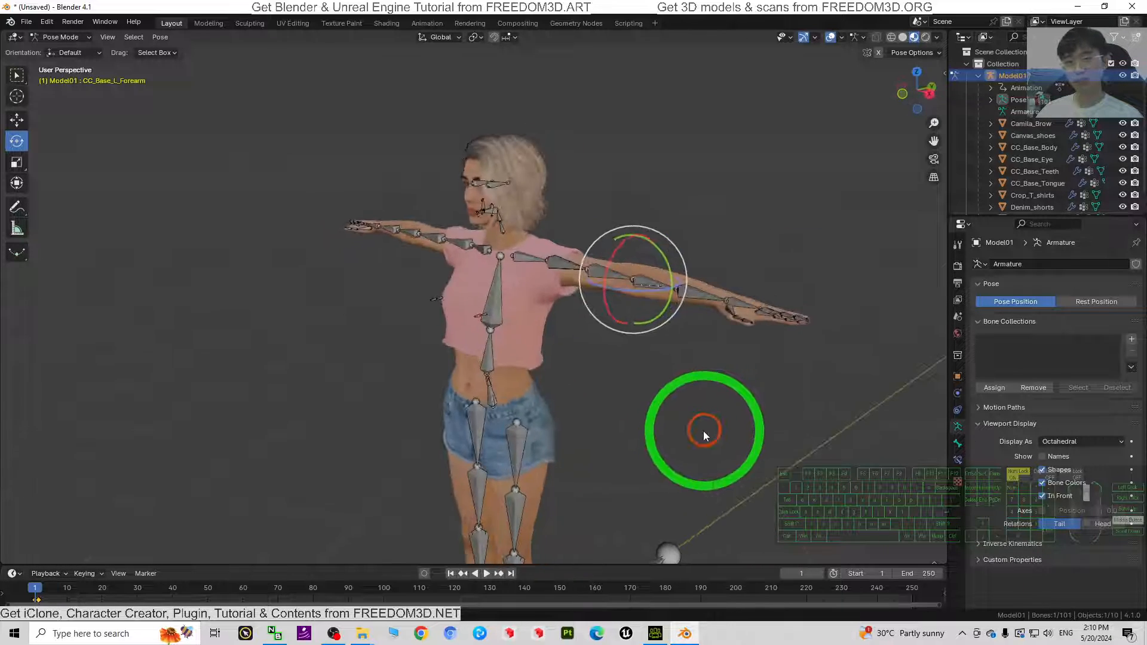
{"action": "left_click", "coordinate": [654, 633]}
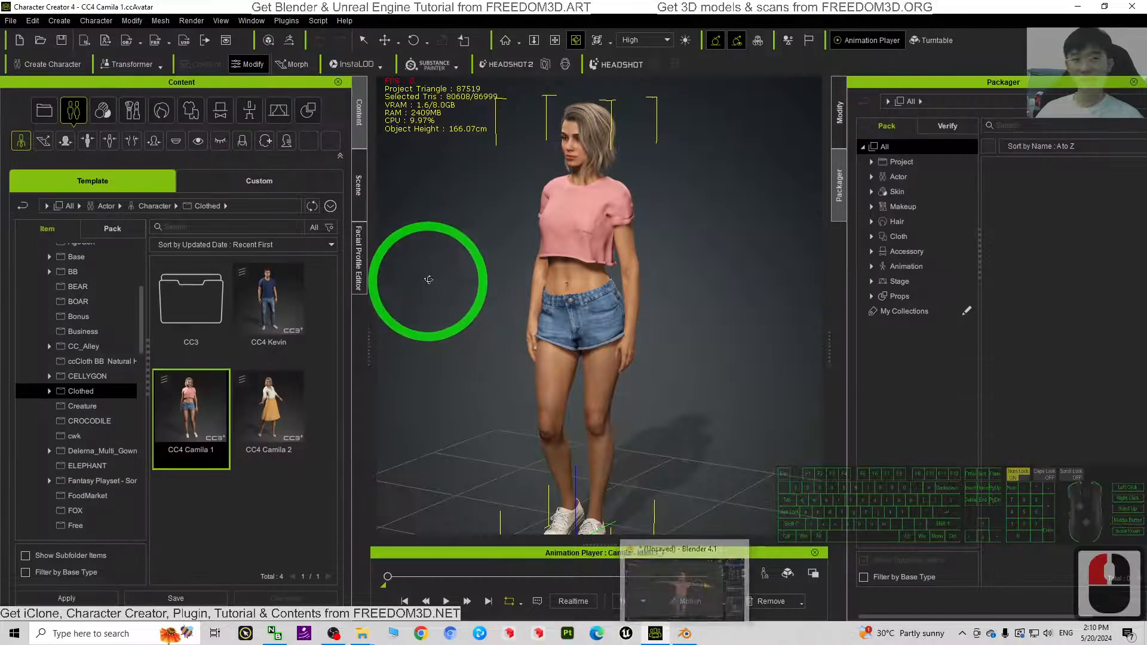
{"action": "left_click", "coordinate": [682, 632]}
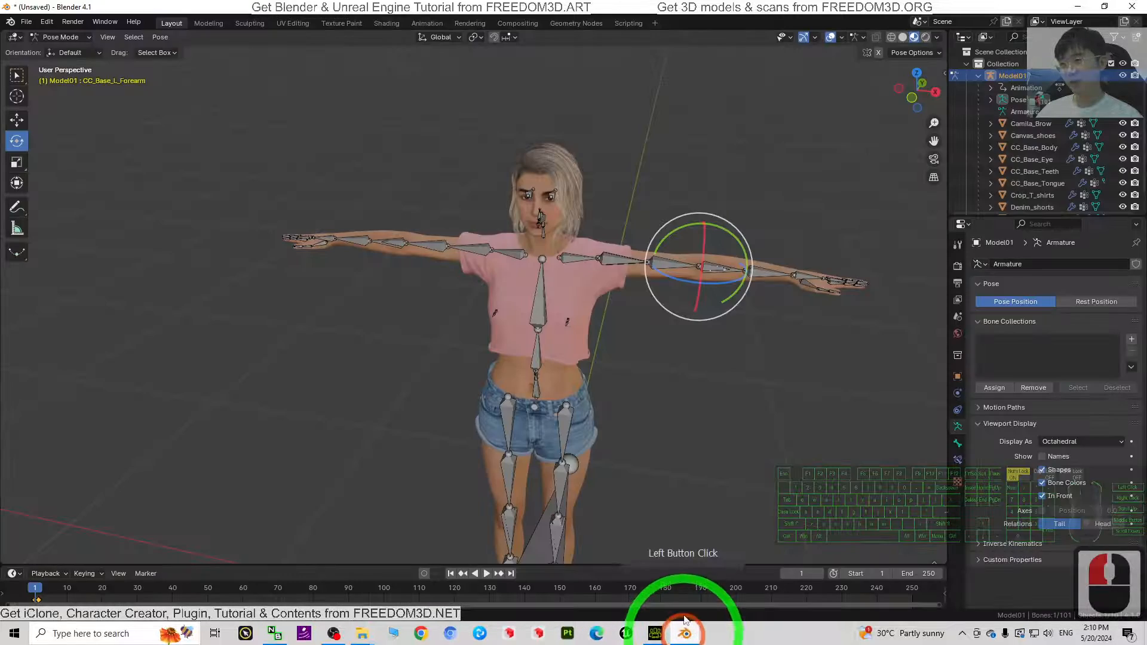